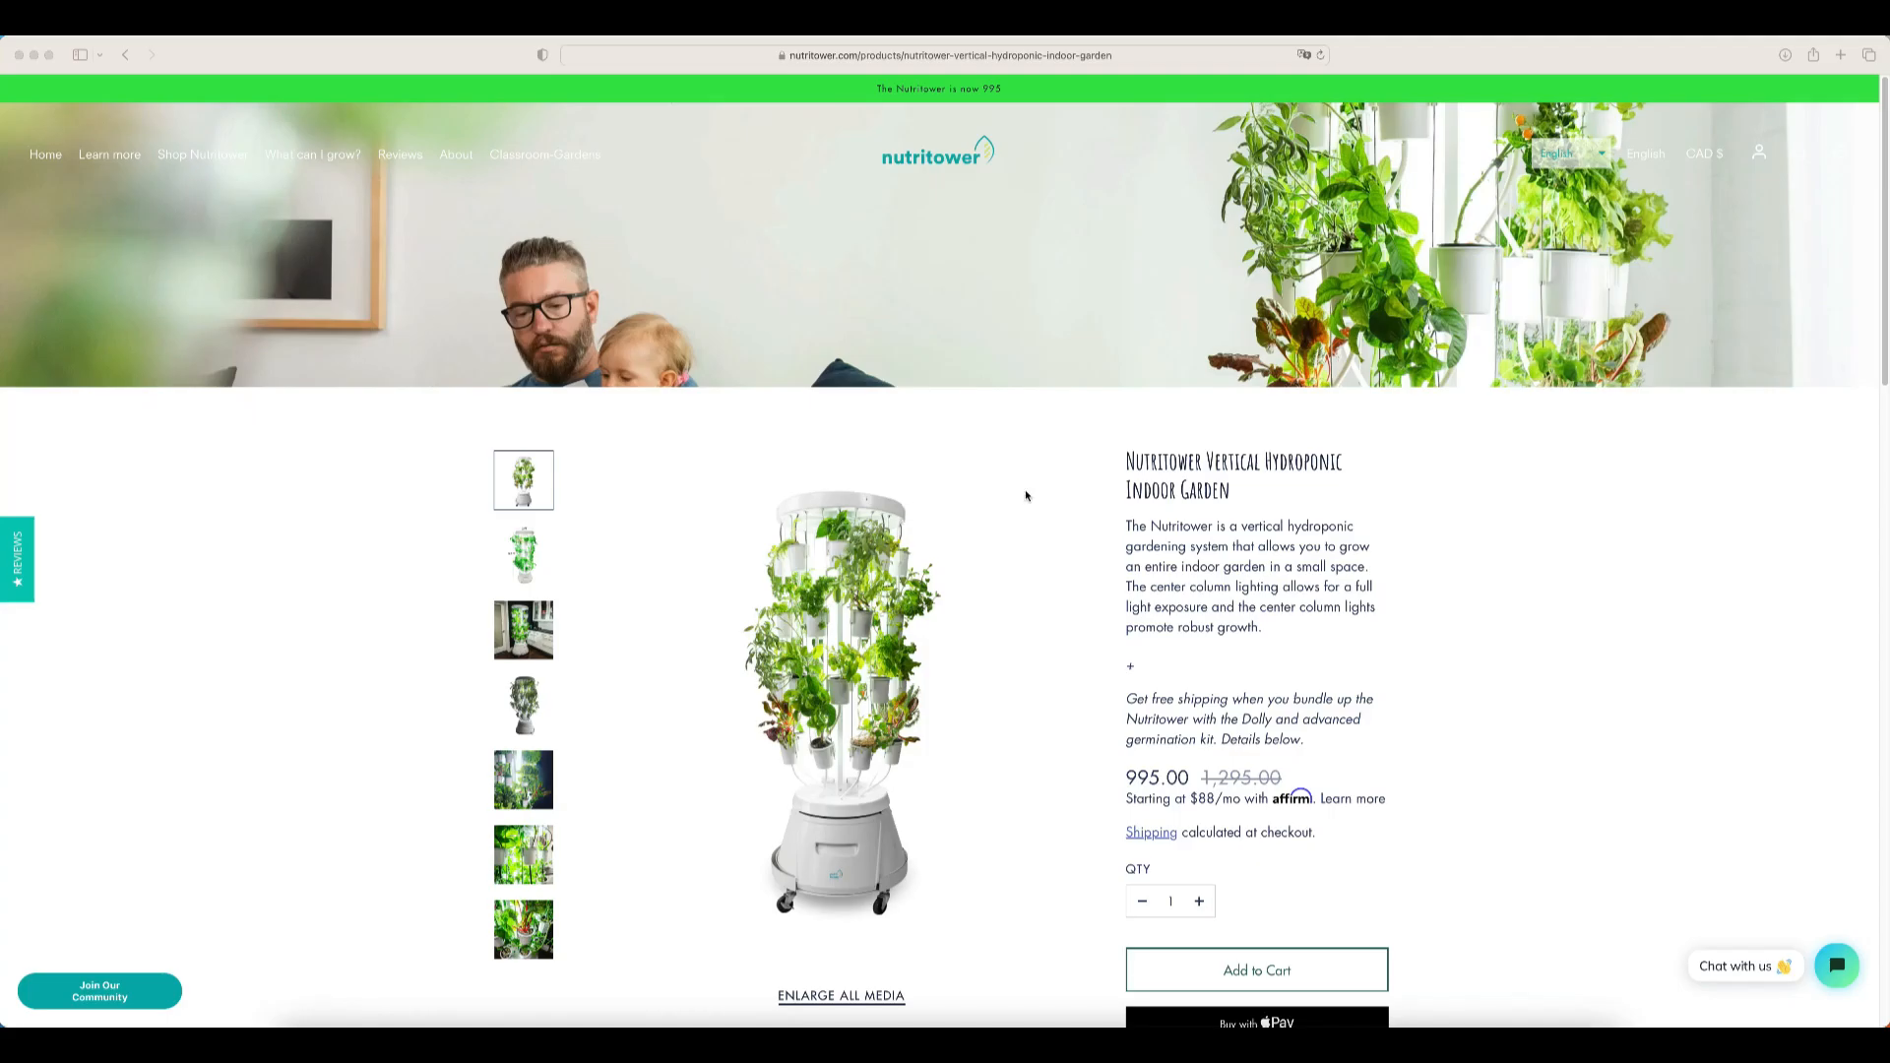
{"action": "mouse_move", "coordinate": [1037, 517]}
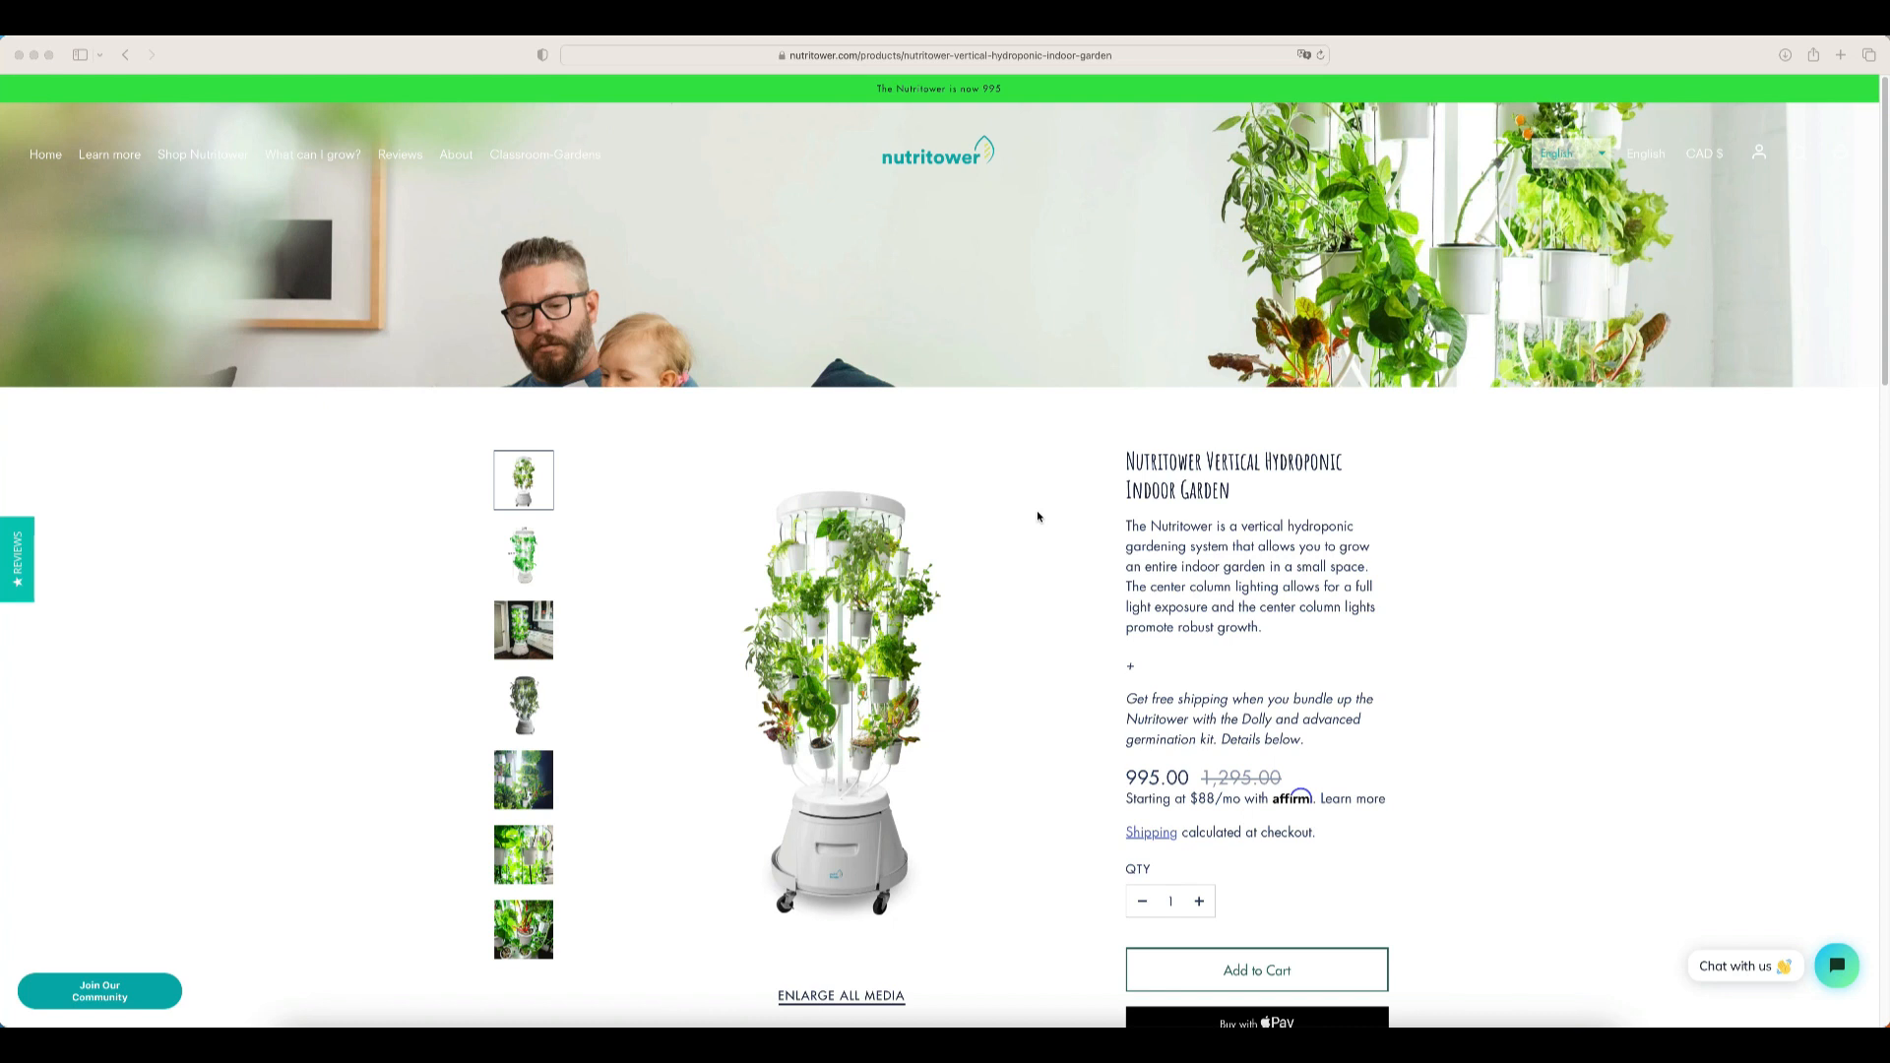
{"action": "mouse_move", "coordinate": [573, 913]}
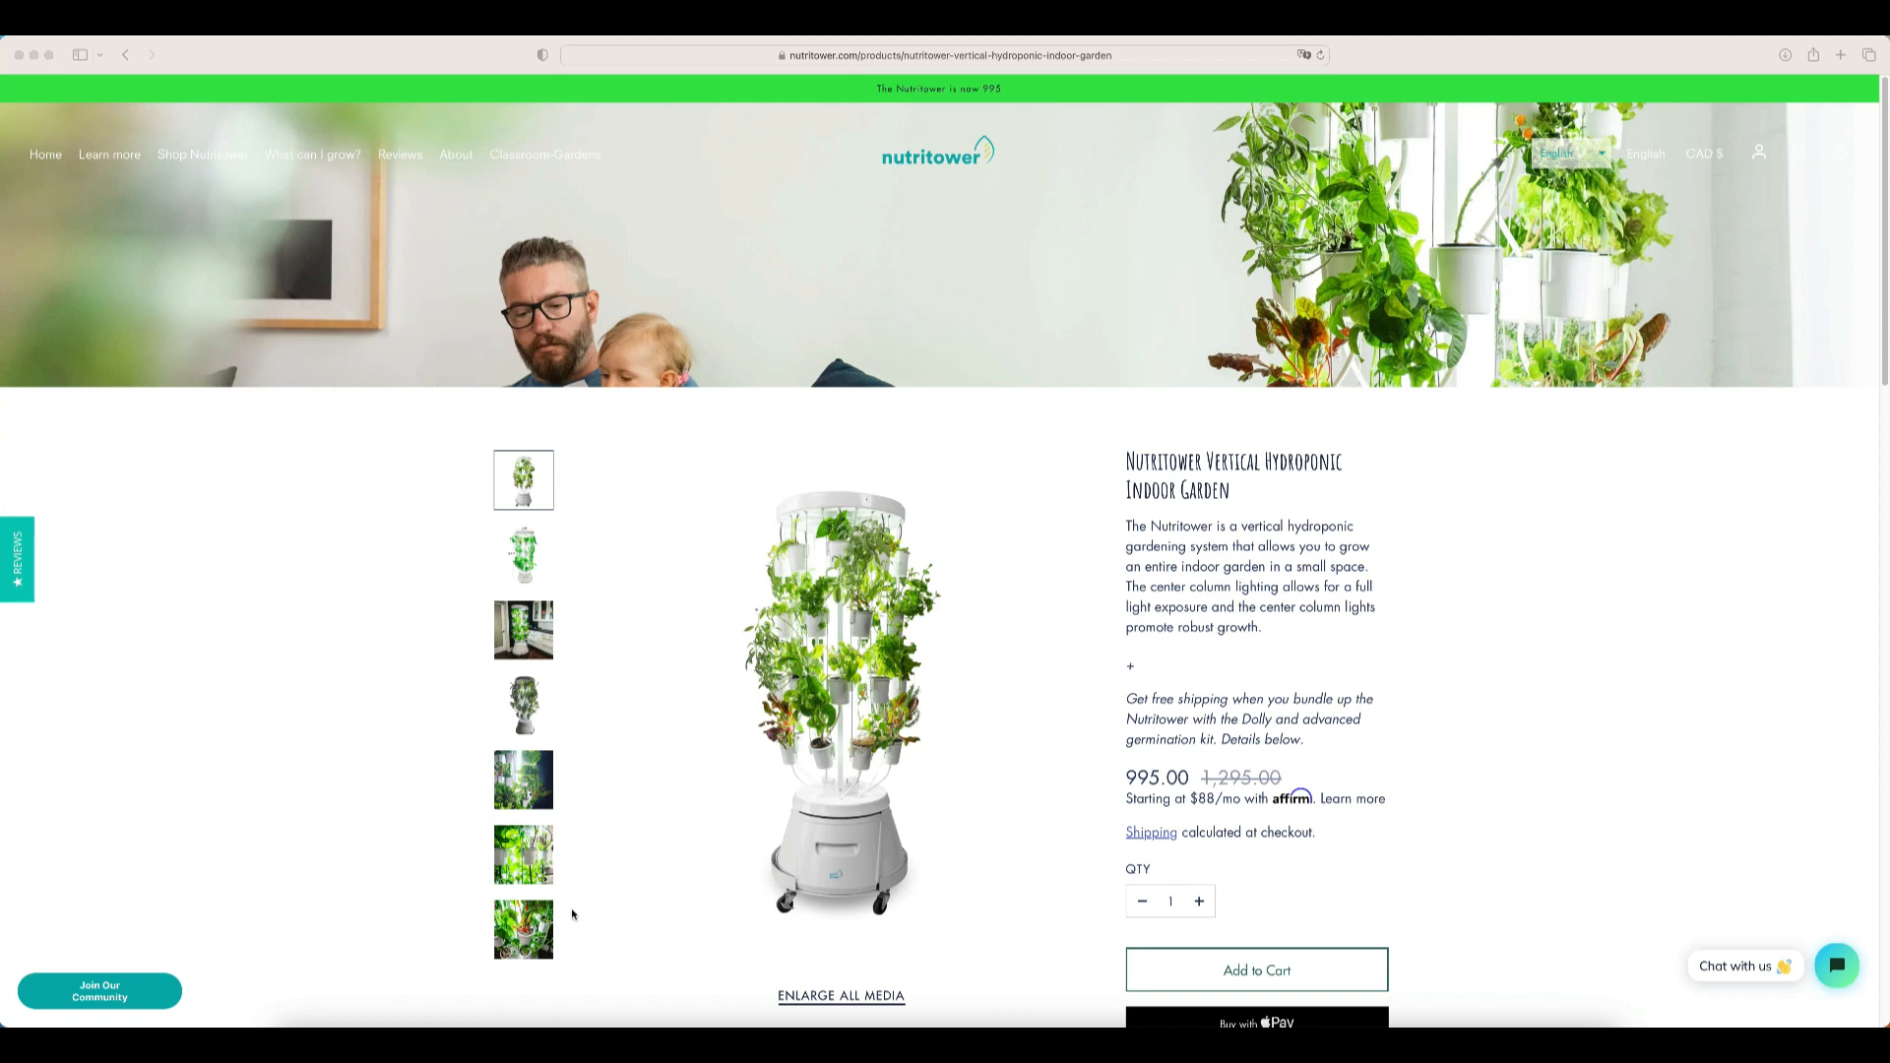
- Browse the gallery thumbnails from the red-stemmed chard close-up up to the main standalone tower photo
{"action": "left_click", "coordinate": [523, 927]}
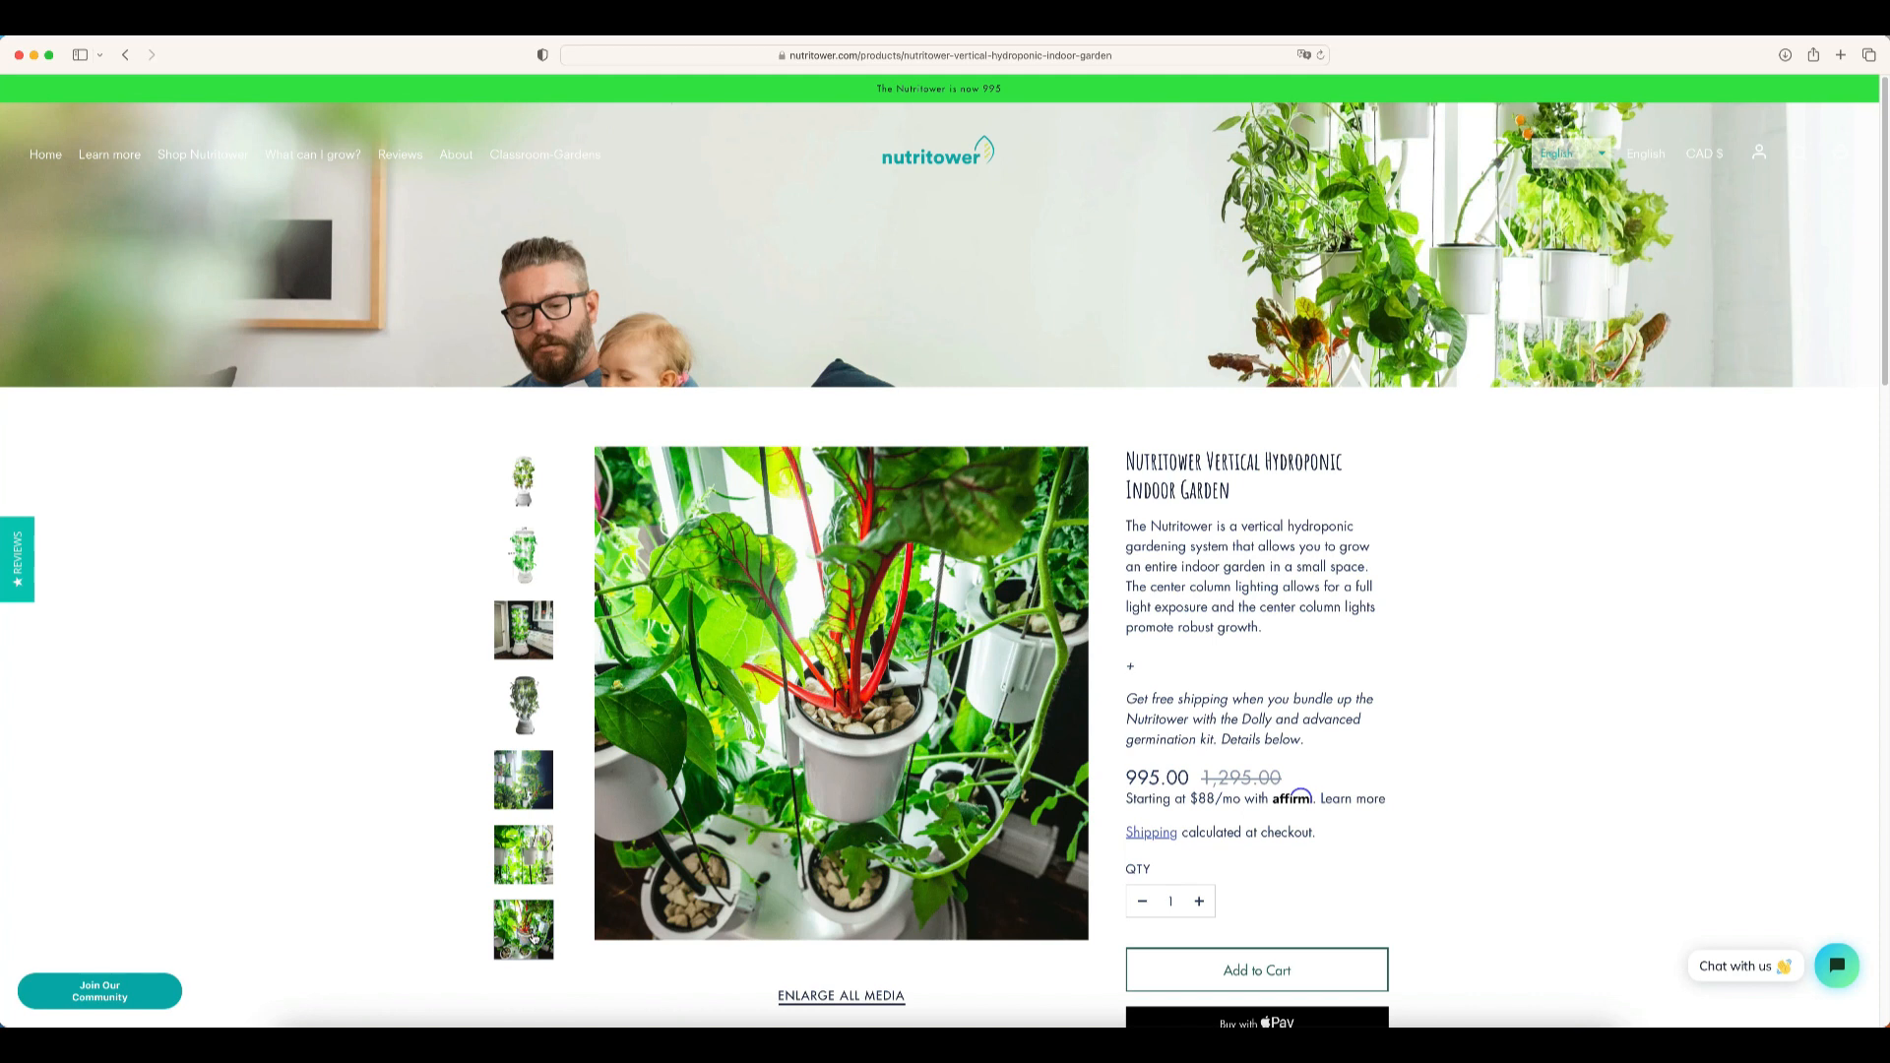
{"action": "left_click", "coordinate": [524, 779]}
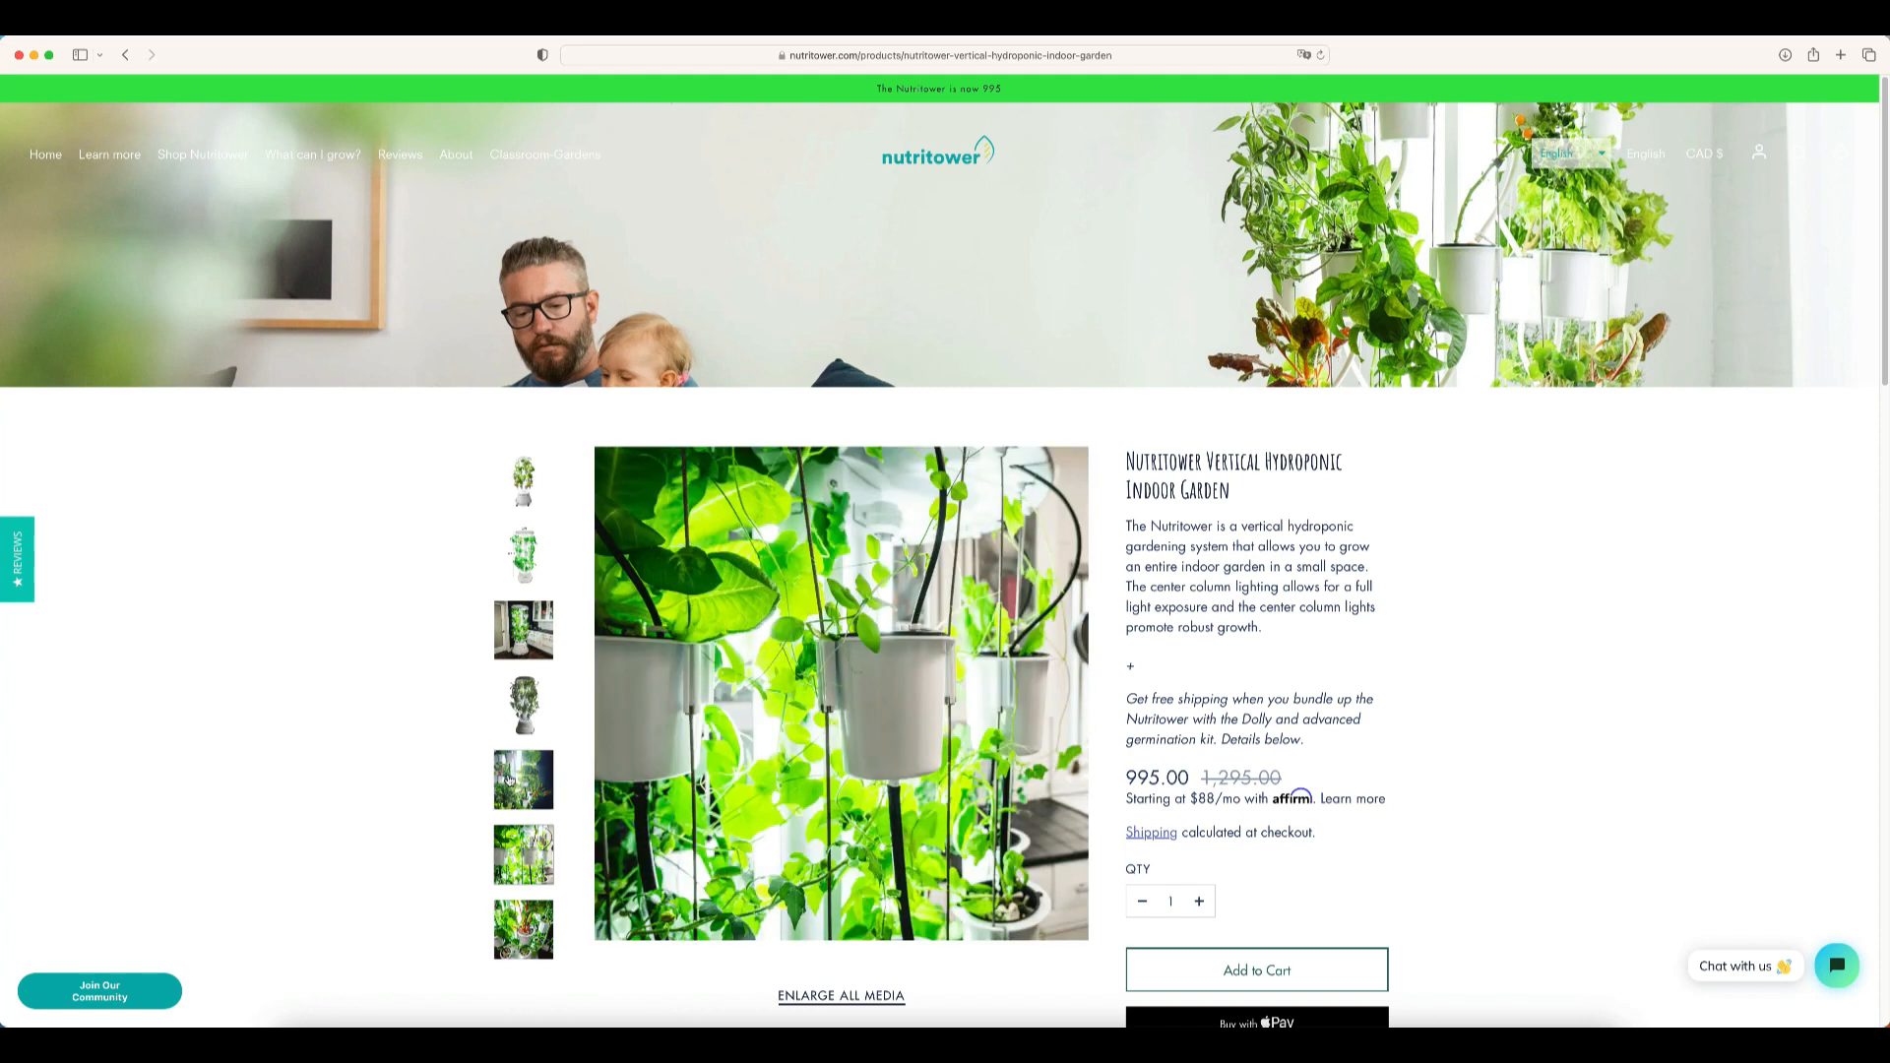
{"action": "left_click", "coordinate": [523, 553]}
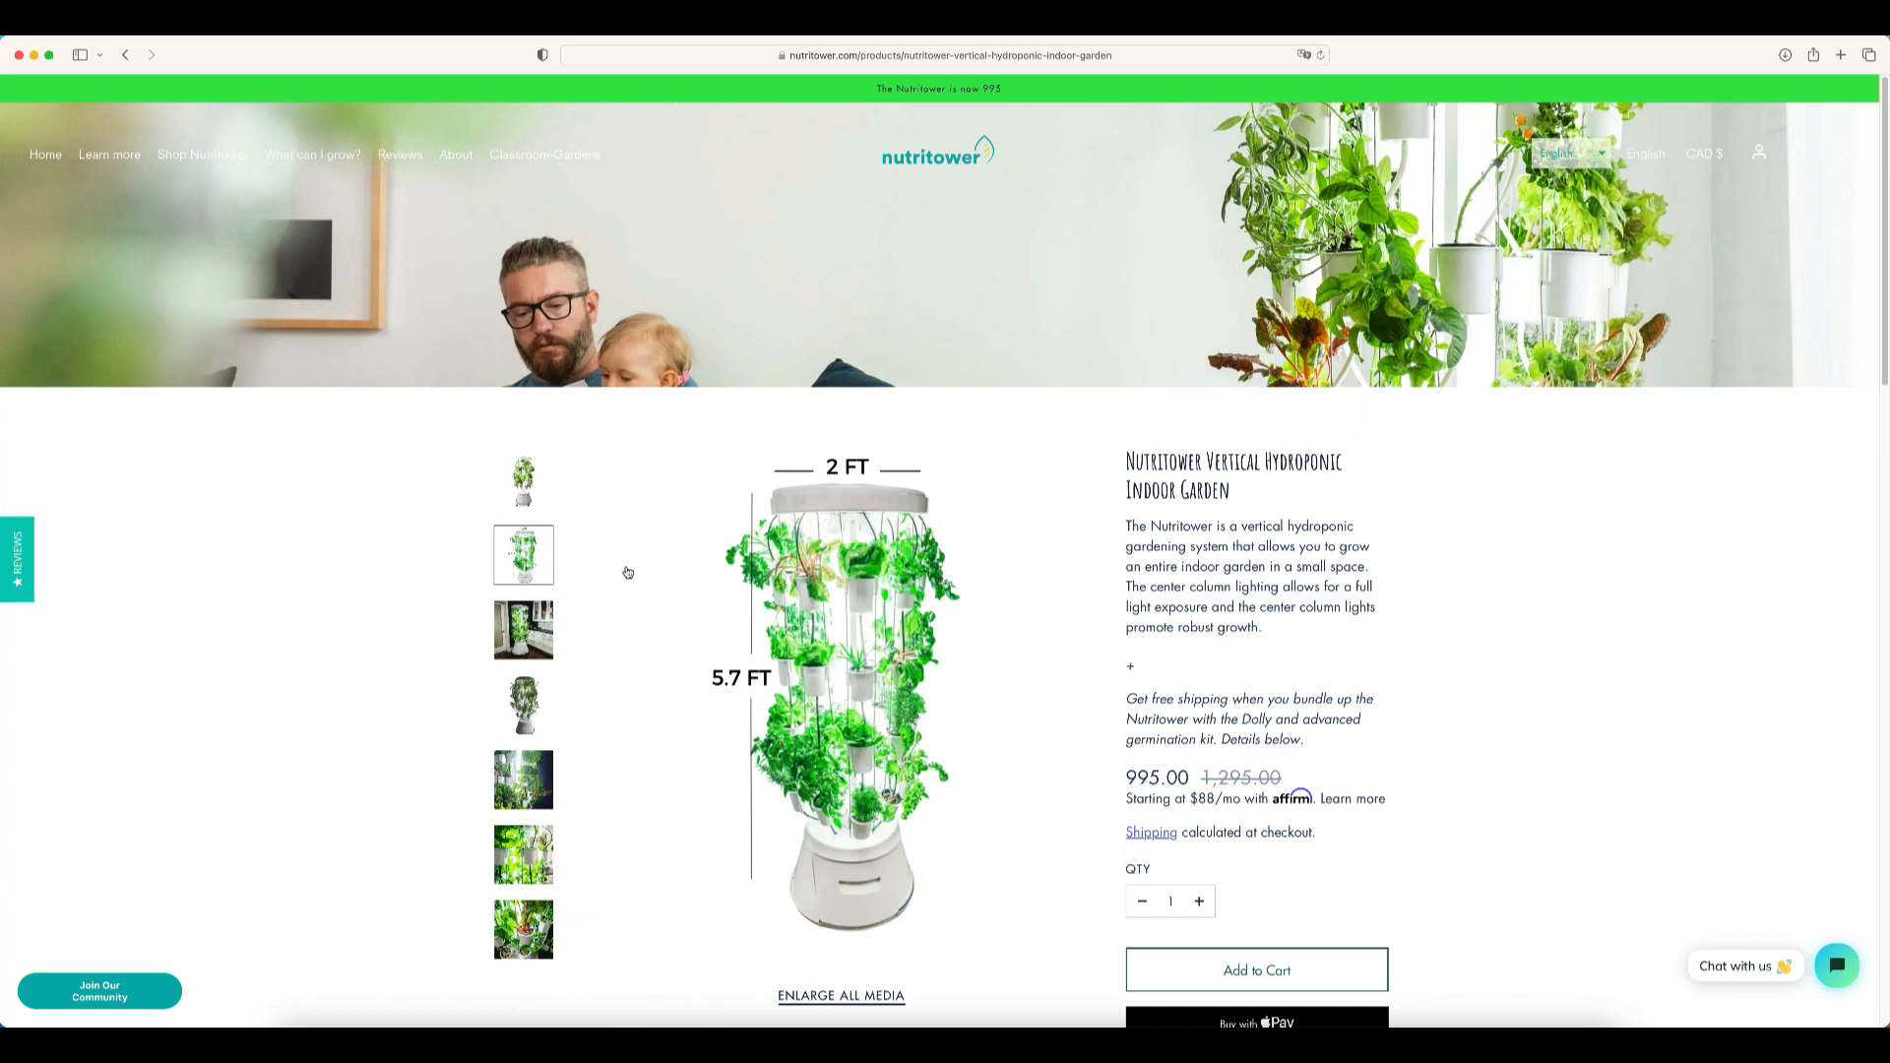
{"action": "left_click", "coordinate": [524, 481]}
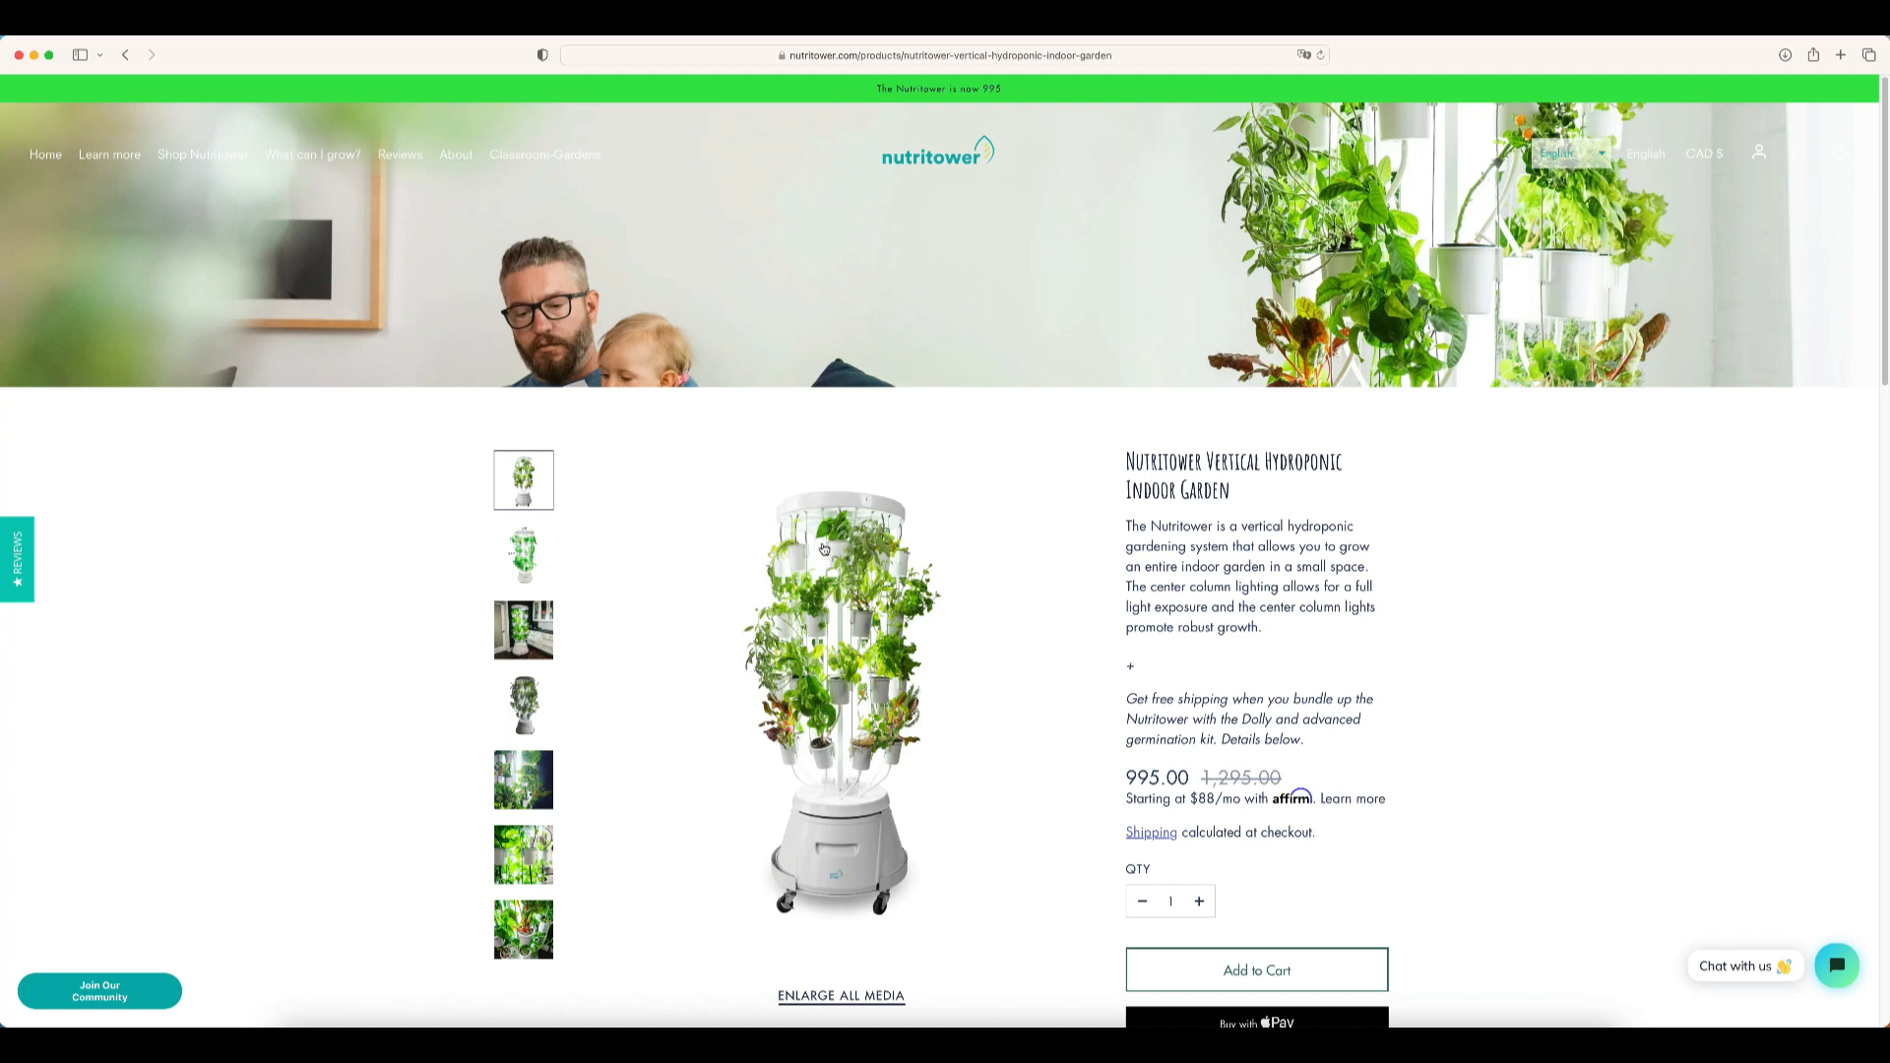
{"action": "mouse_move", "coordinate": [992, 770]}
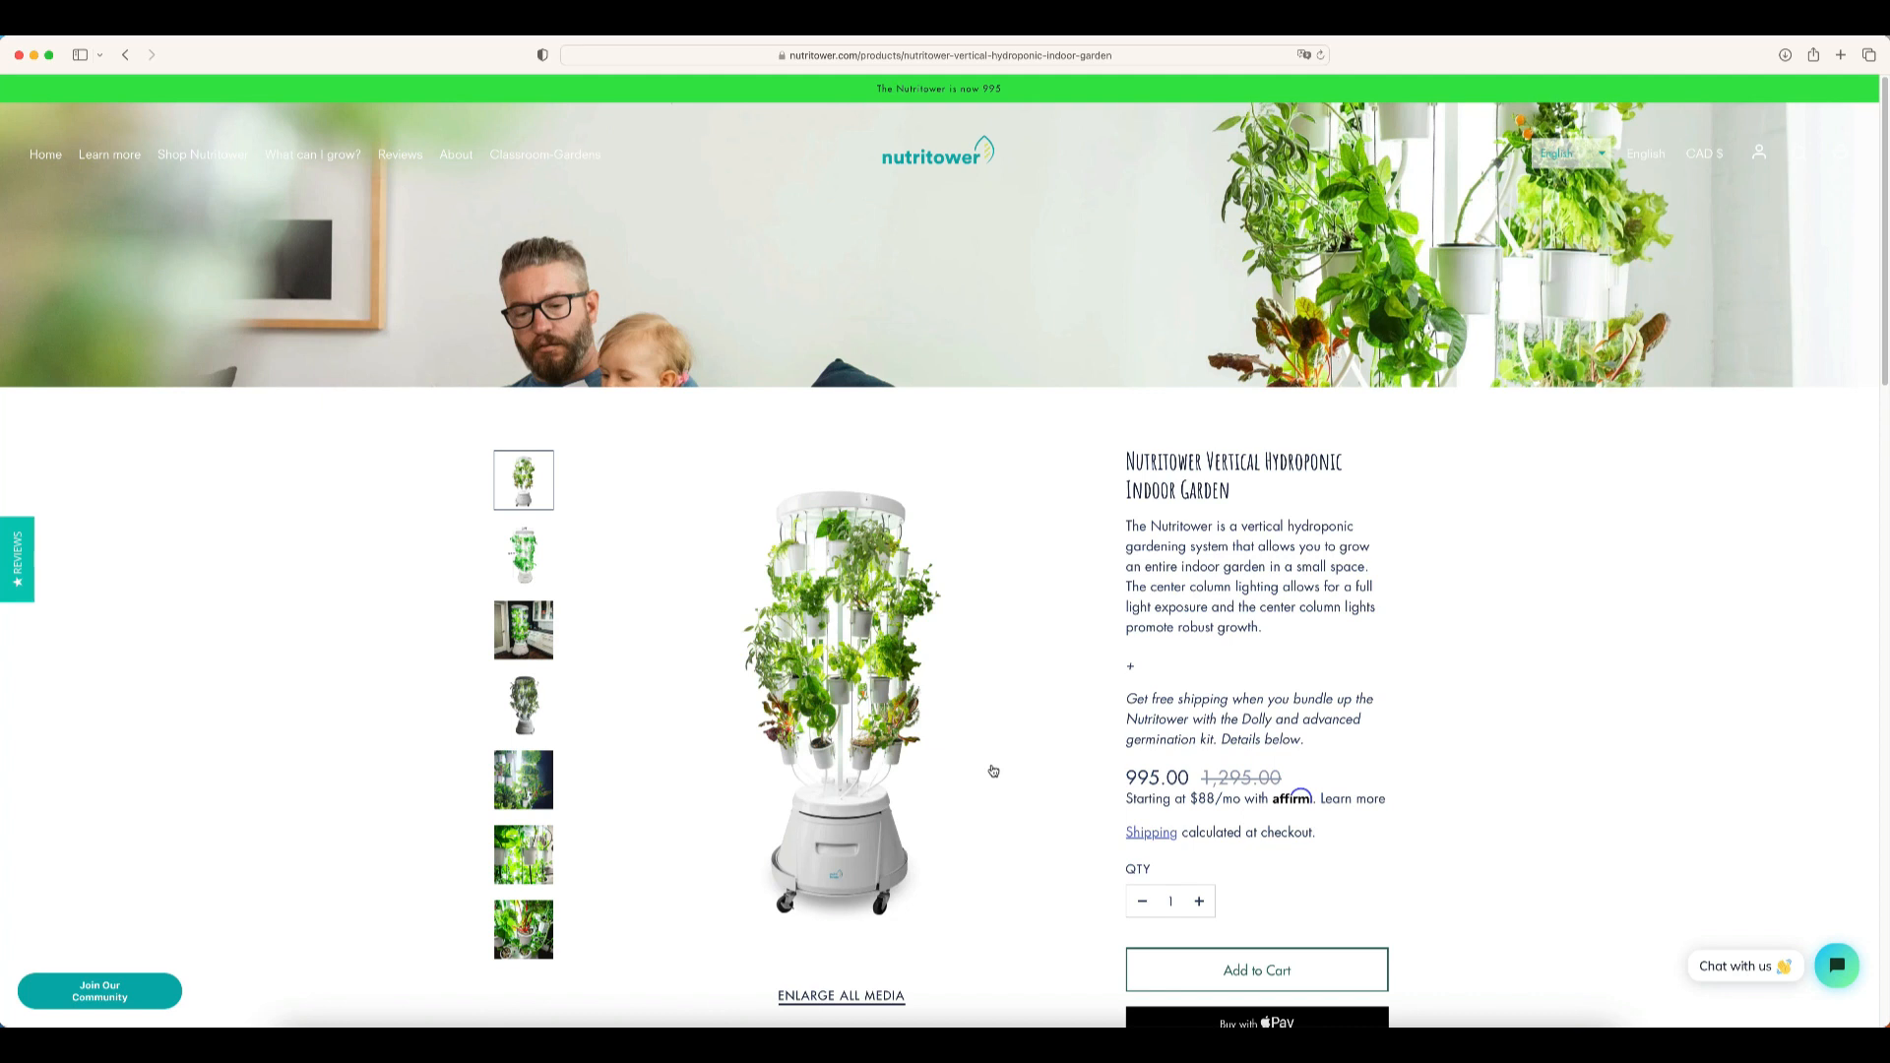
{"action": "mouse_move", "coordinate": [846, 894]}
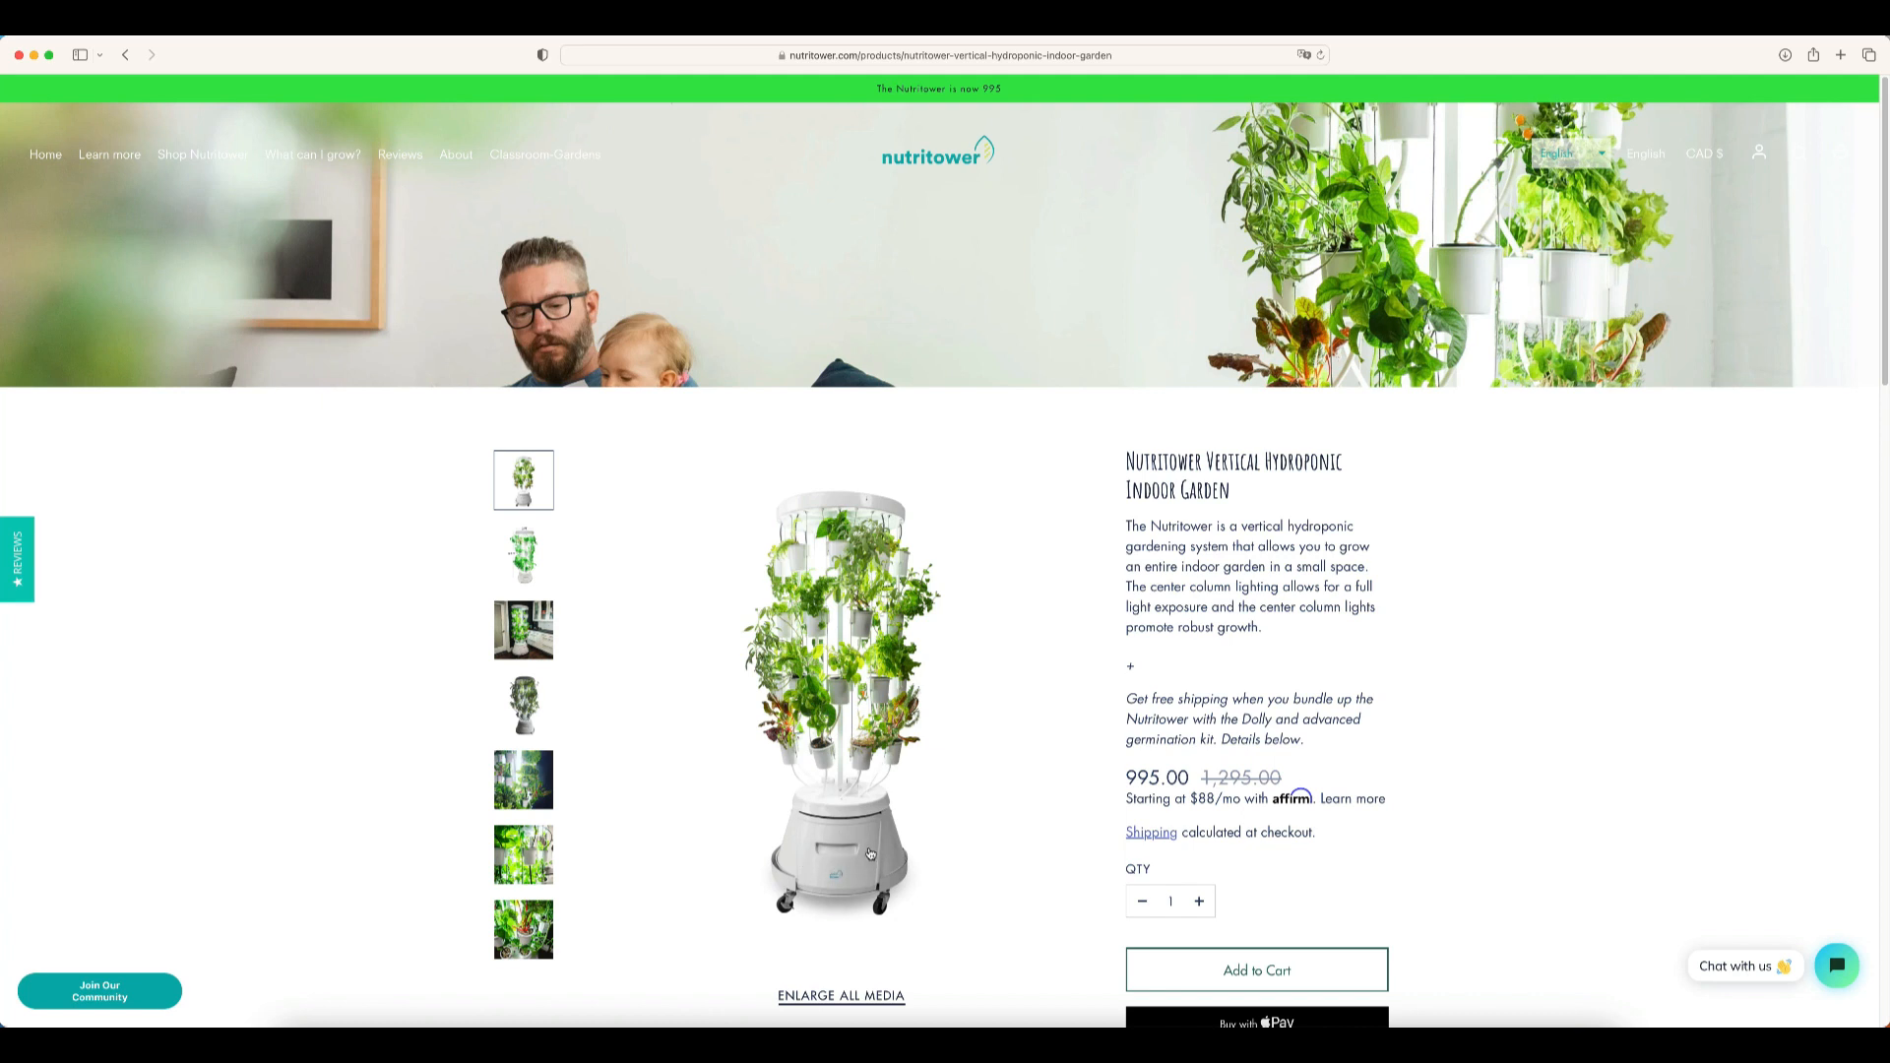
{"action": "mouse_move", "coordinate": [862, 508]}
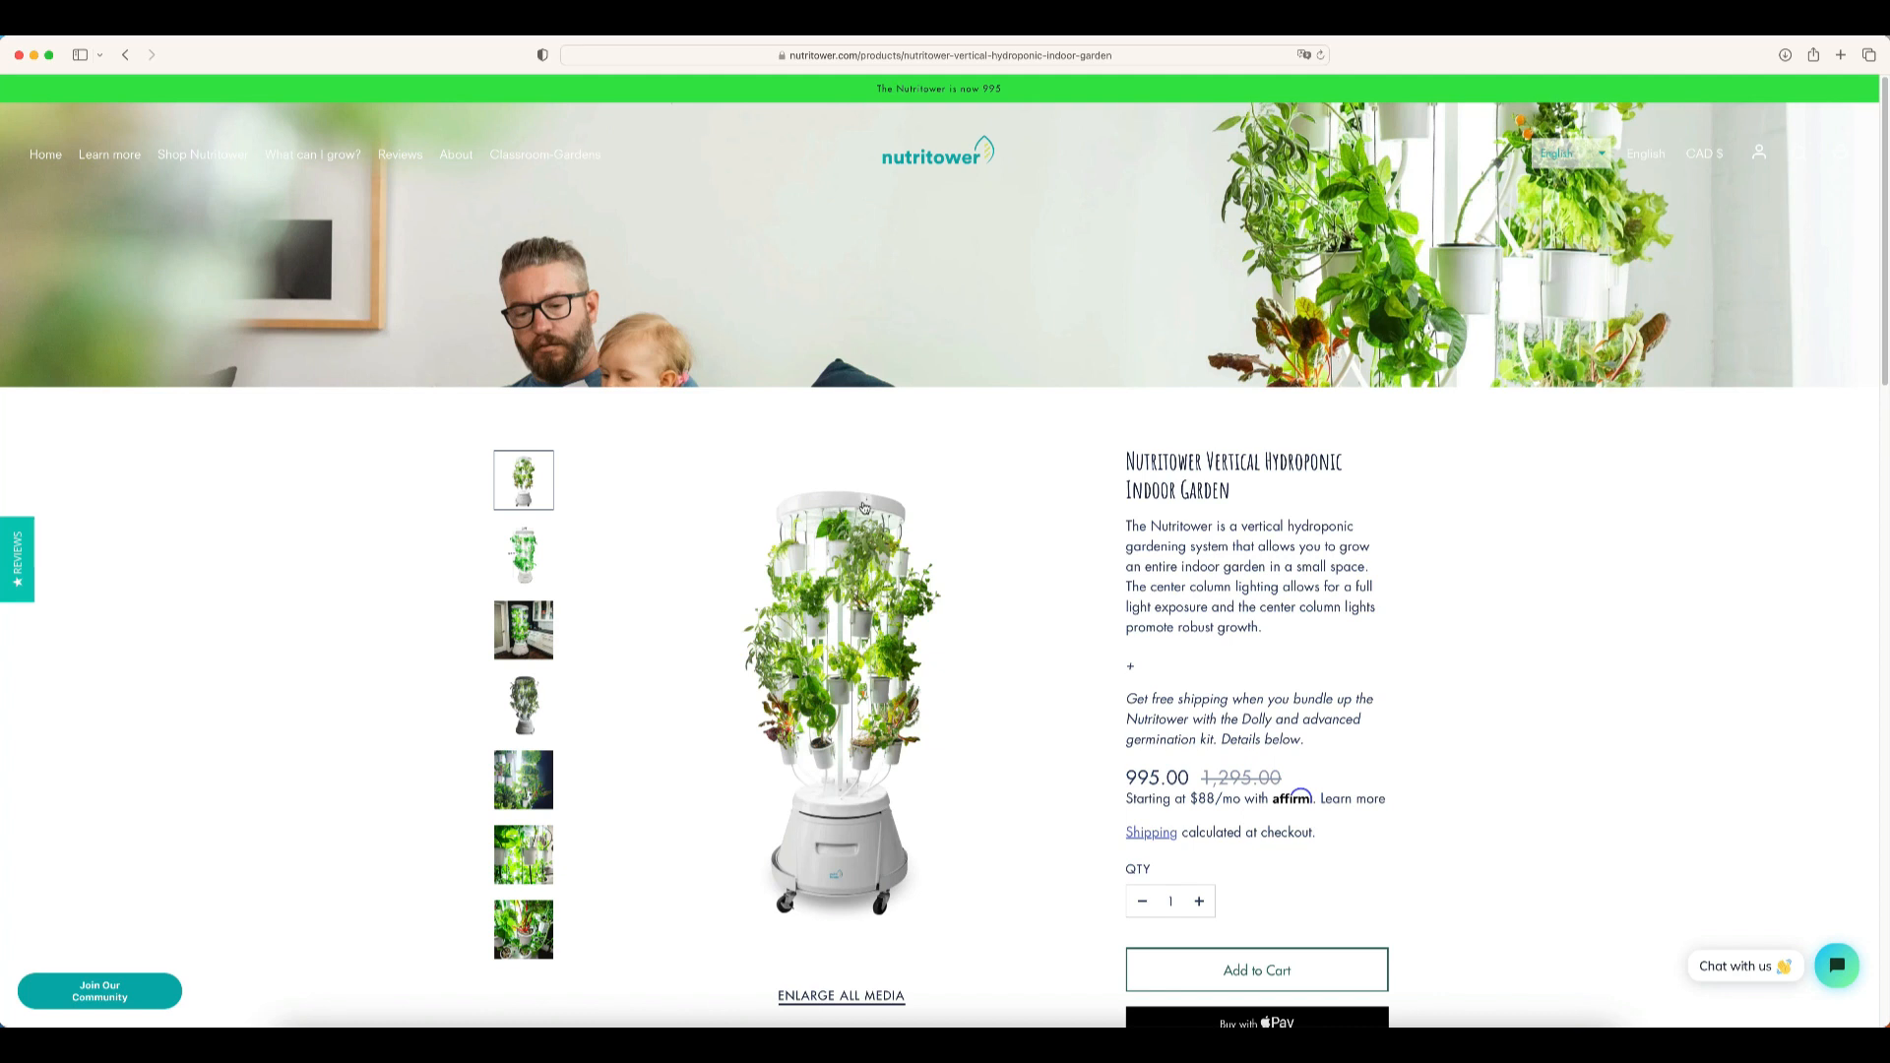
{"action": "mouse_move", "coordinate": [563, 571]}
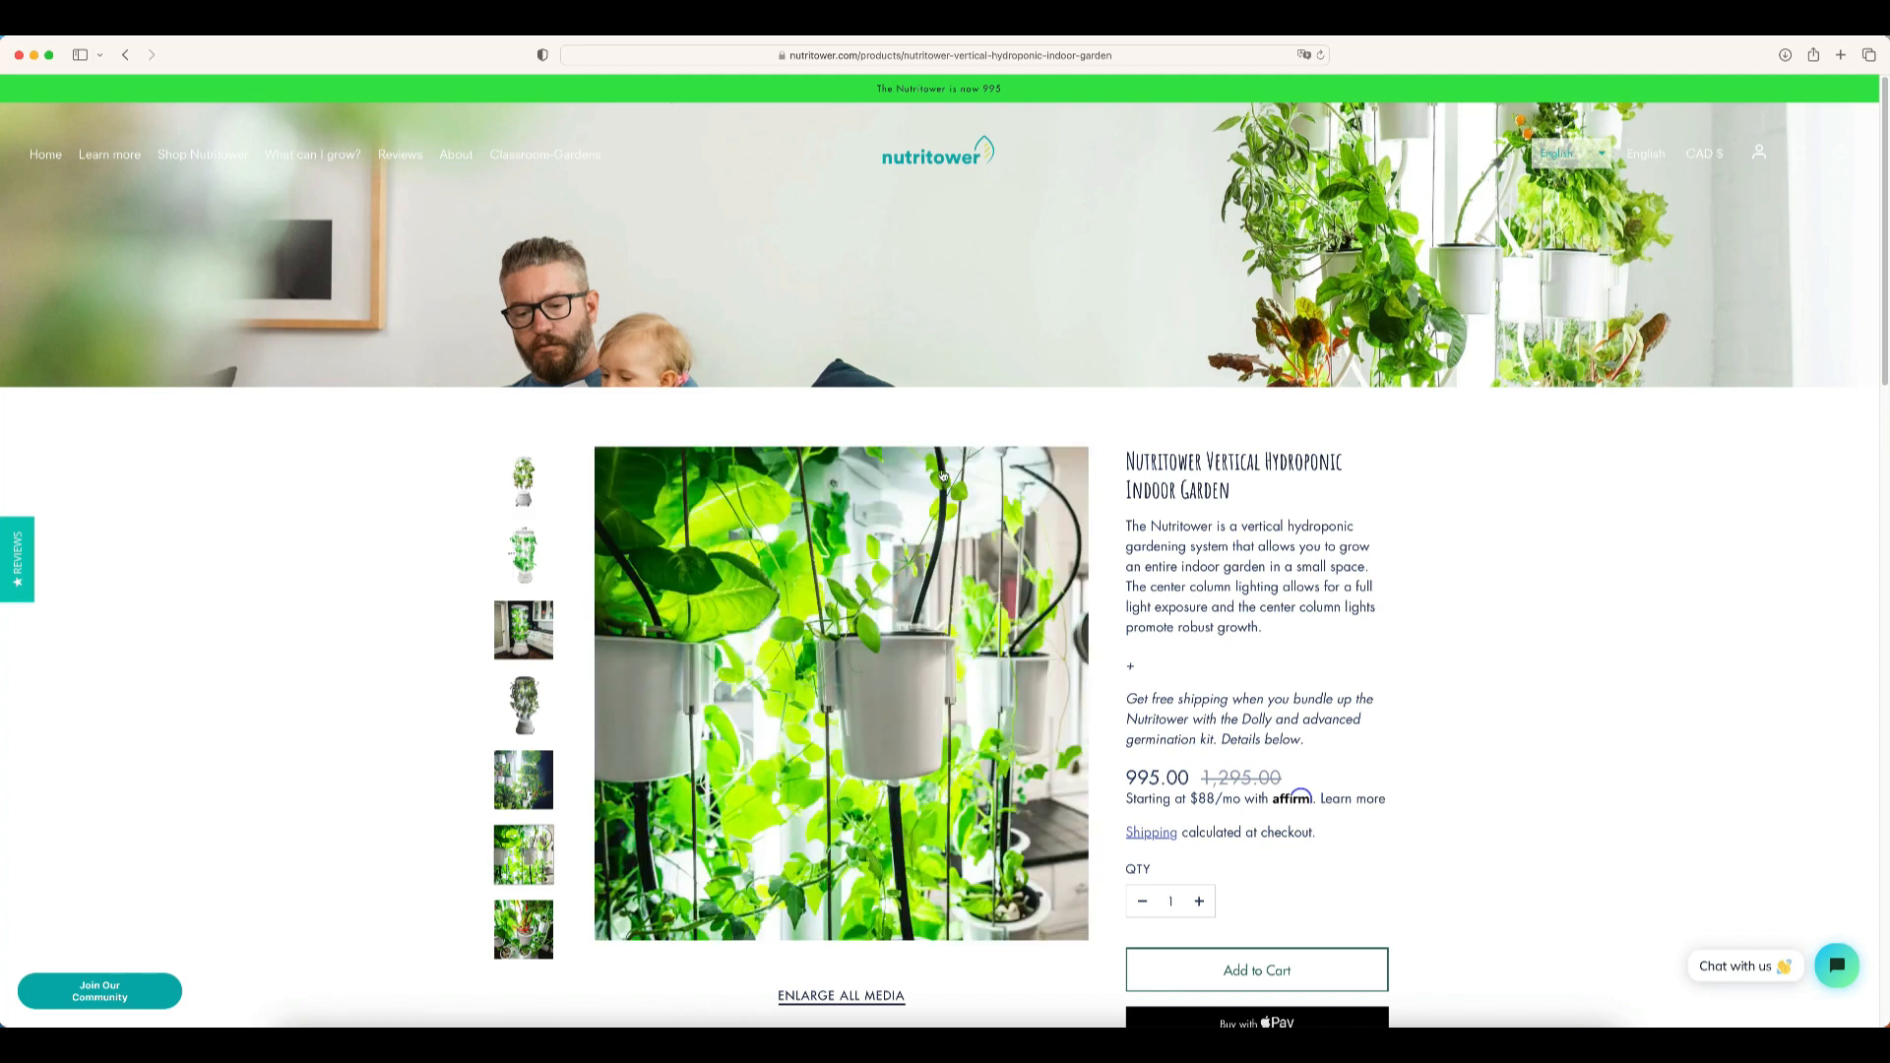
{"action": "mouse_move", "coordinate": [898, 637]}
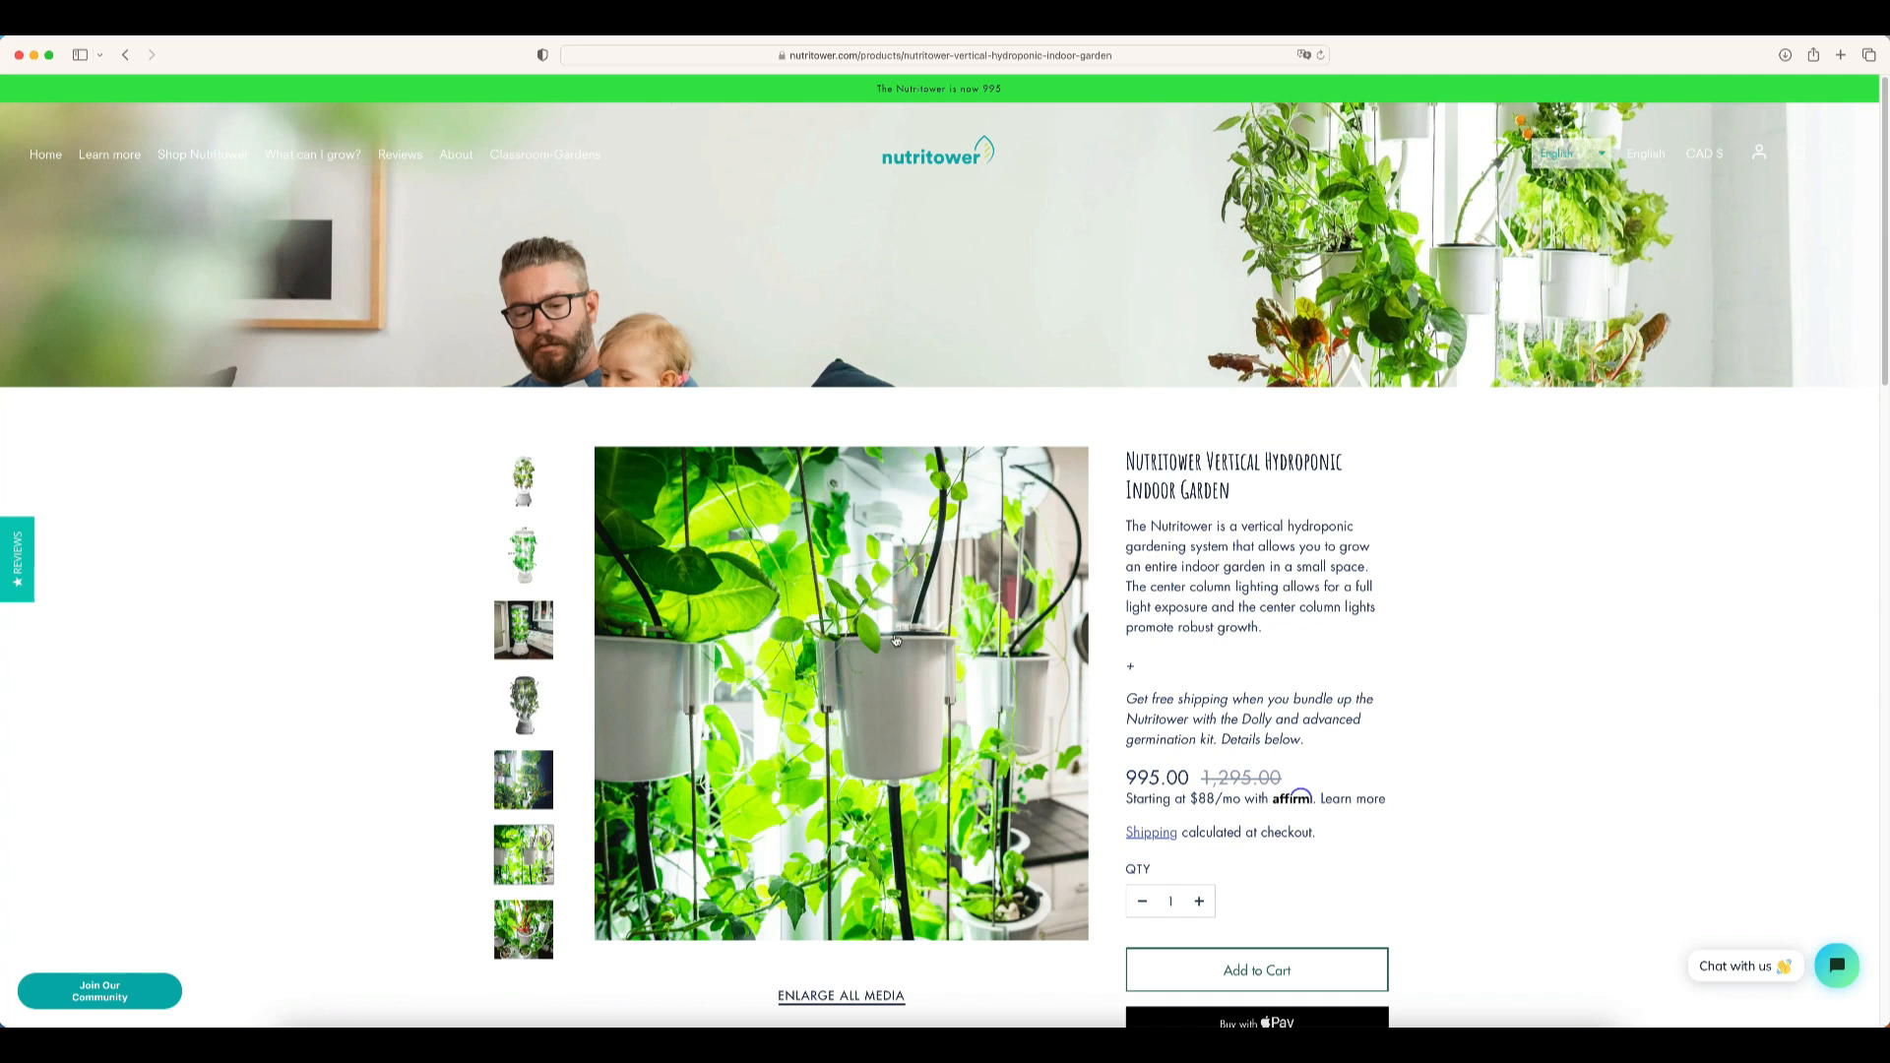
{"action": "scroll", "scroll_direction": "down", "scroll_amount": 3}
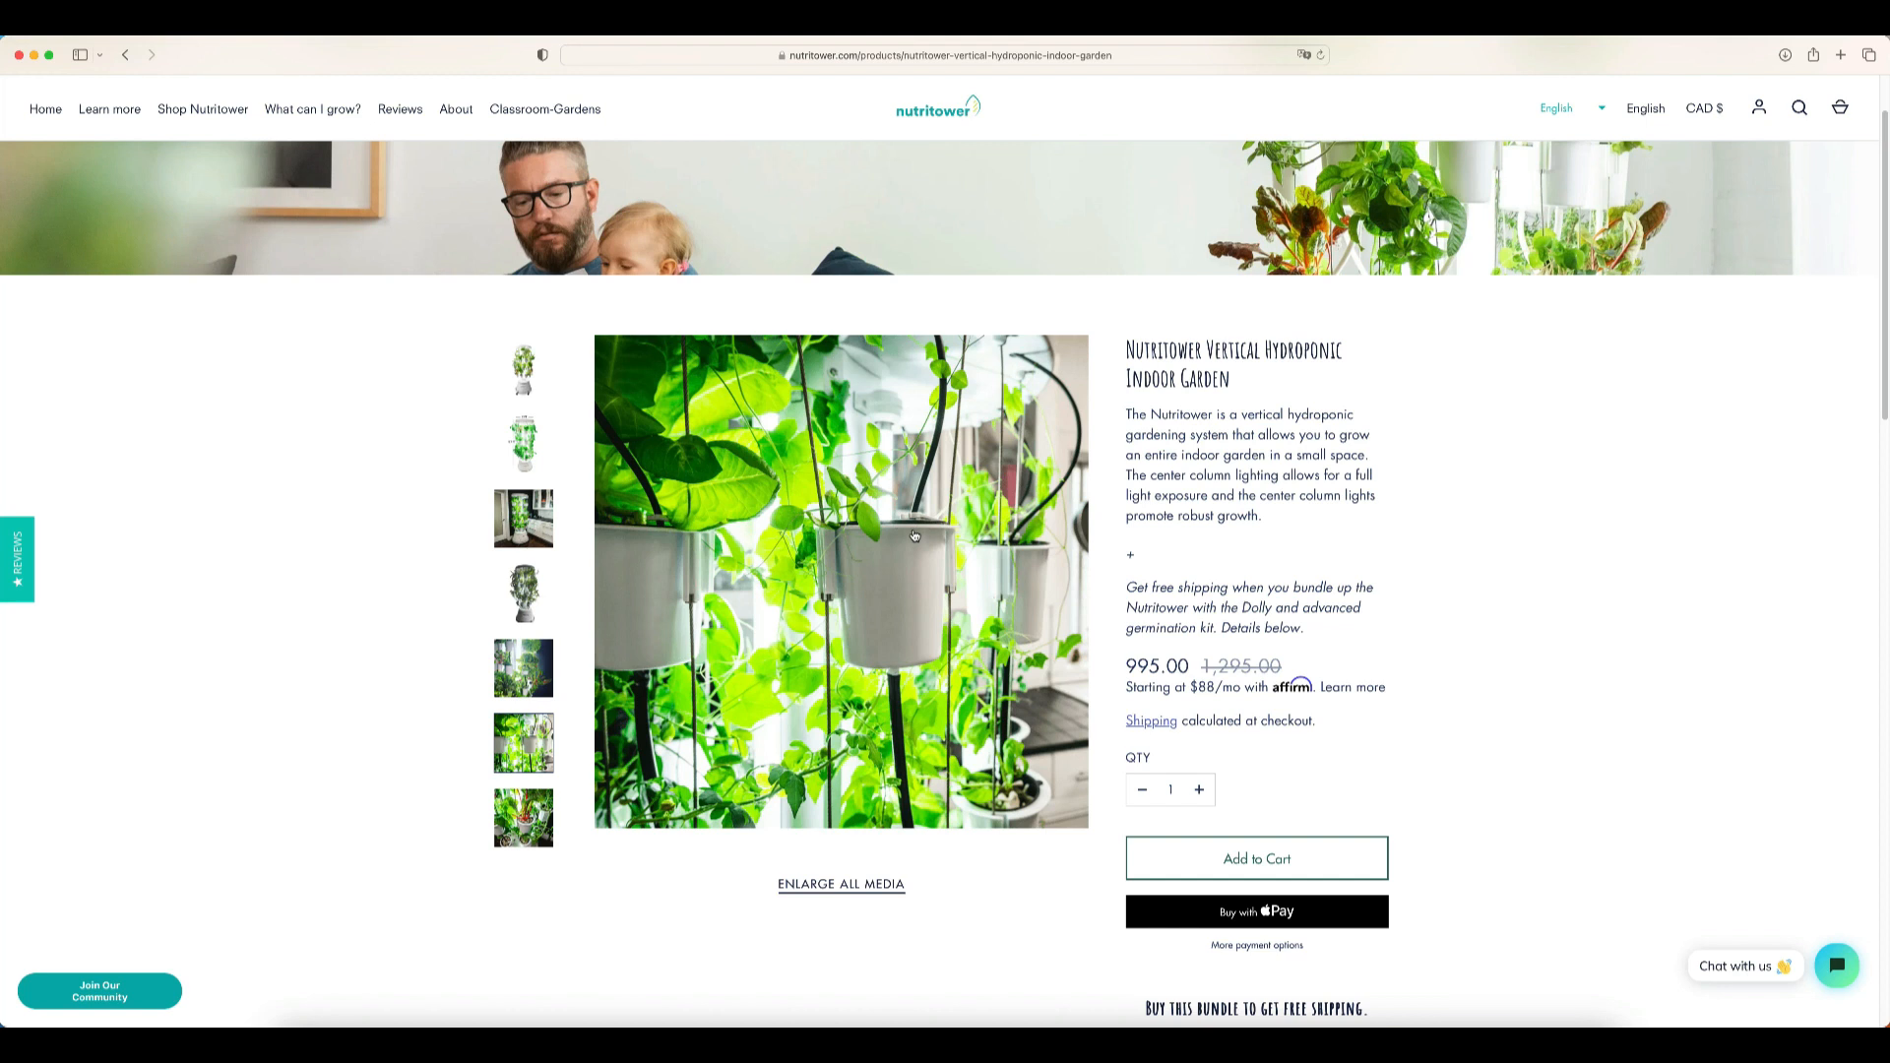
- Return to the standalone tower photo, glance at the bundle offer below, then show the kitchen tower photo
{"action": "left_click", "coordinate": [524, 368]}
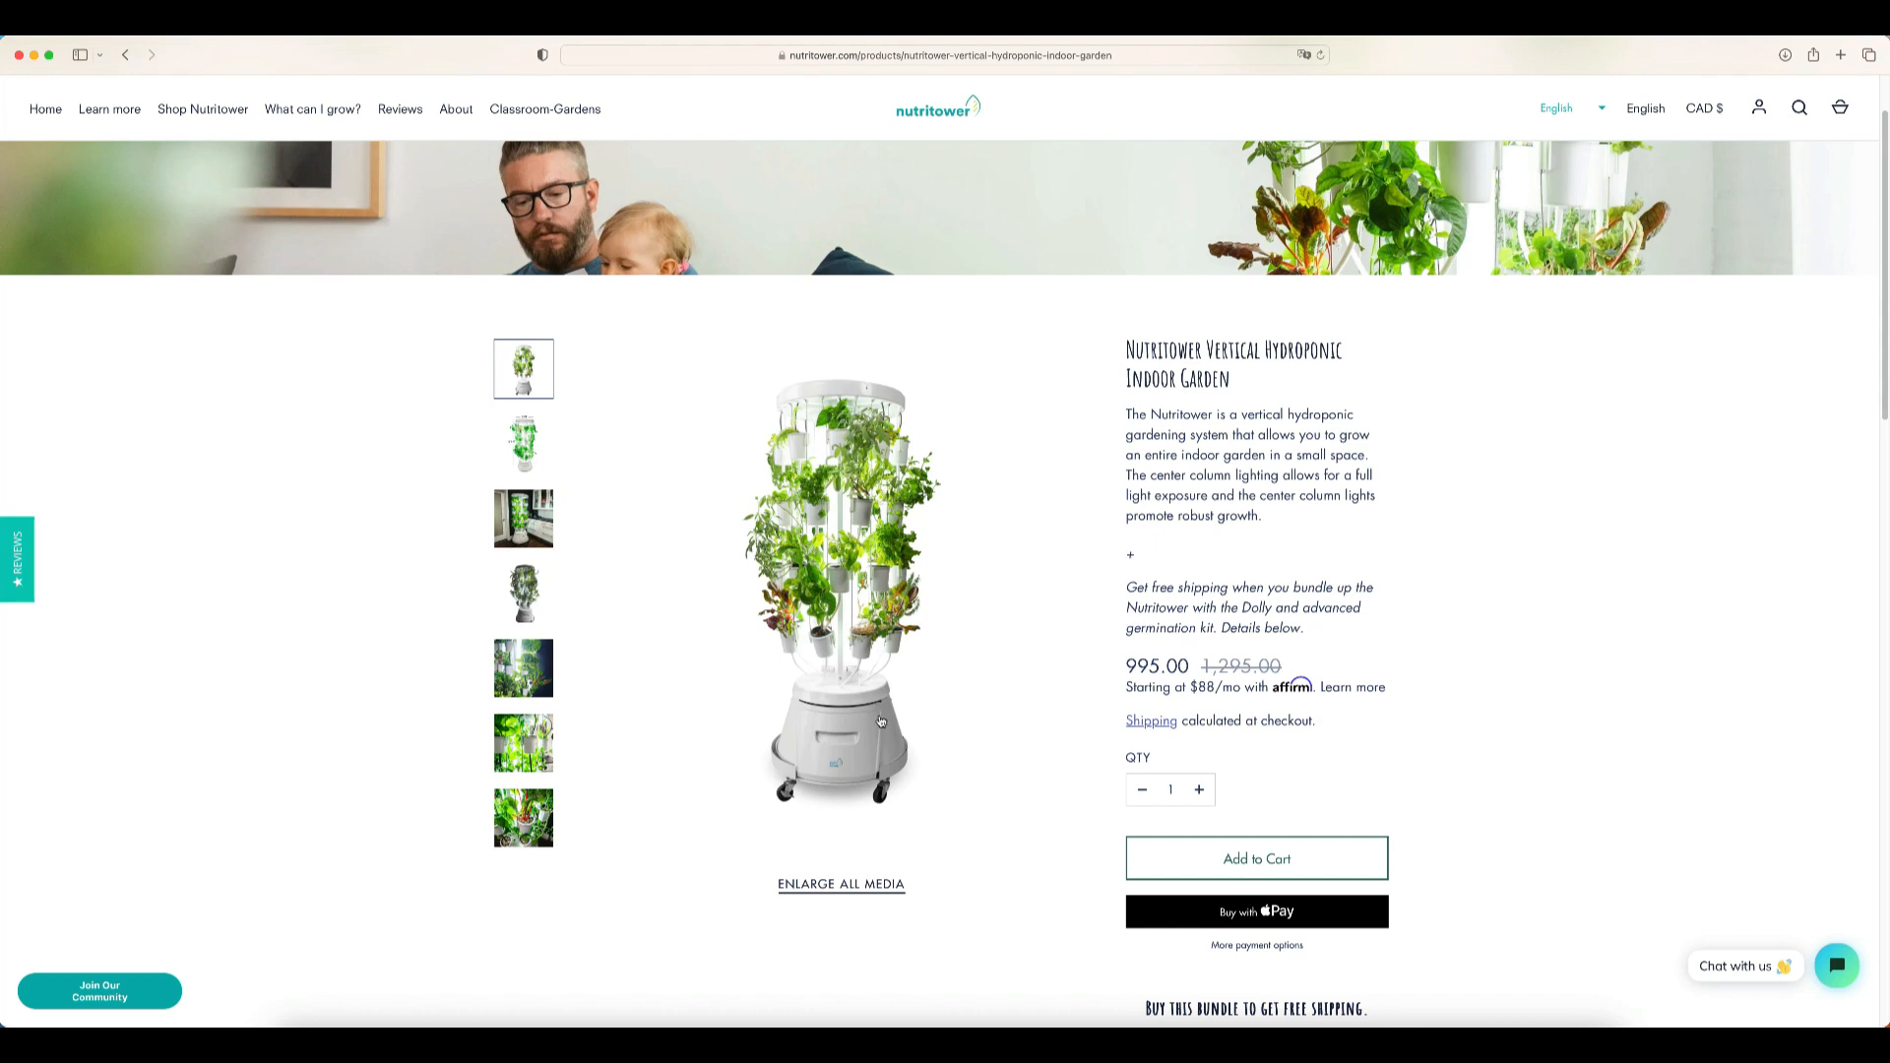
{"action": "scroll", "scroll_direction": "down", "scroll_amount": 3}
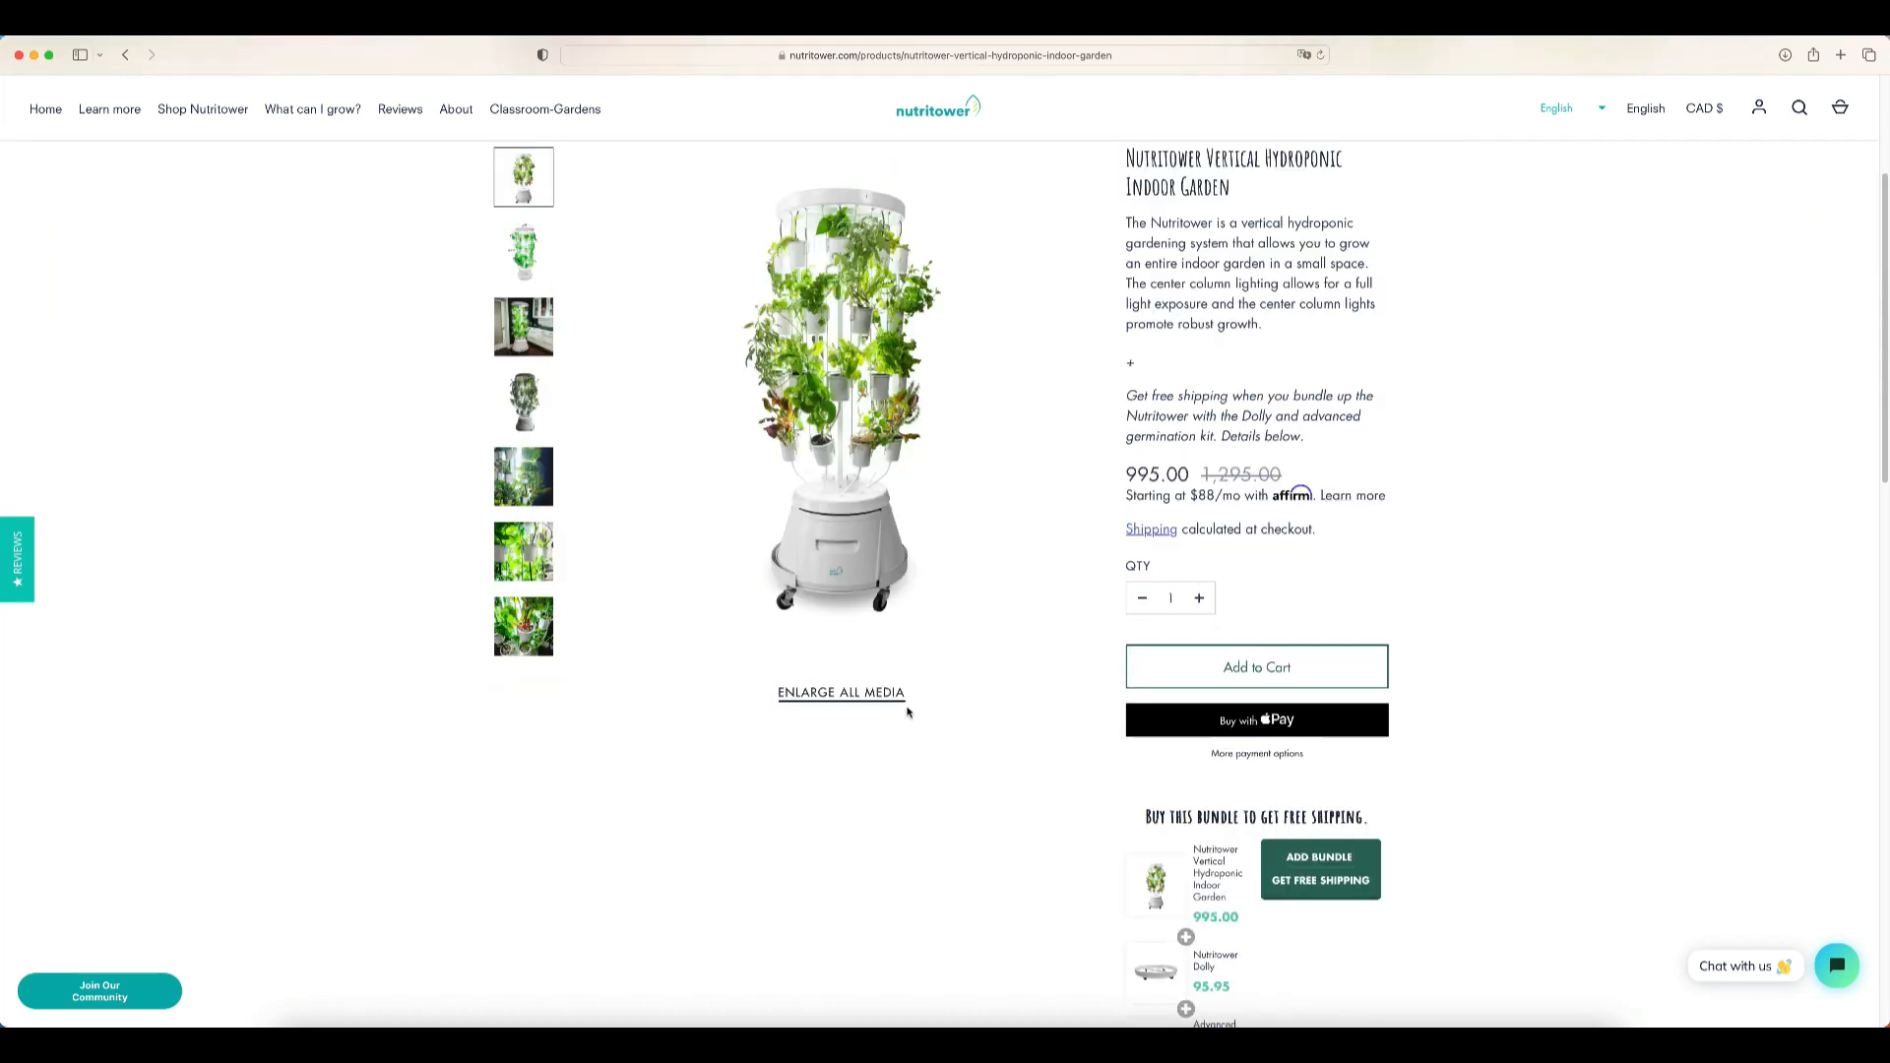
{"action": "scroll", "scroll_direction": "up", "scroll_amount": 3}
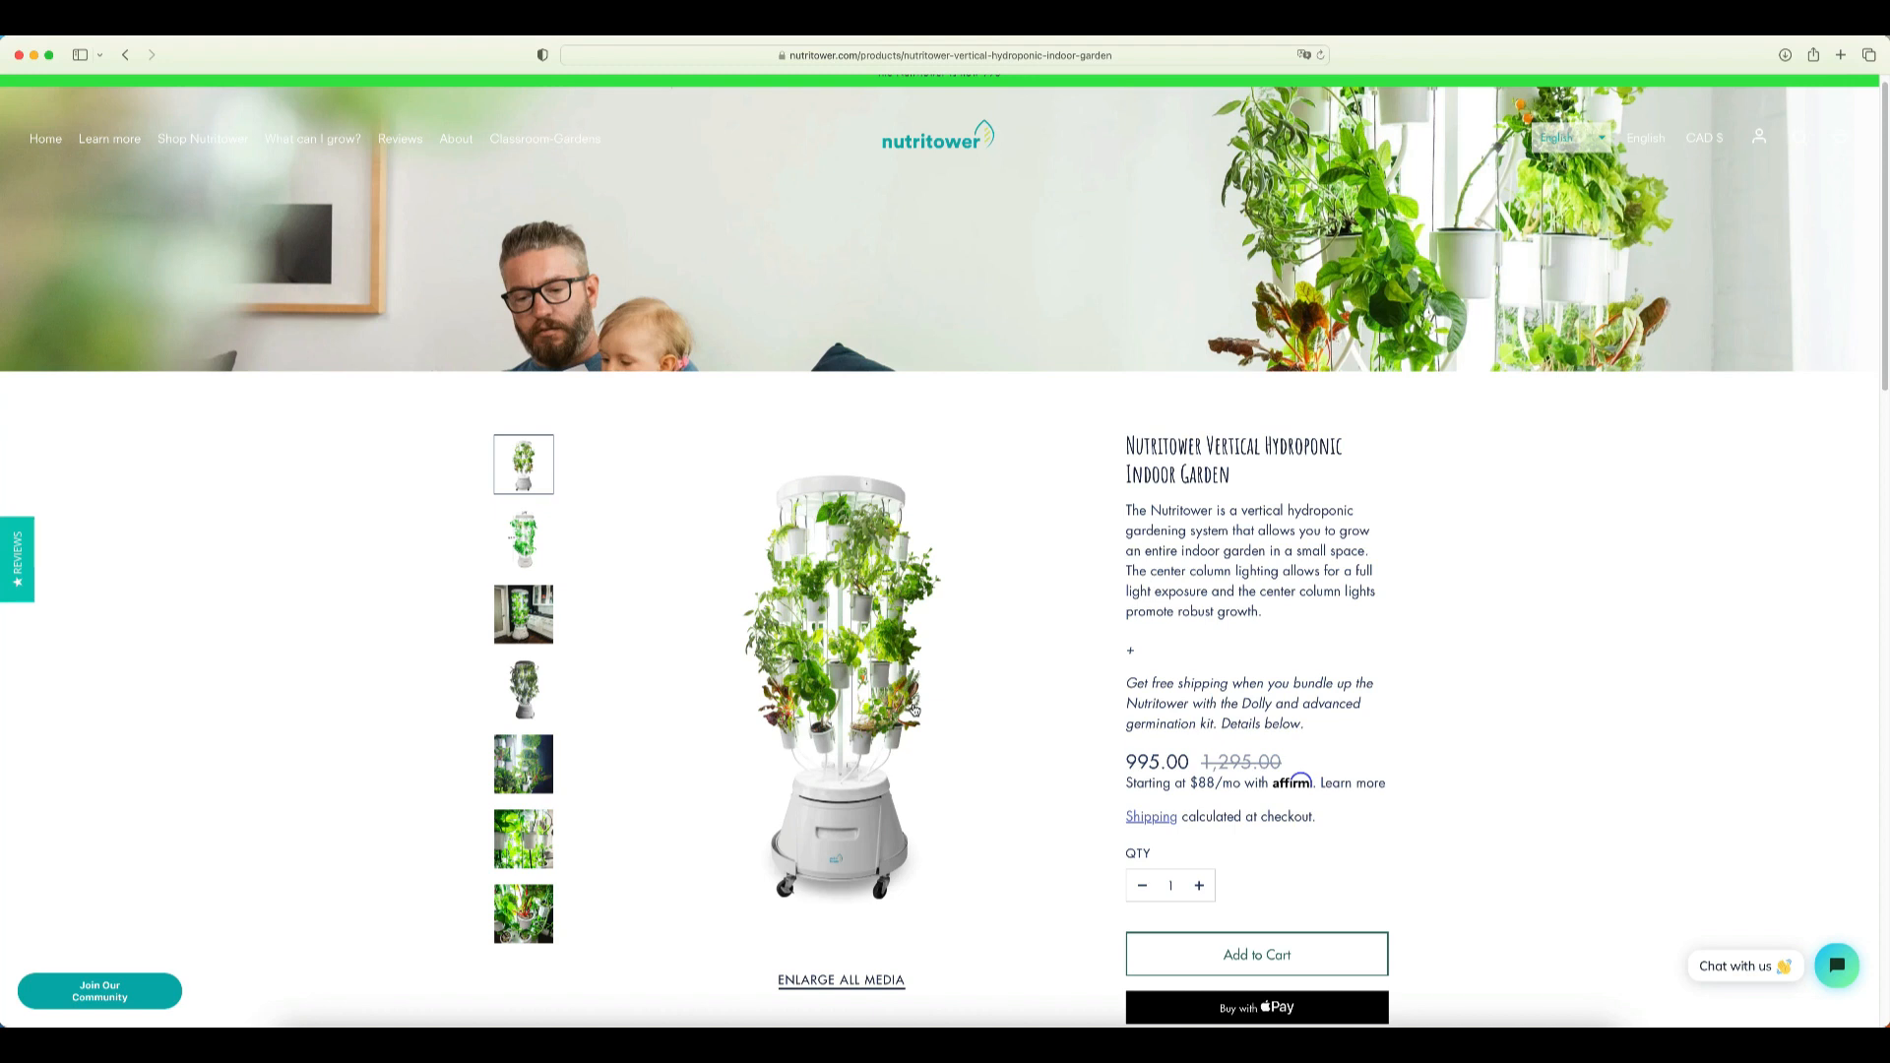
{"action": "mouse_move", "coordinate": [1124, 449]}
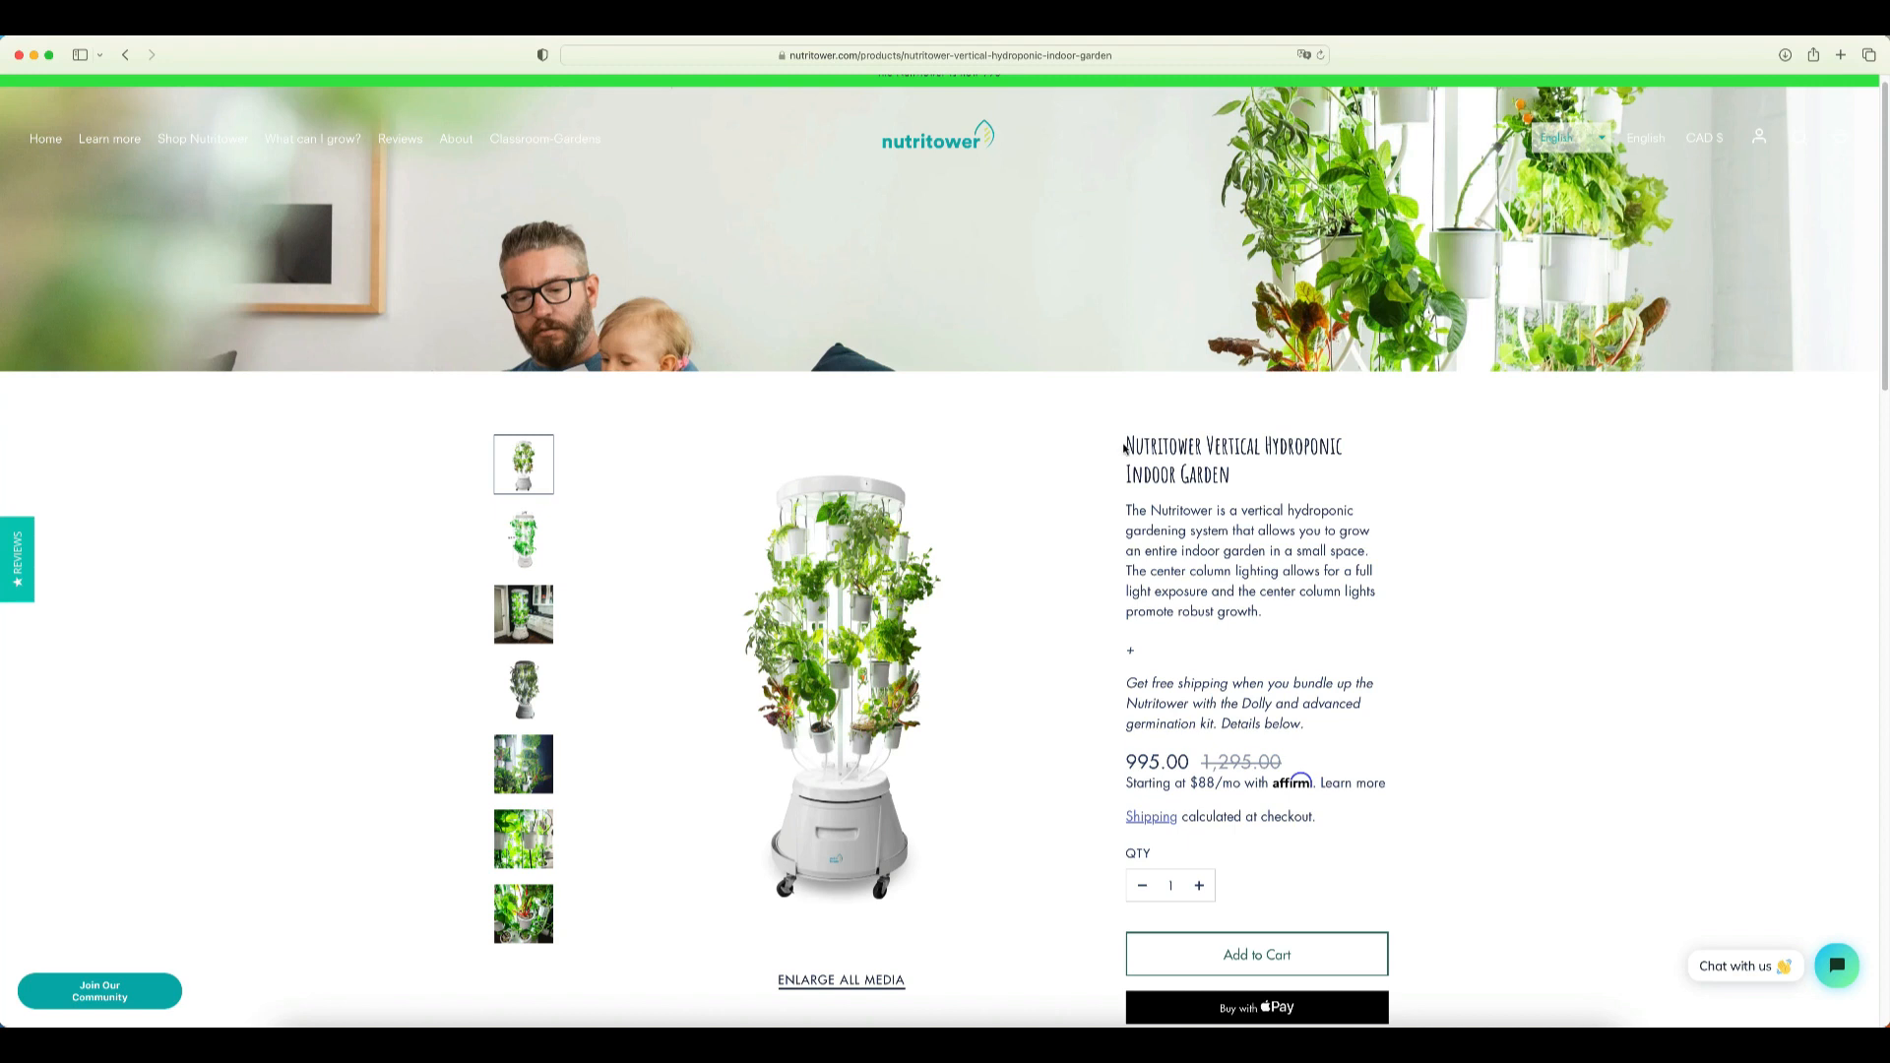
{"action": "mouse_move", "coordinate": [1042, 453]}
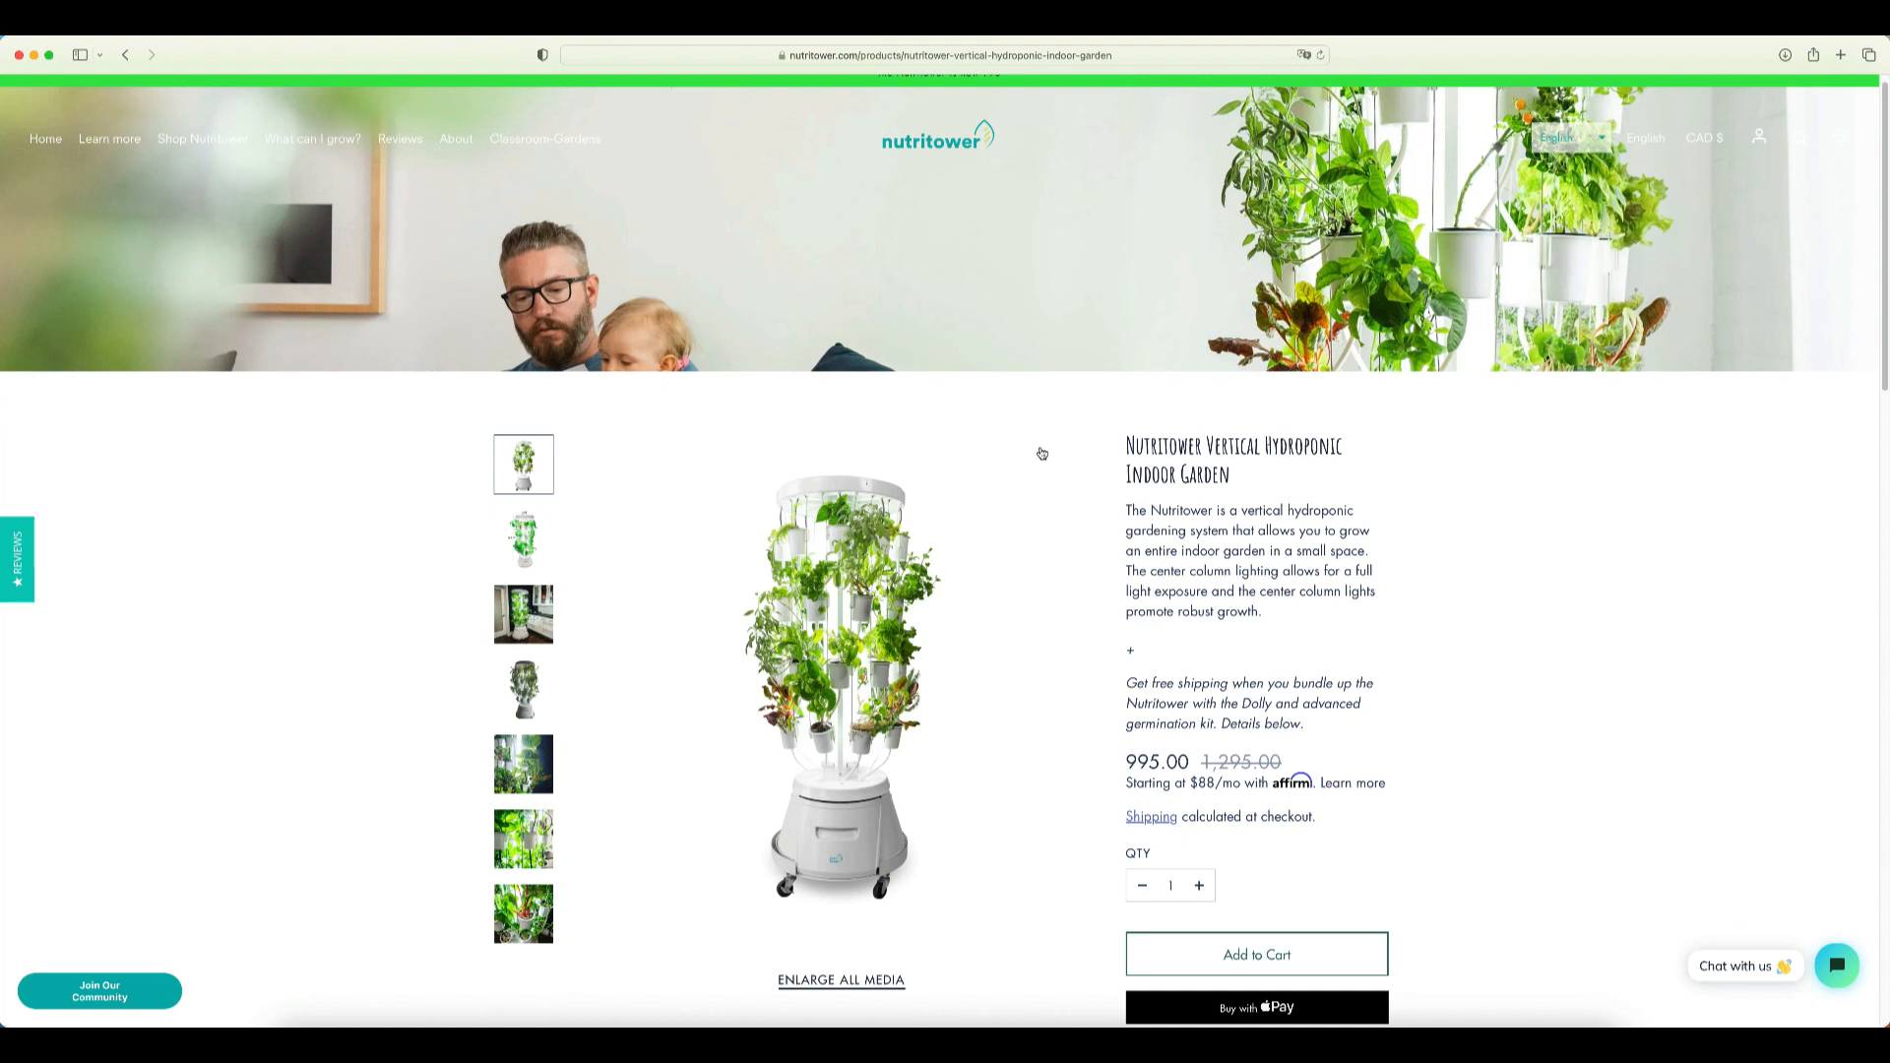
{"action": "mouse_move", "coordinate": [1155, 776]}
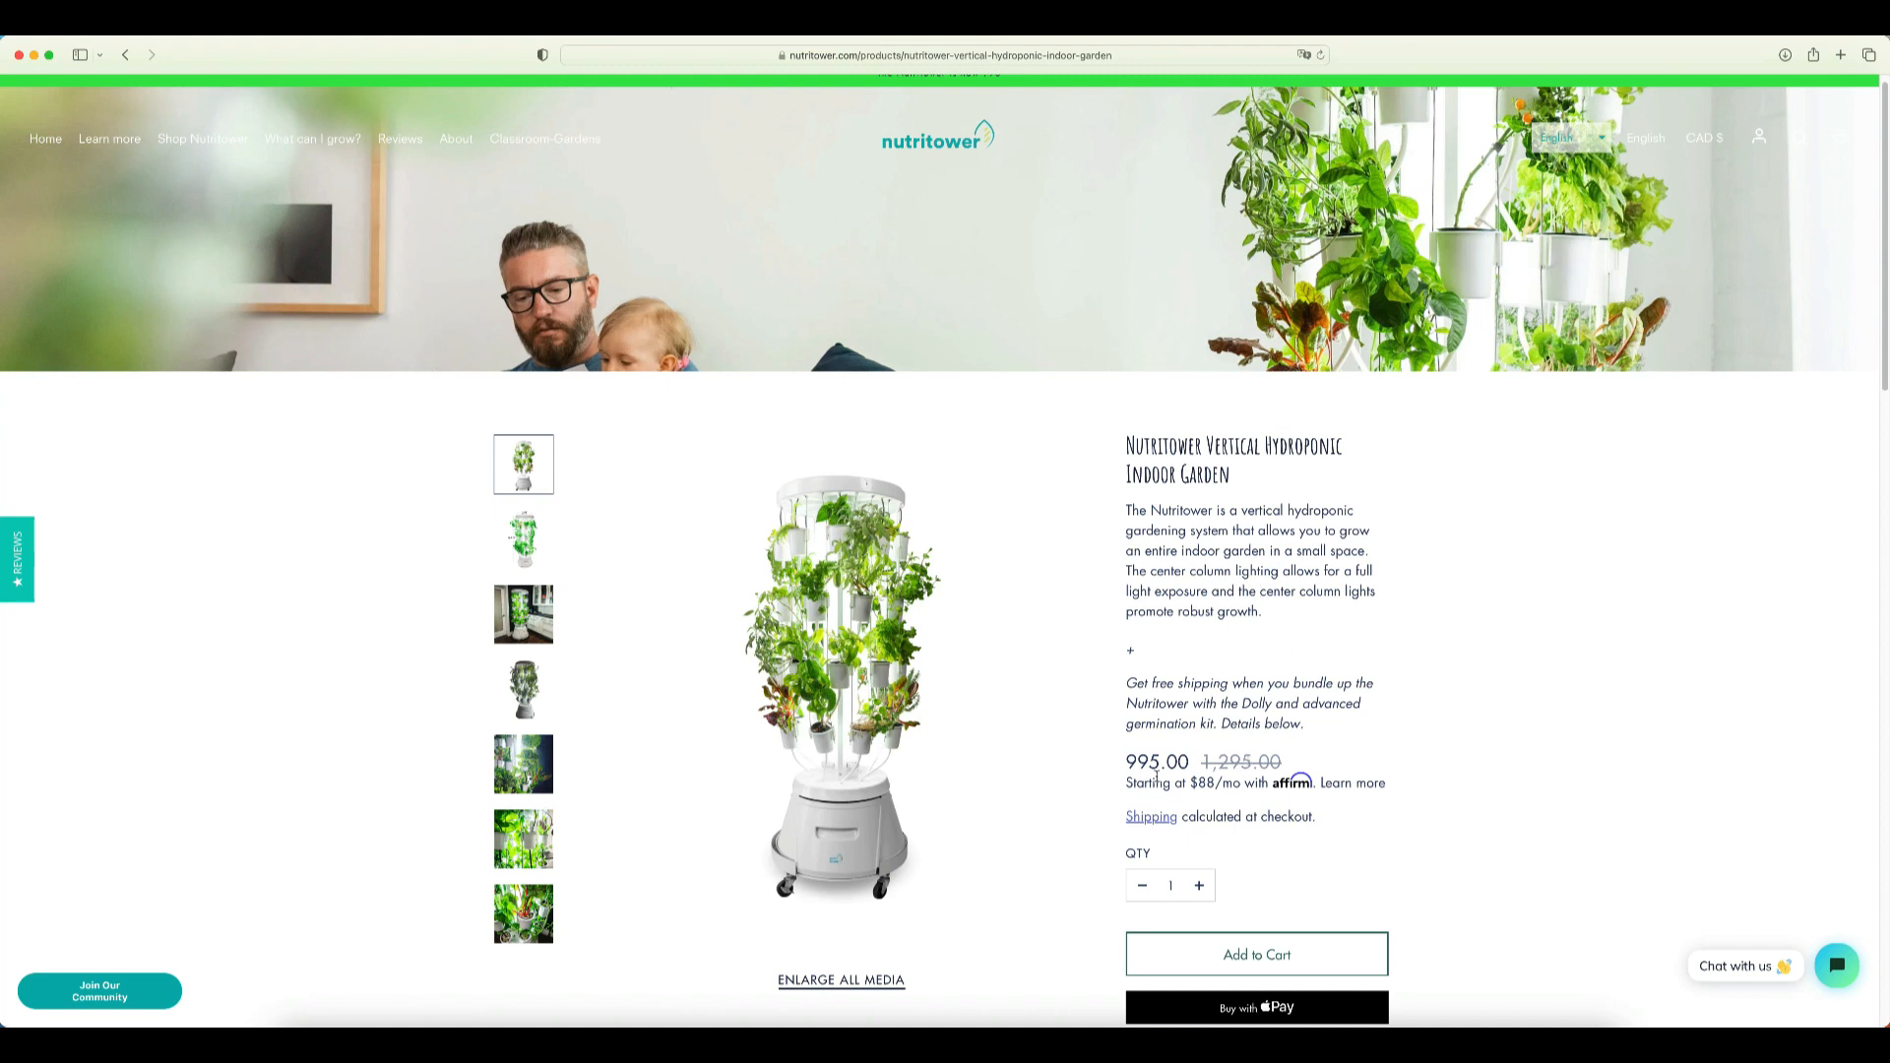
{"action": "double_click", "coordinate": [1156, 762]}
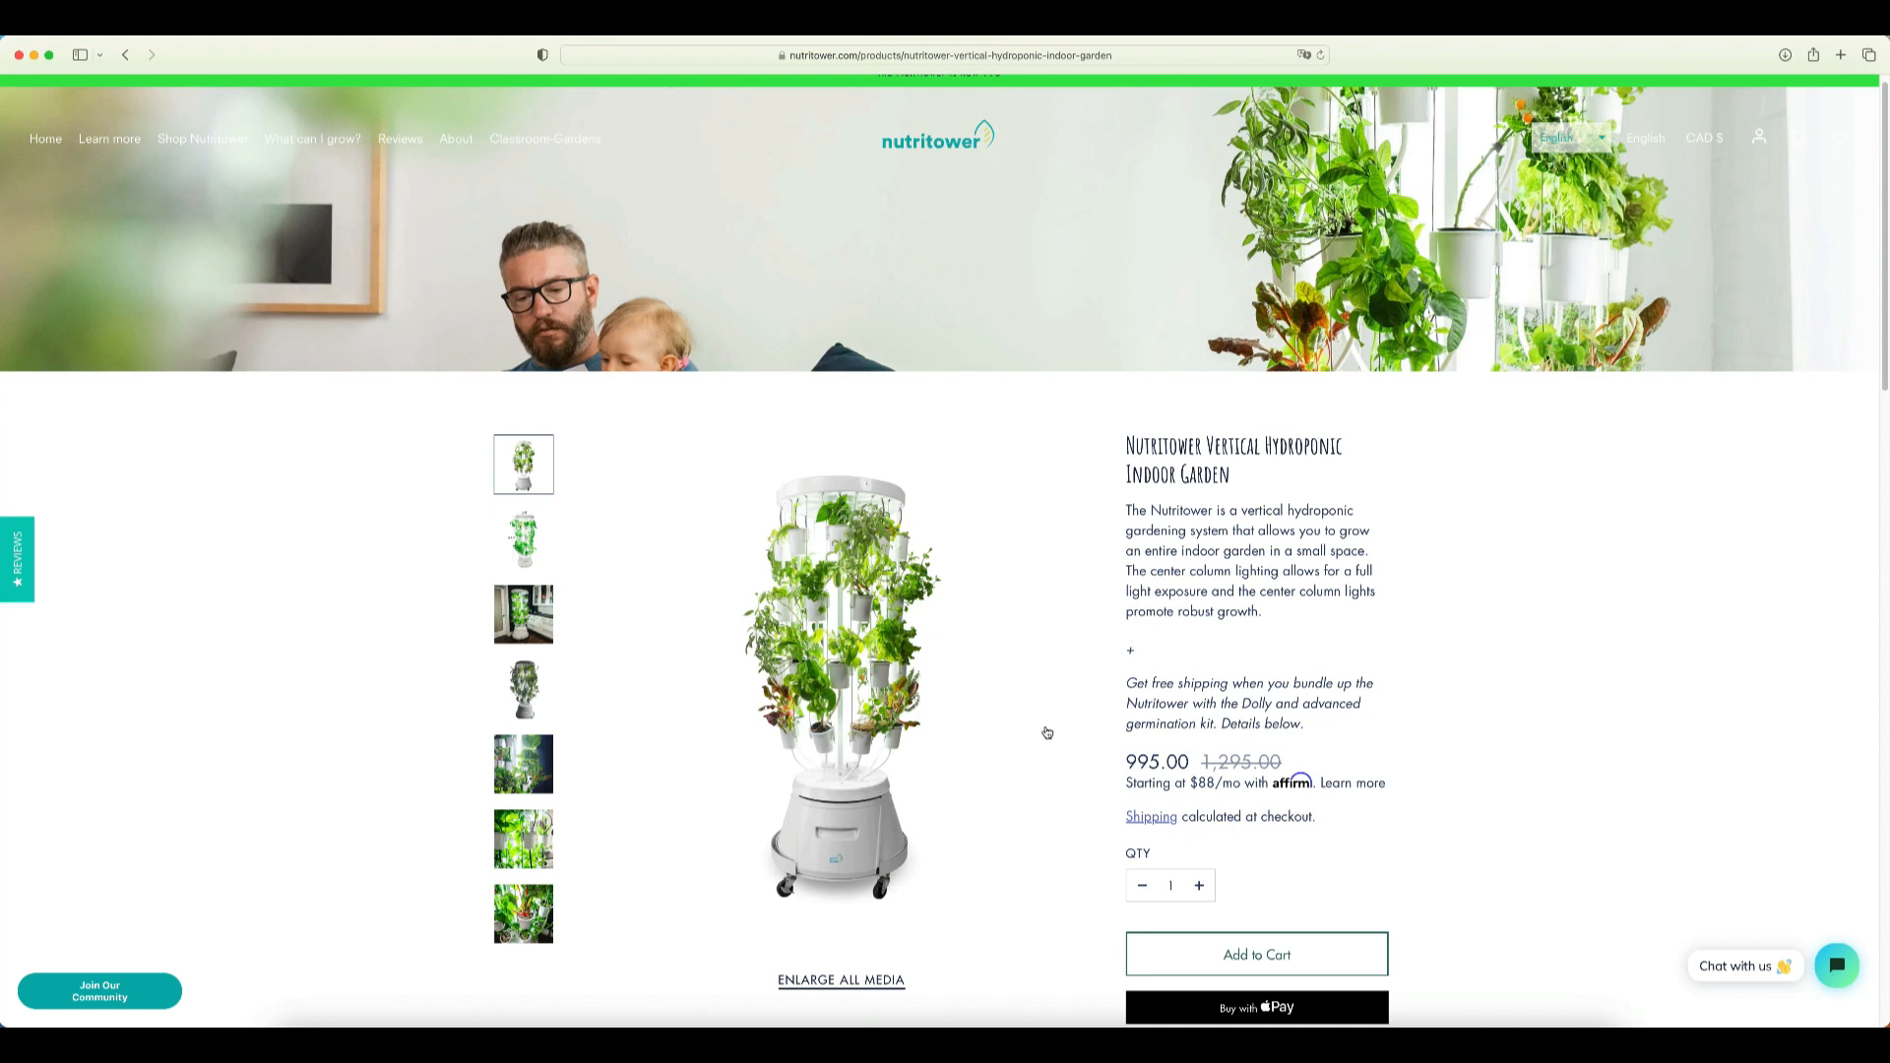
{"action": "mouse_move", "coordinate": [1039, 640]}
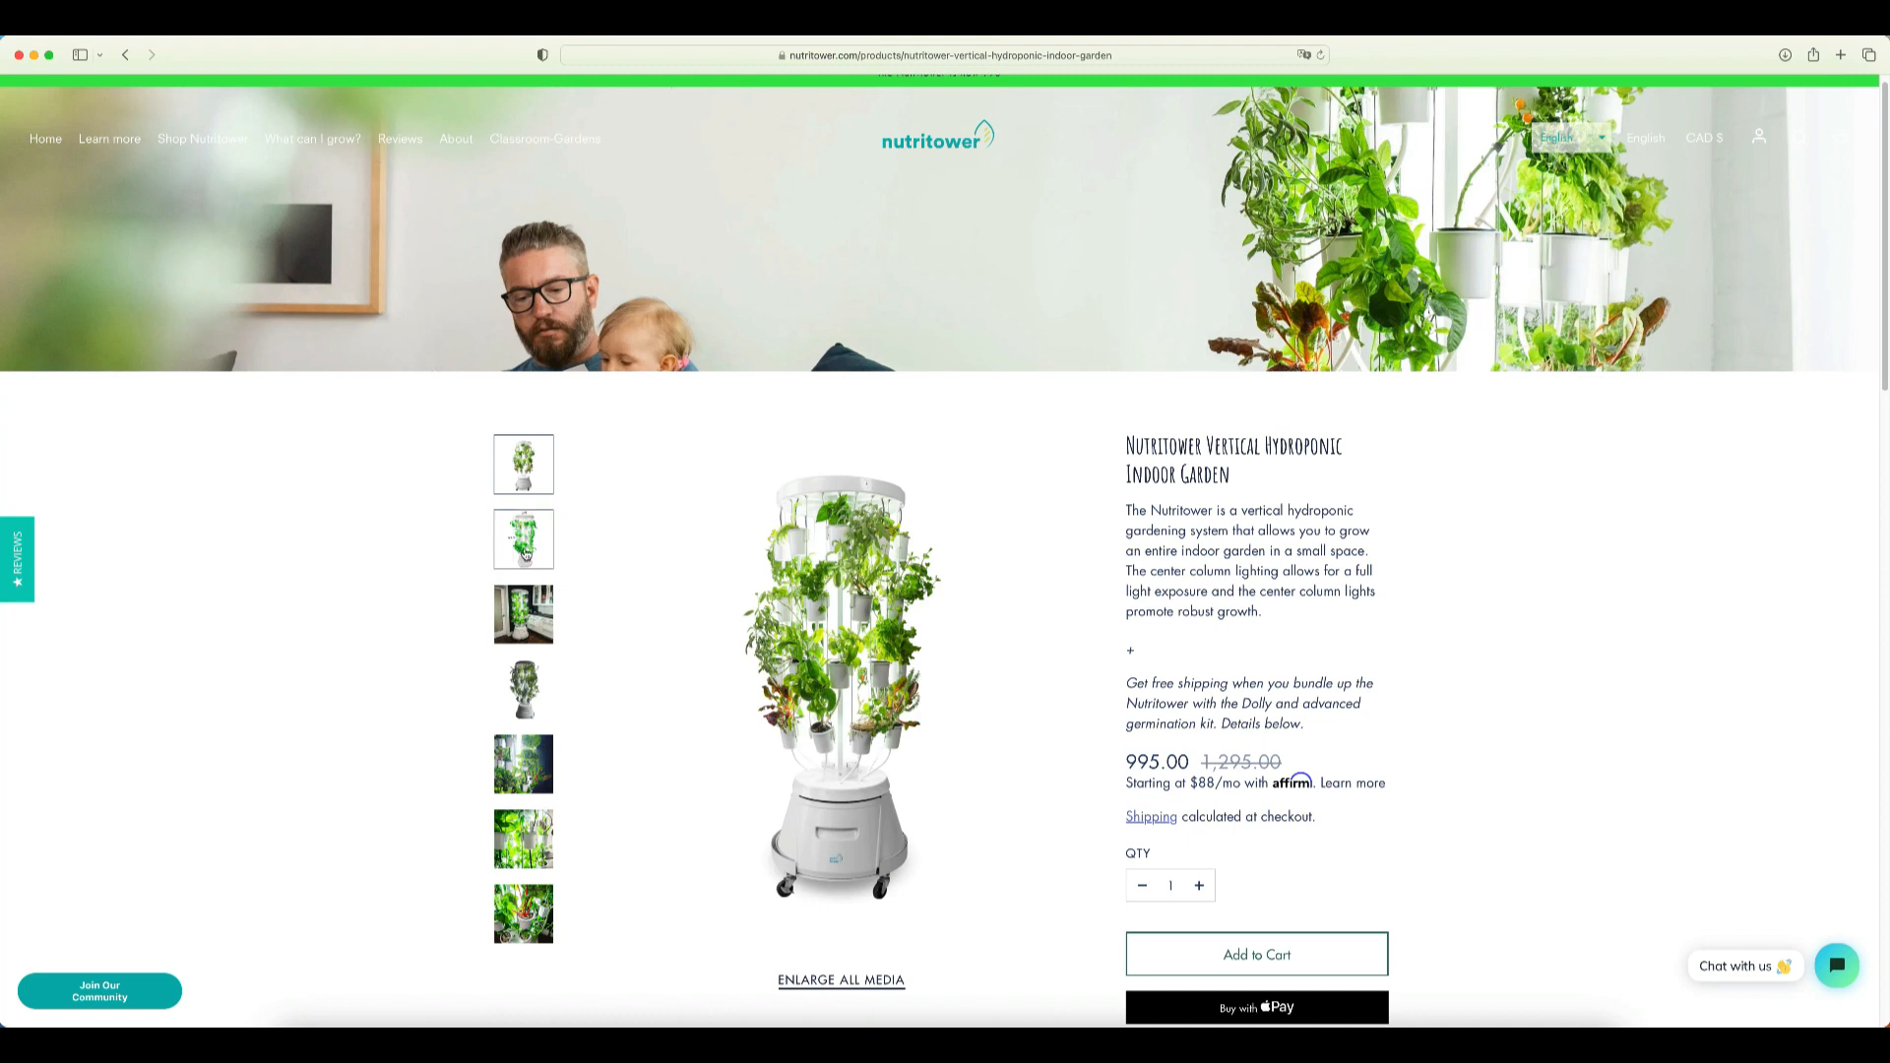
{"action": "left_click", "coordinate": [524, 612]}
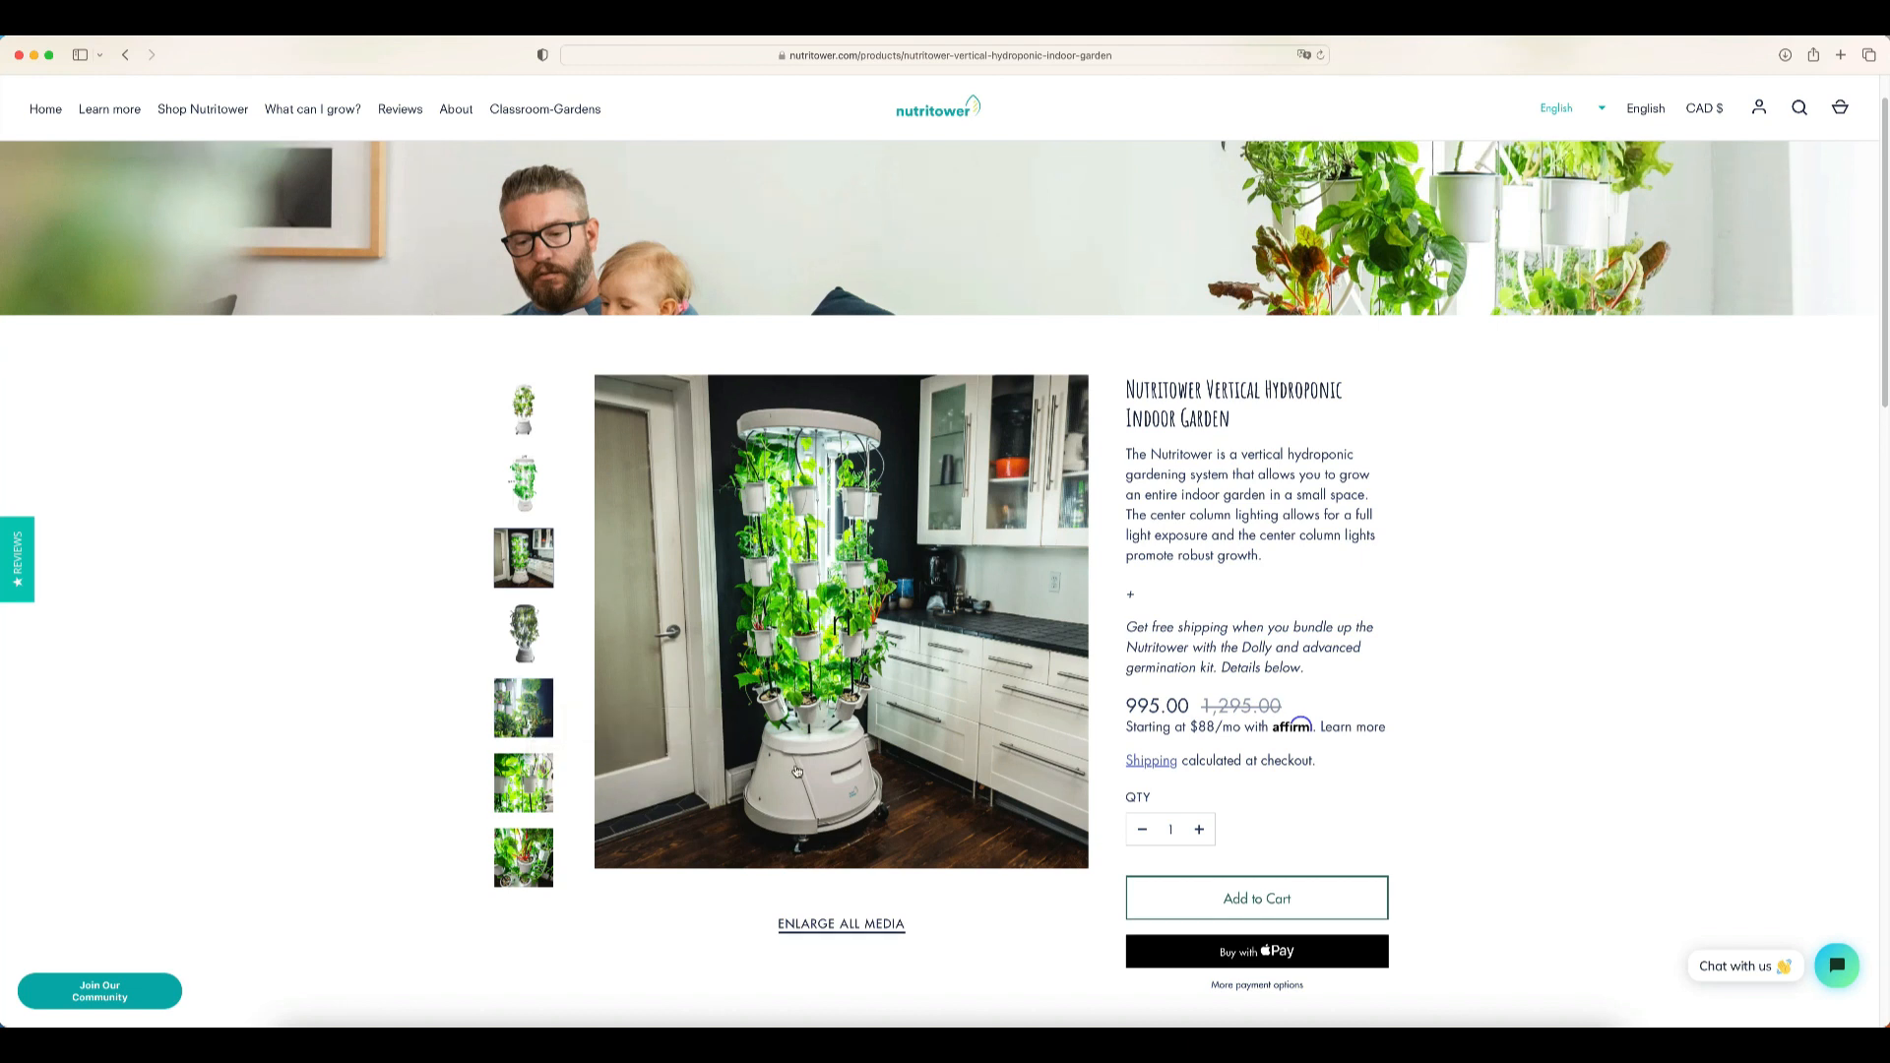
{"action": "mouse_move", "coordinate": [628, 937]}
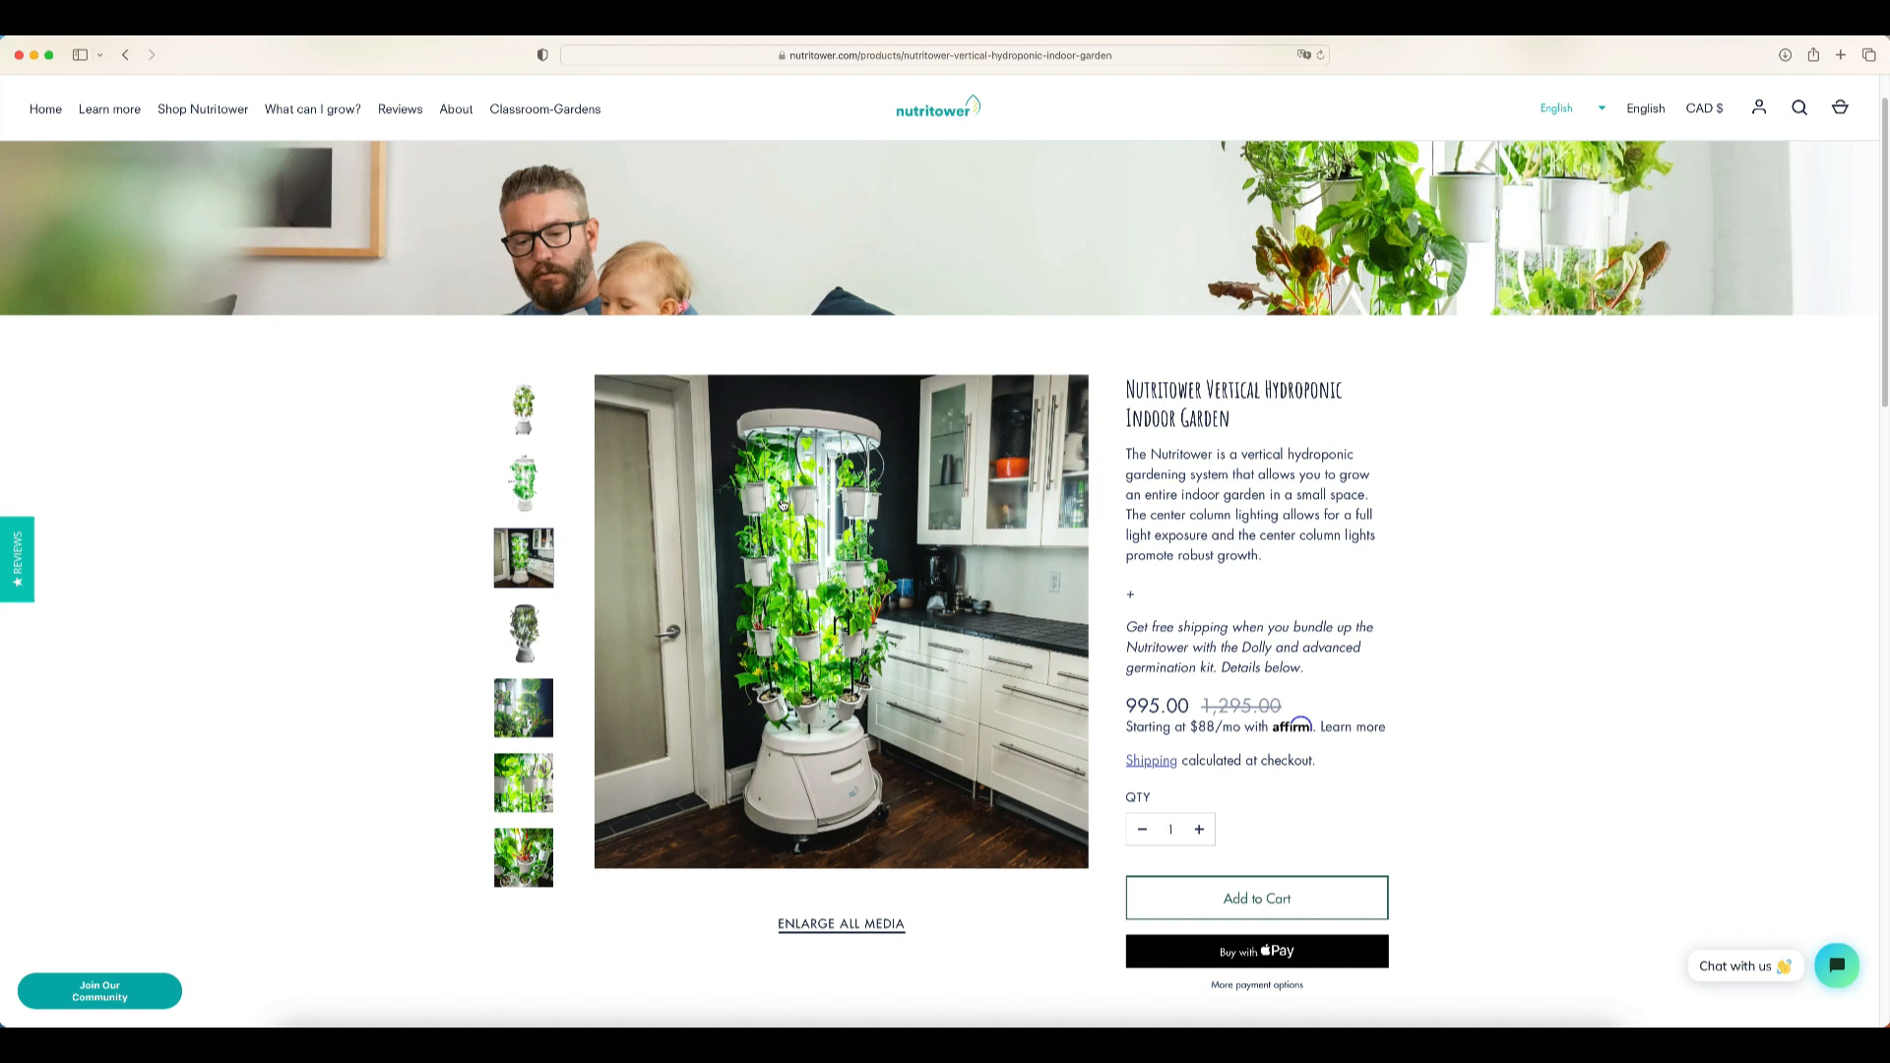
{"action": "mouse_move", "coordinate": [831, 809]}
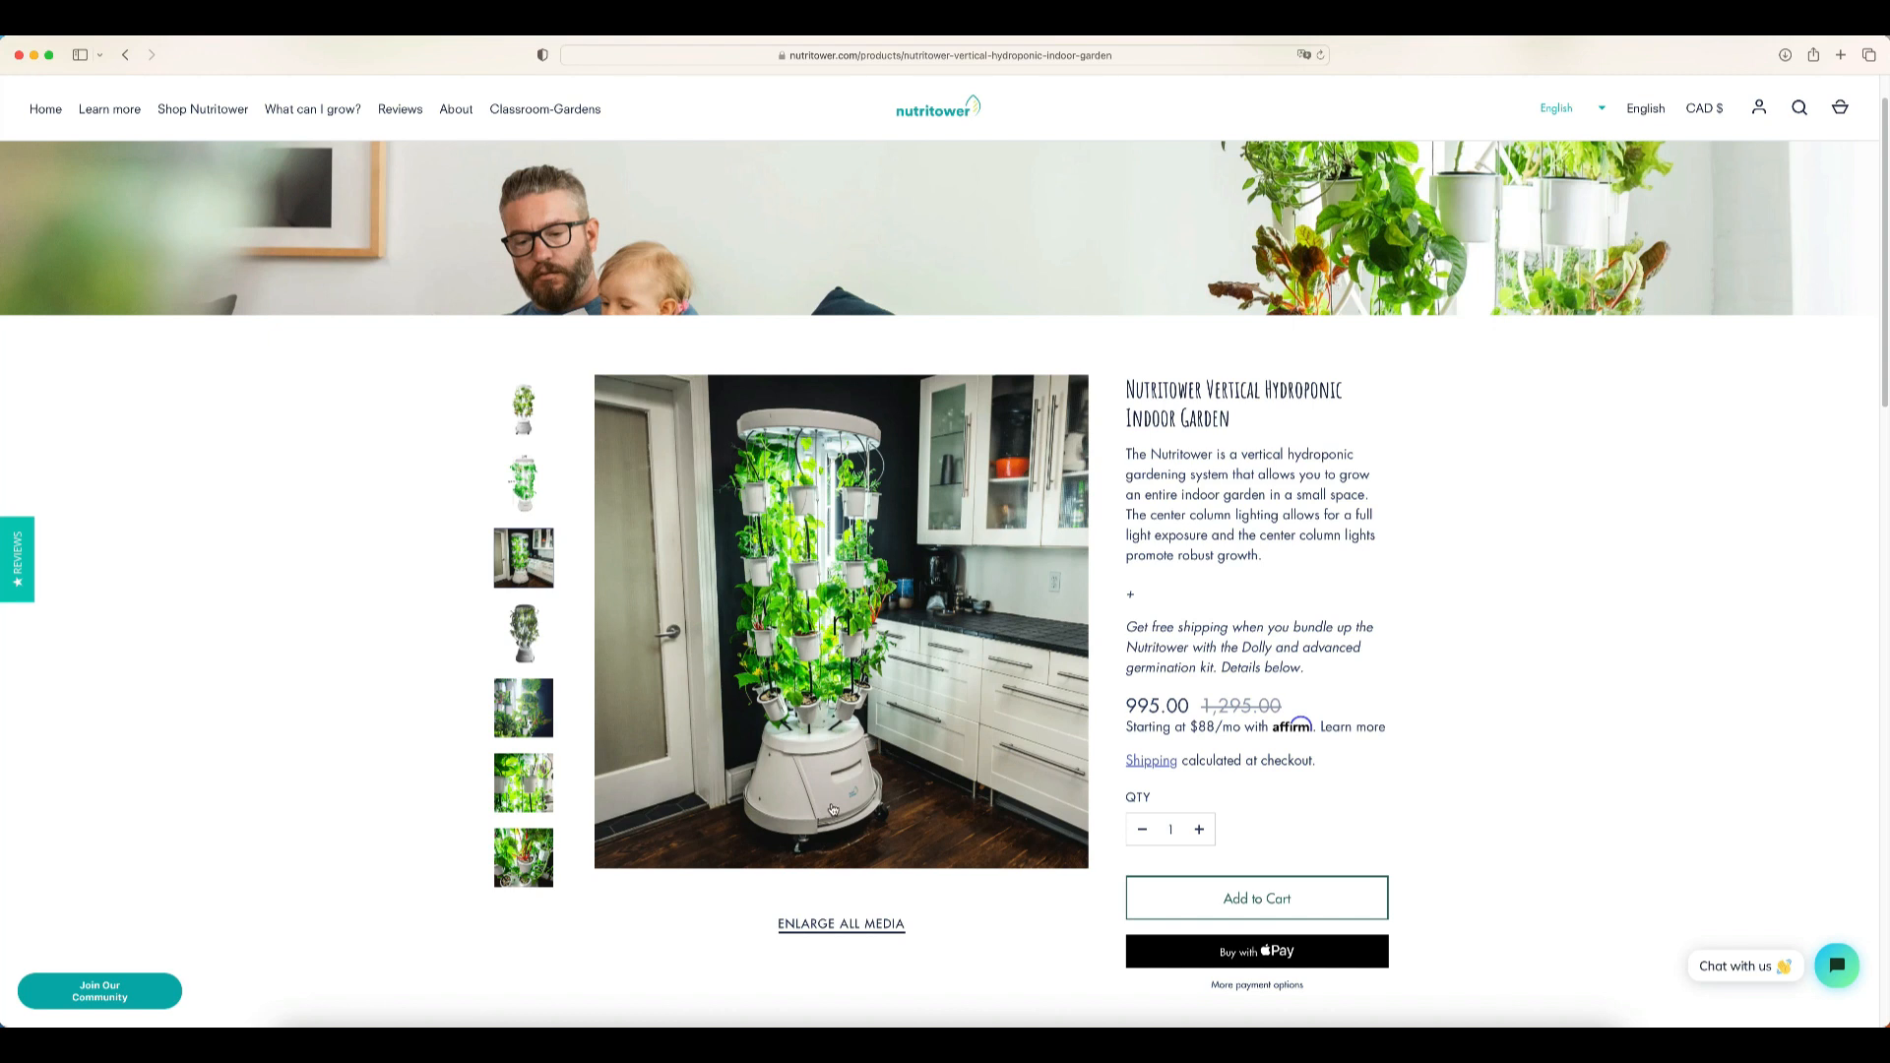
{"action": "mouse_move", "coordinate": [744, 744]}
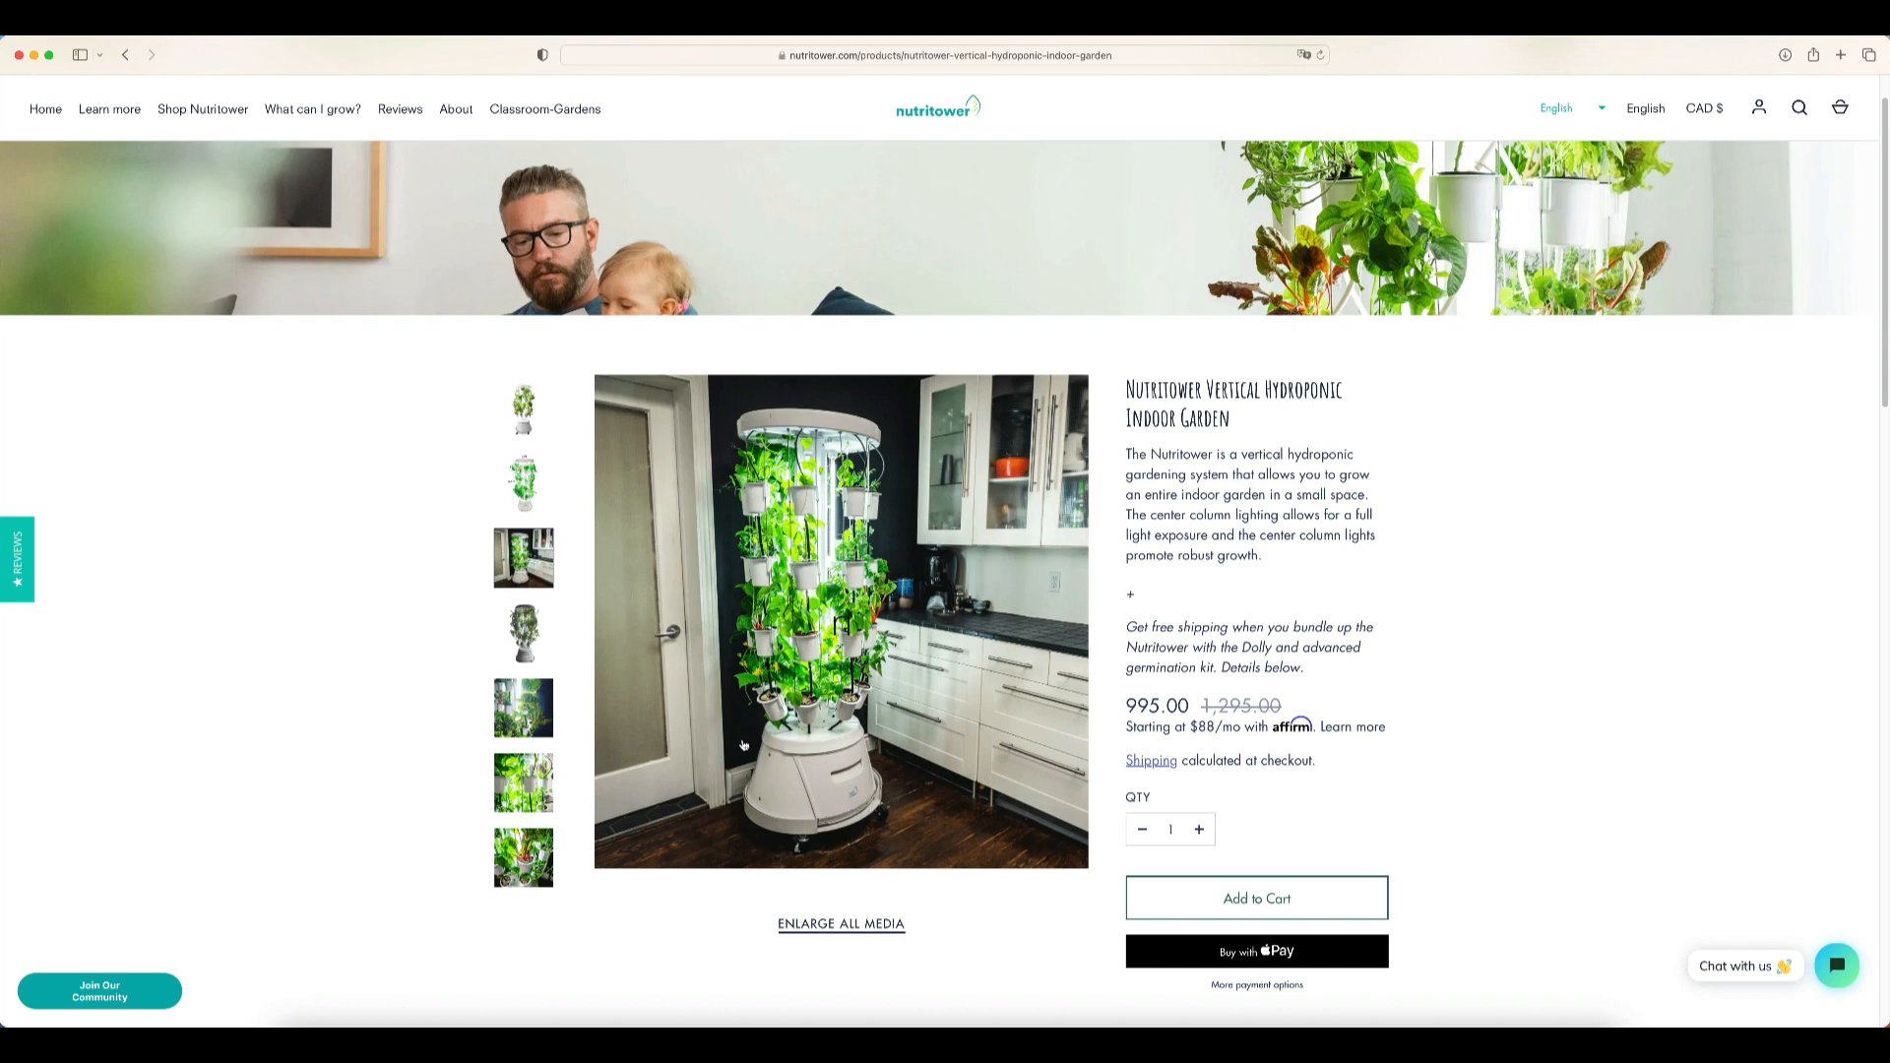
{"action": "mouse_move", "coordinate": [956, 771]}
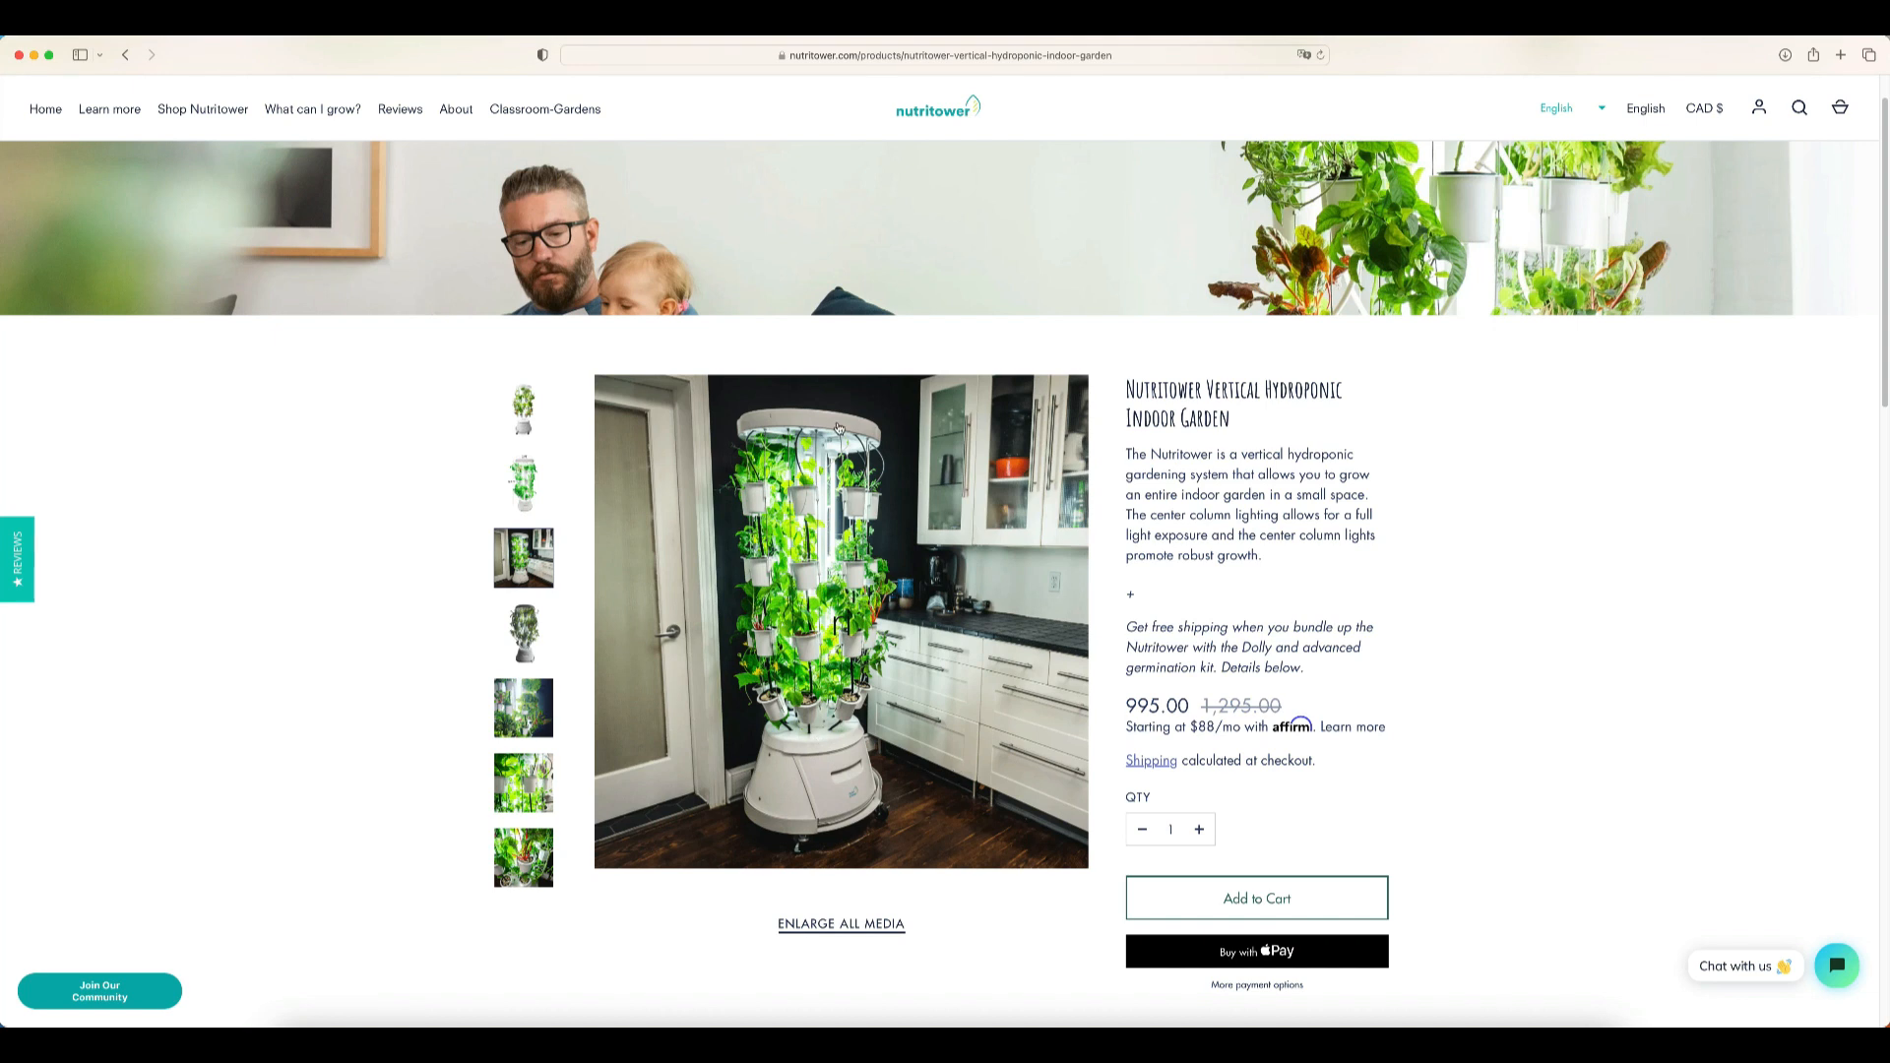
{"action": "mouse_move", "coordinate": [791, 583]}
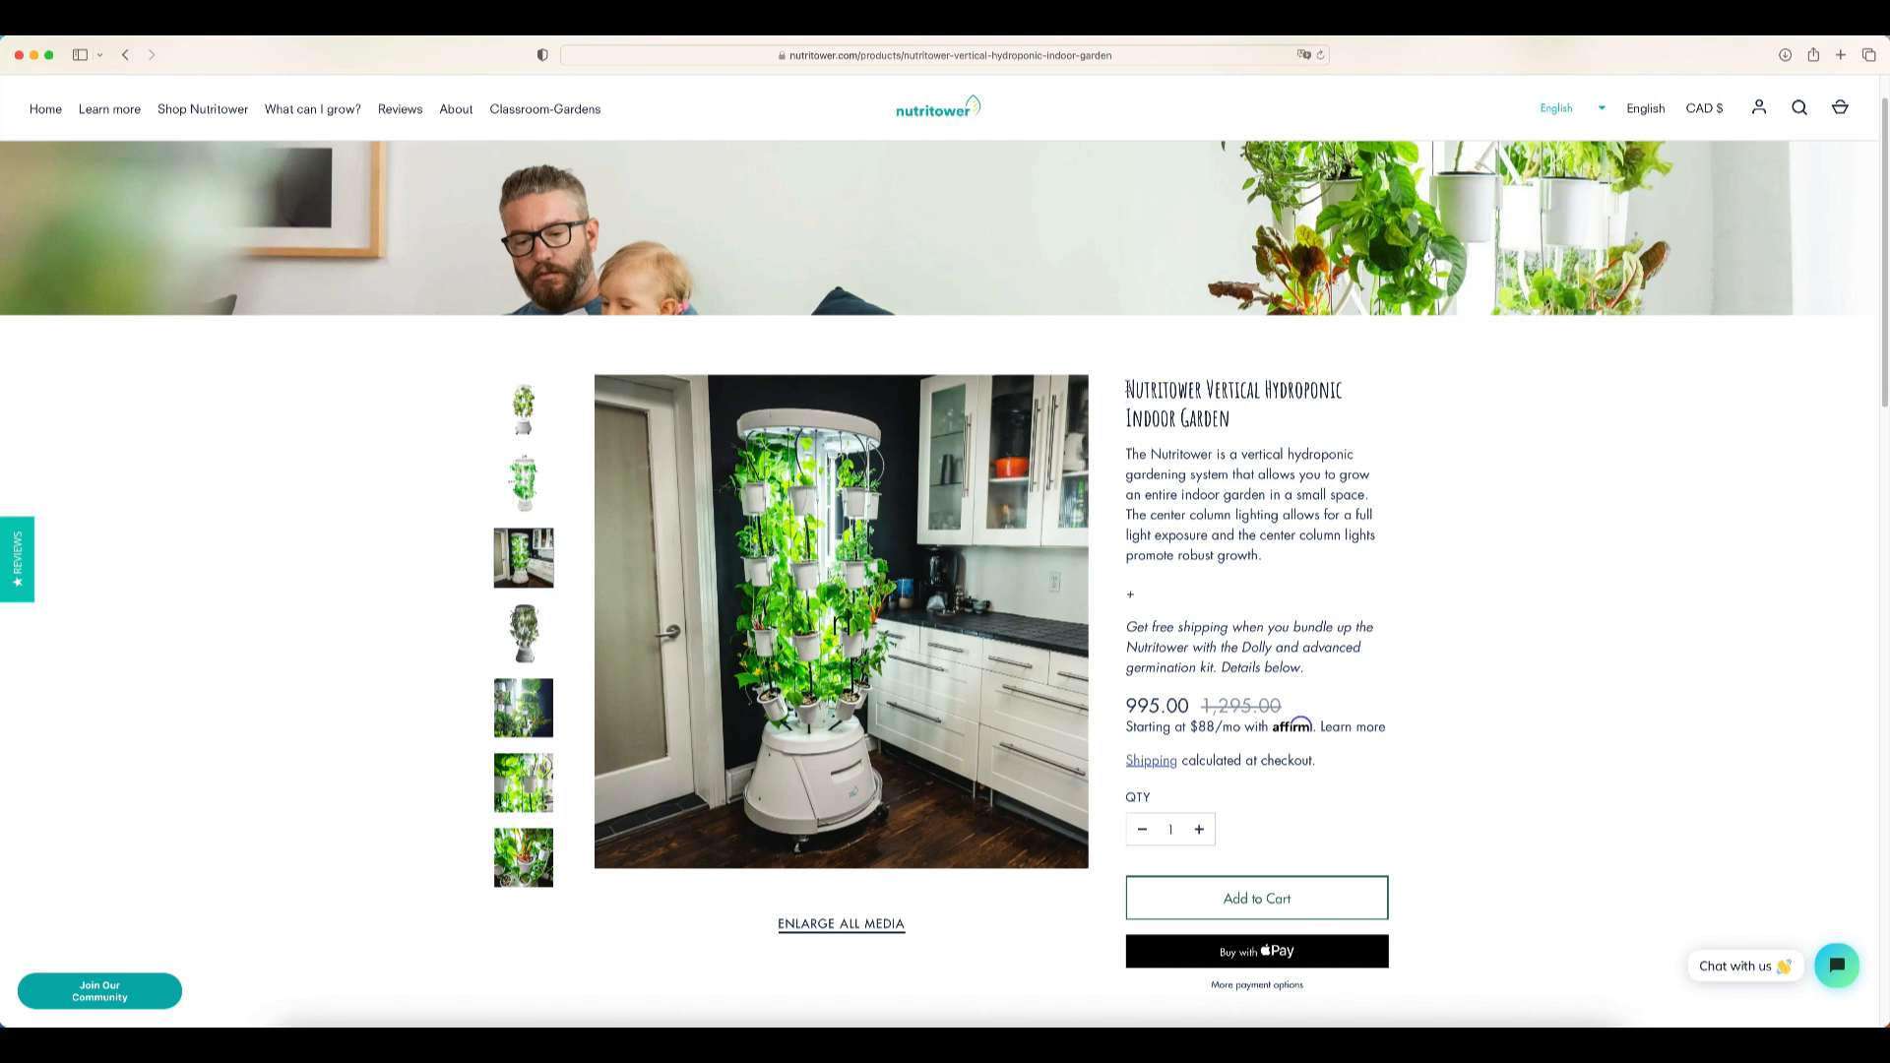
{"action": "mouse_move", "coordinate": [884, 776]}
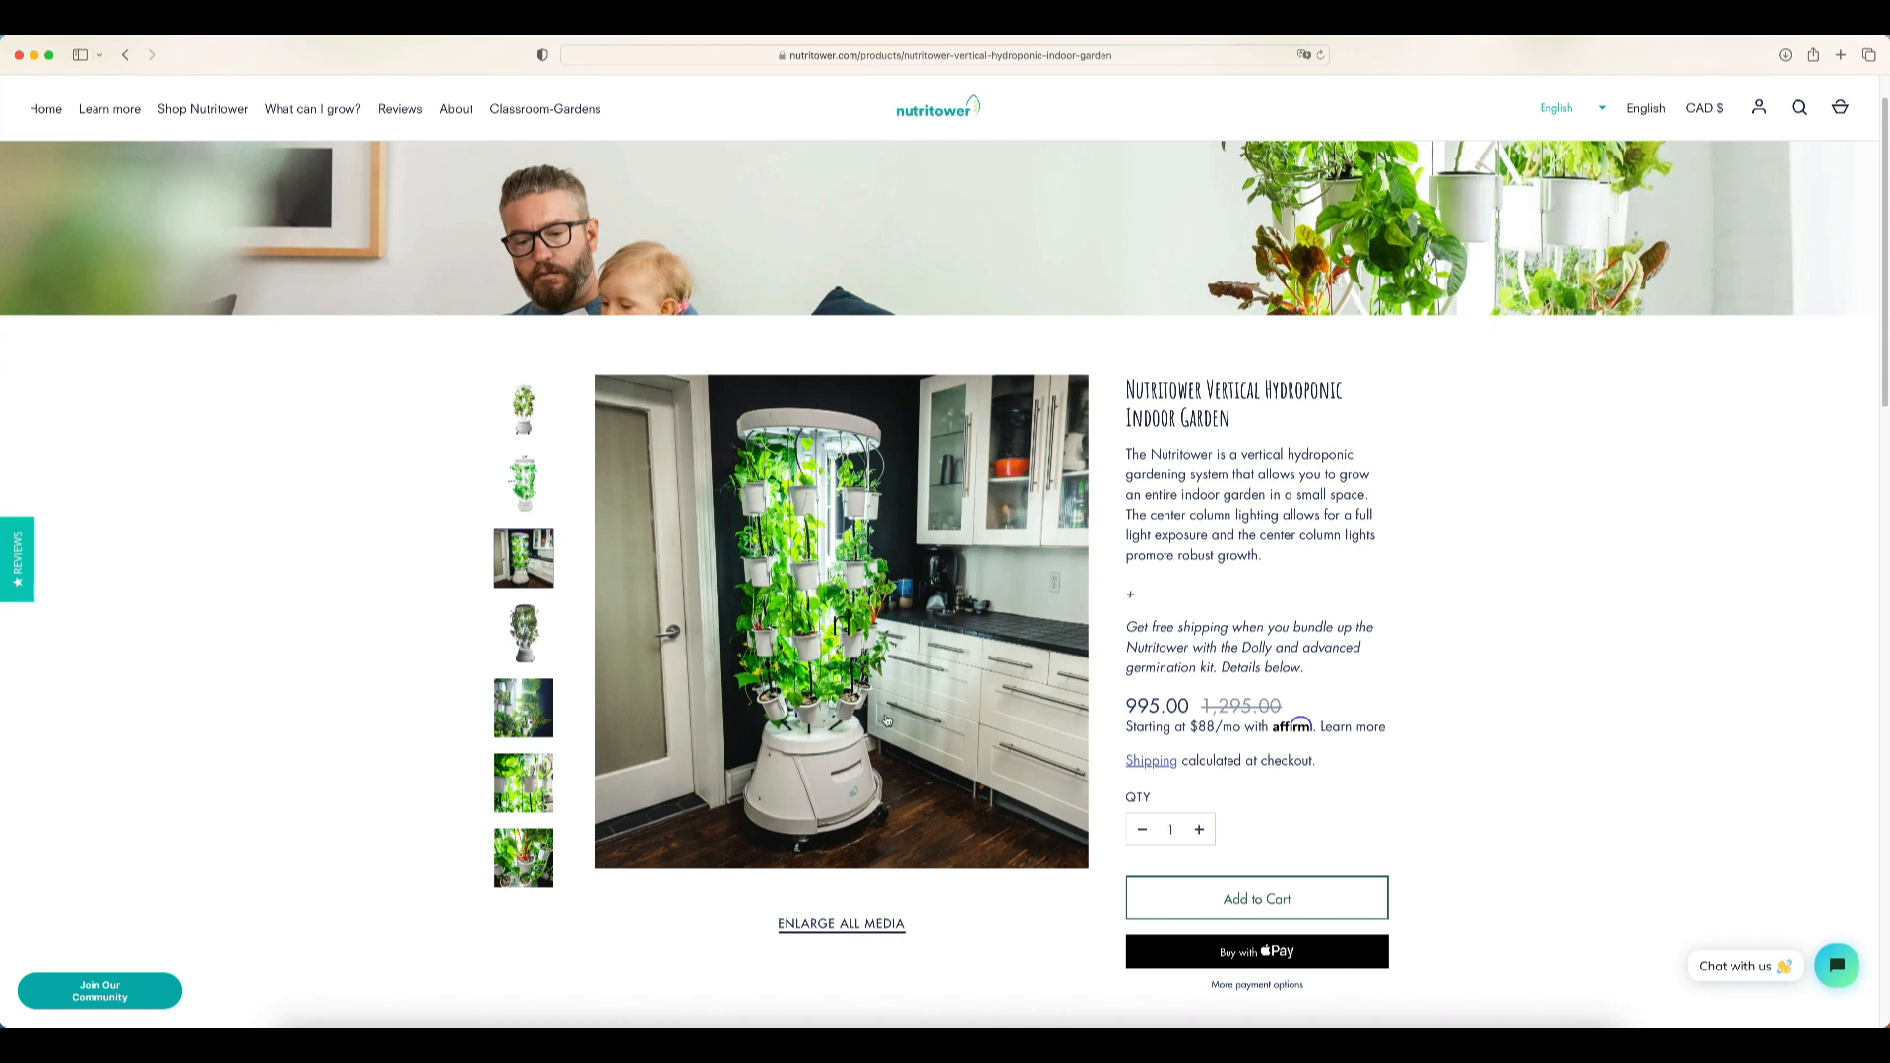
{"action": "mouse_move", "coordinate": [1055, 628]}
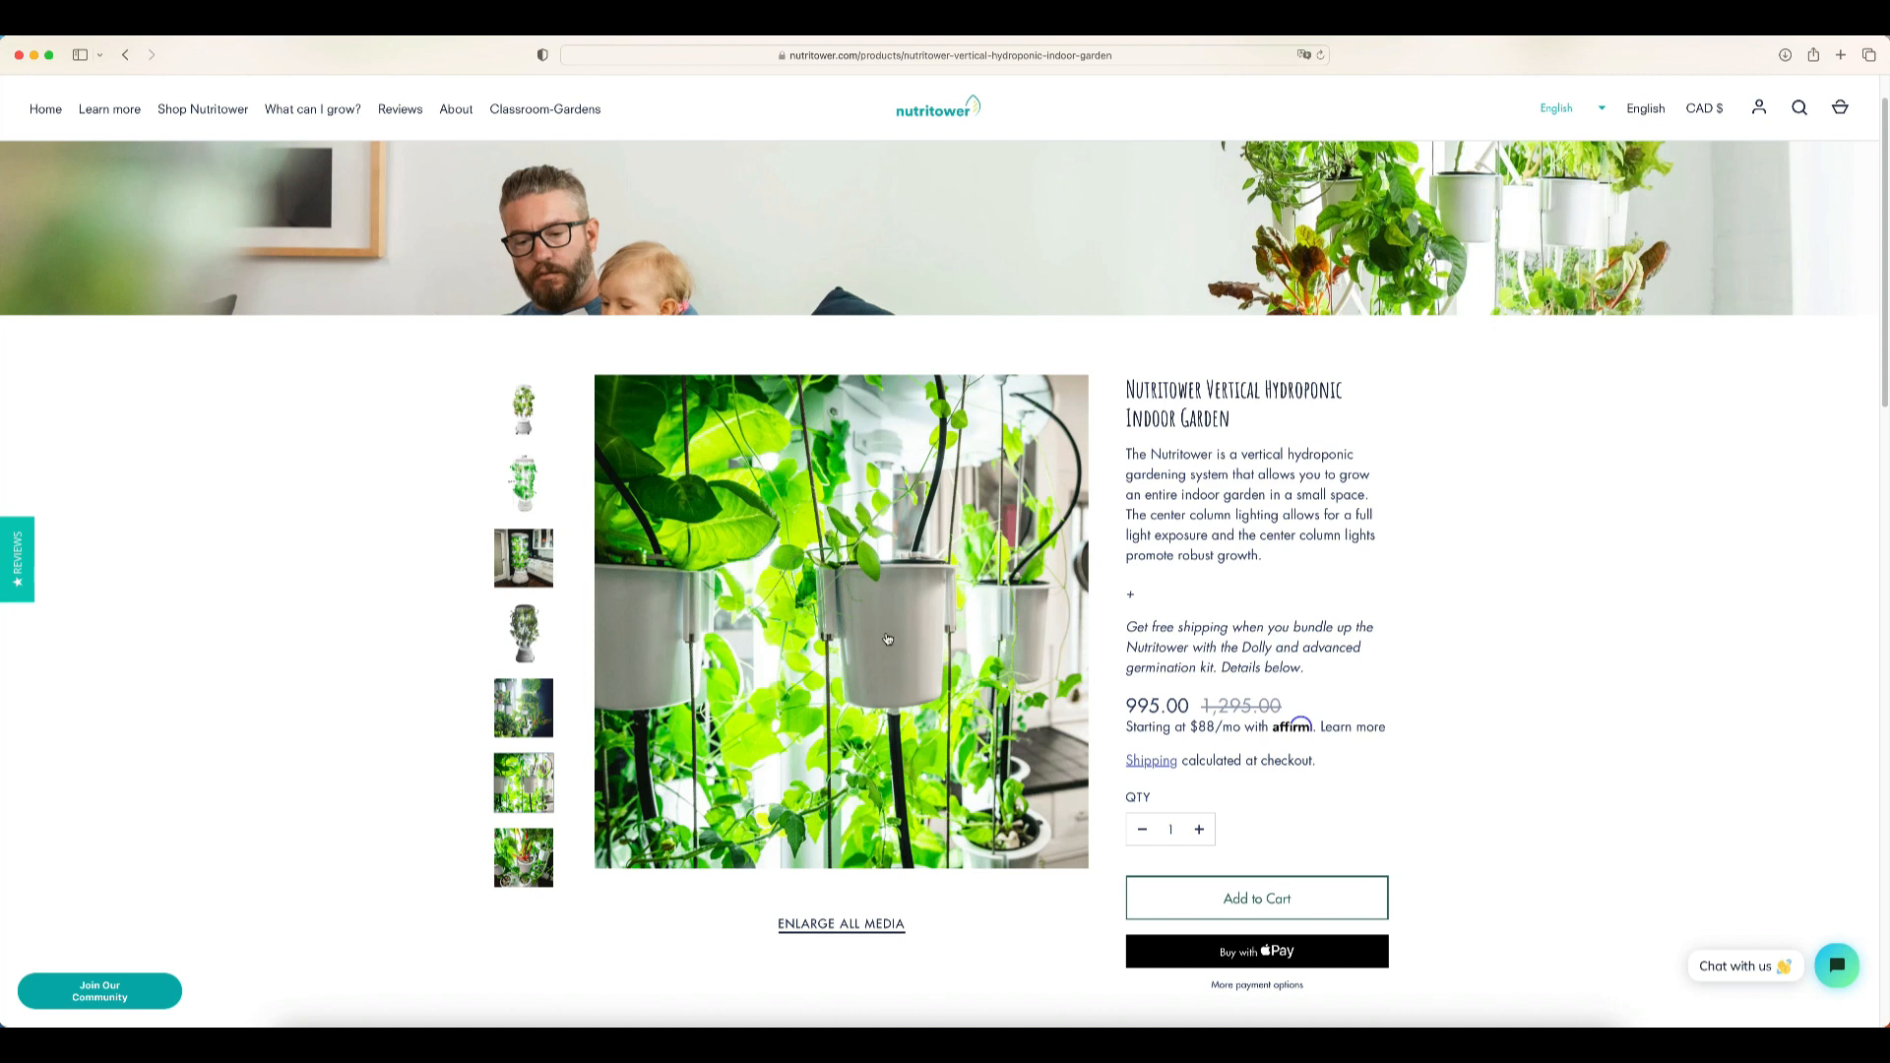
{"action": "mouse_move", "coordinate": [955, 647]}
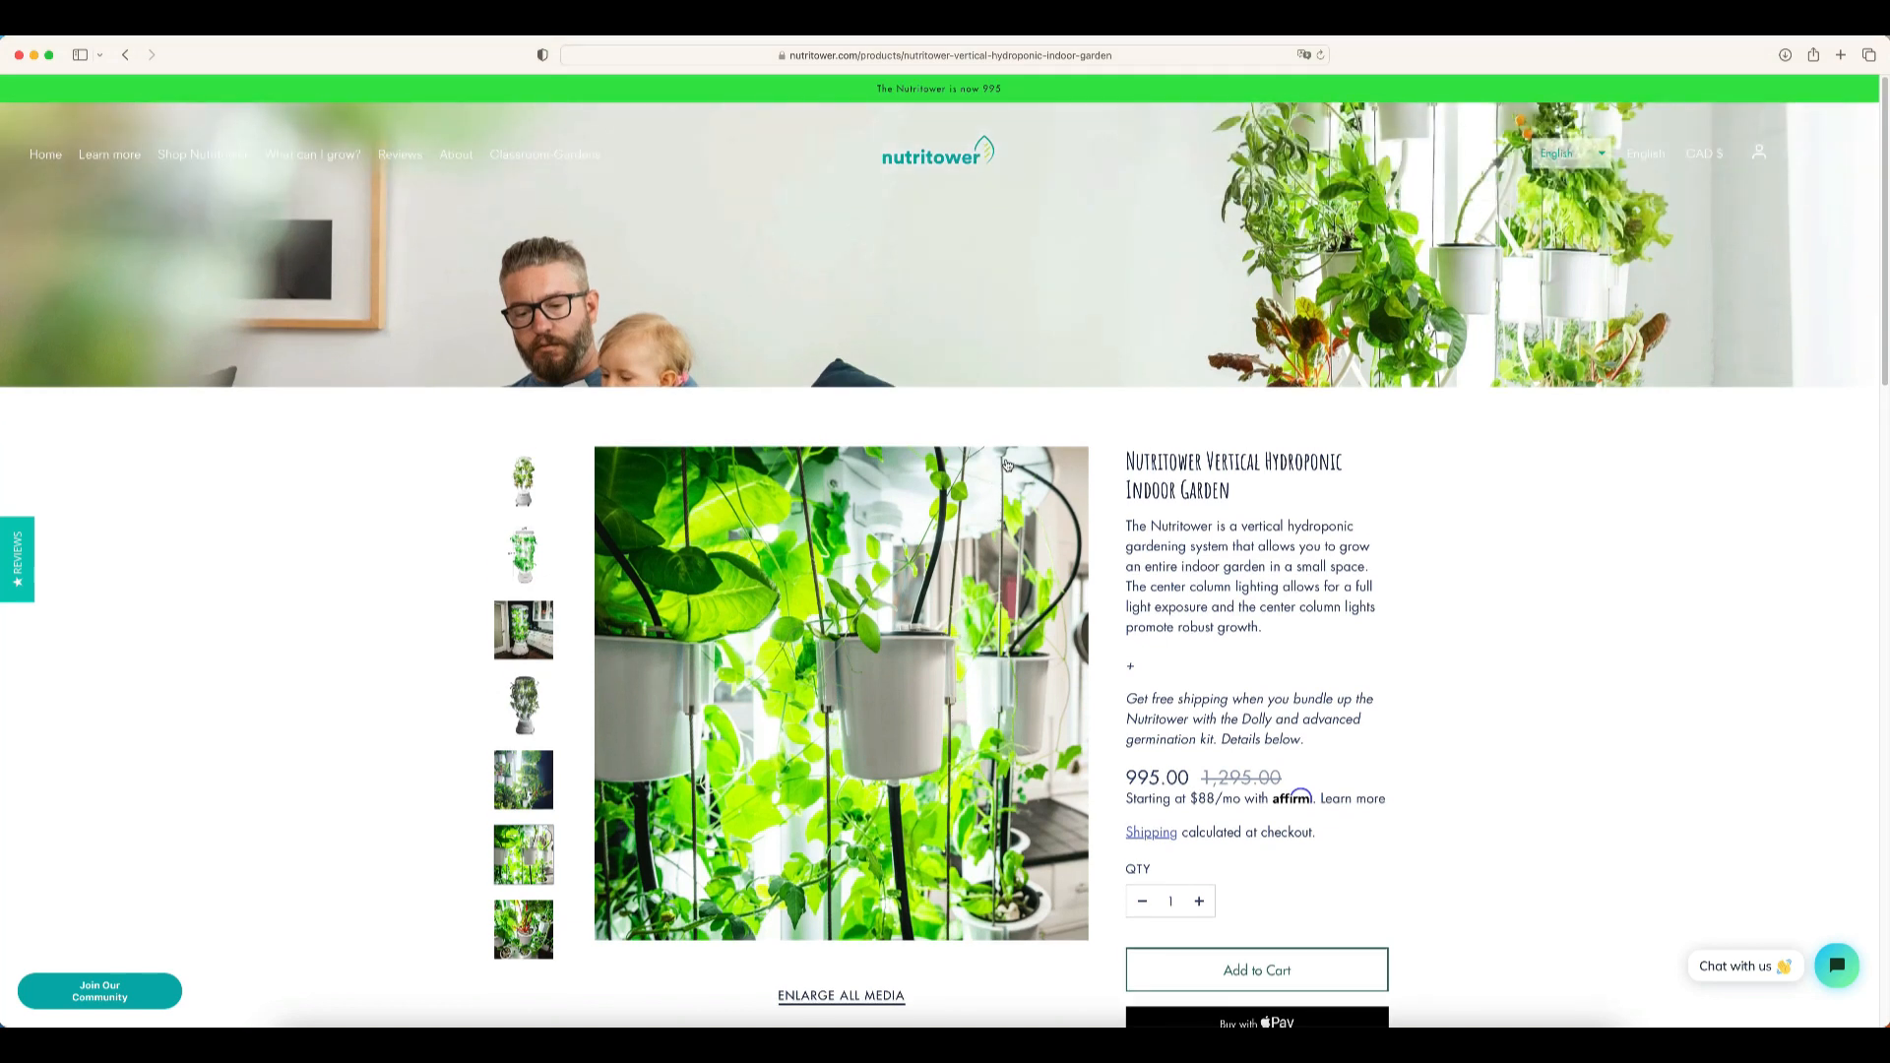
- Show the studio photo of the planted tower, then move down to the payment and bundle options
{"action": "left_click", "coordinate": [524, 704]}
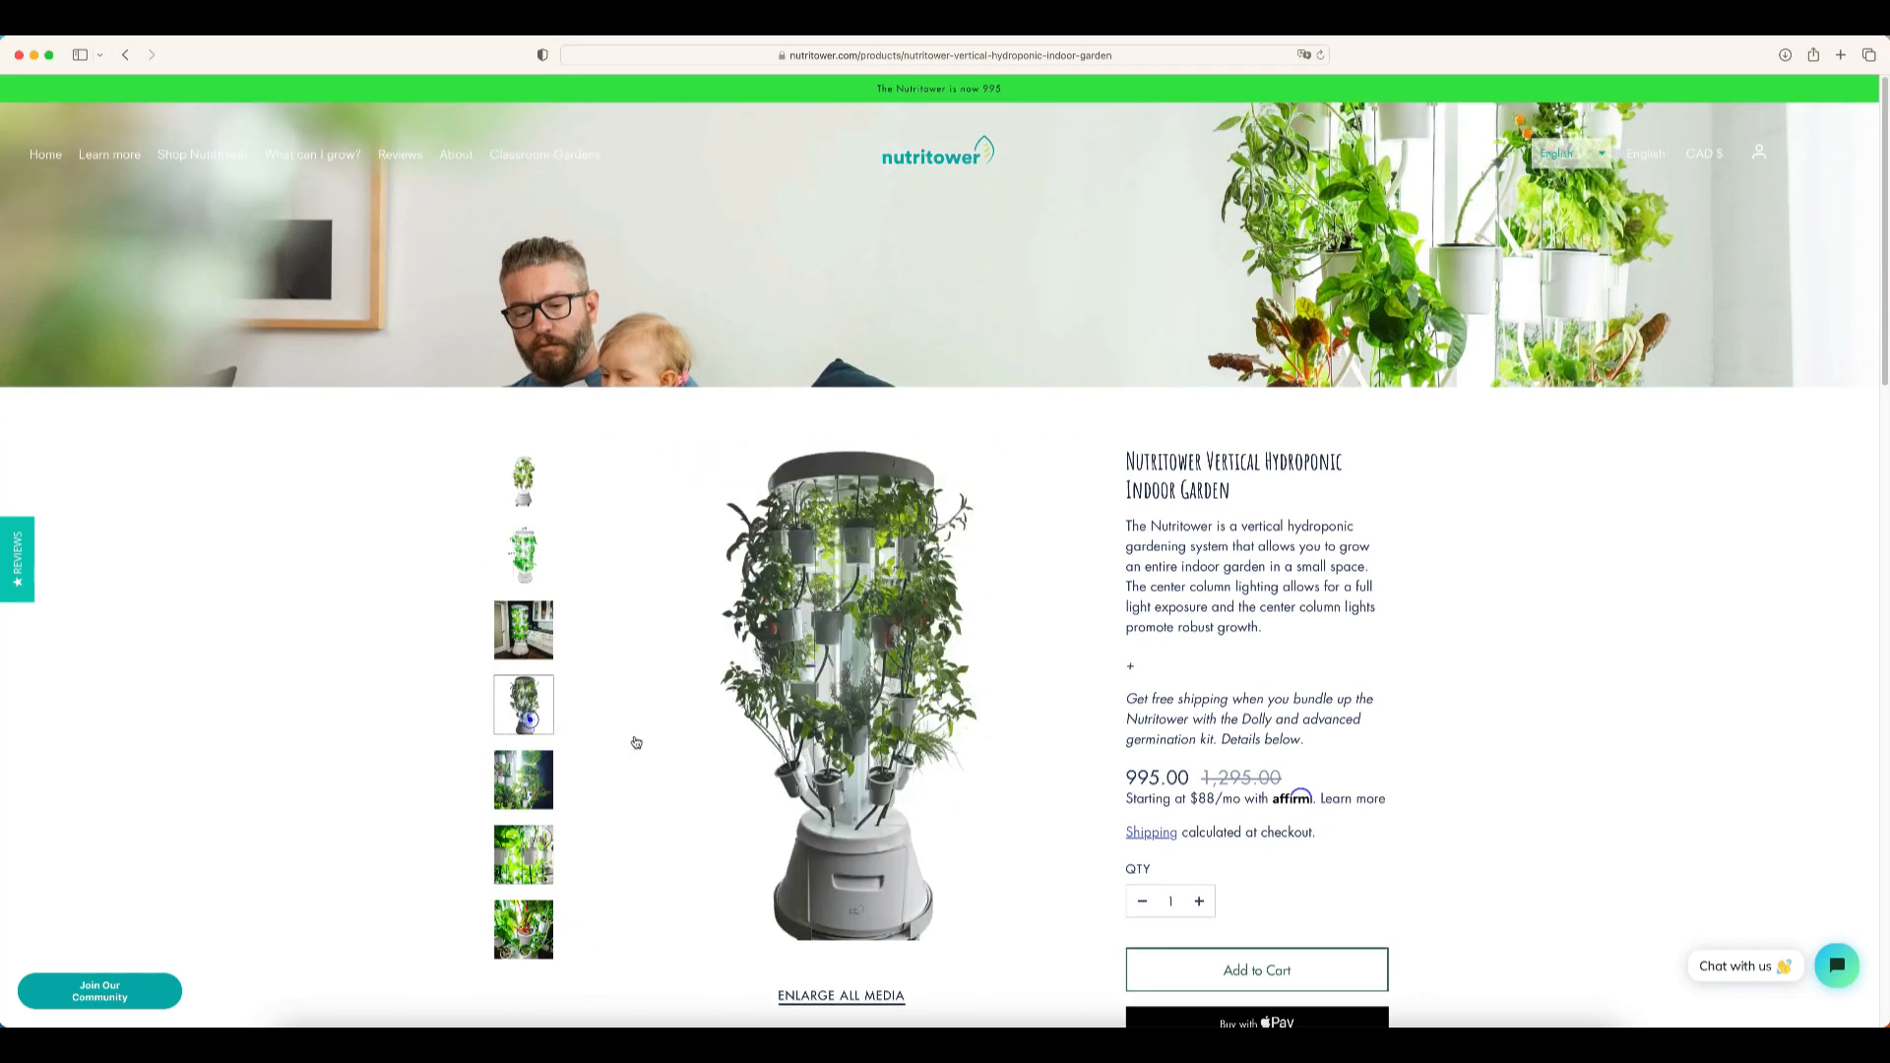
{"action": "mouse_move", "coordinate": [969, 890]}
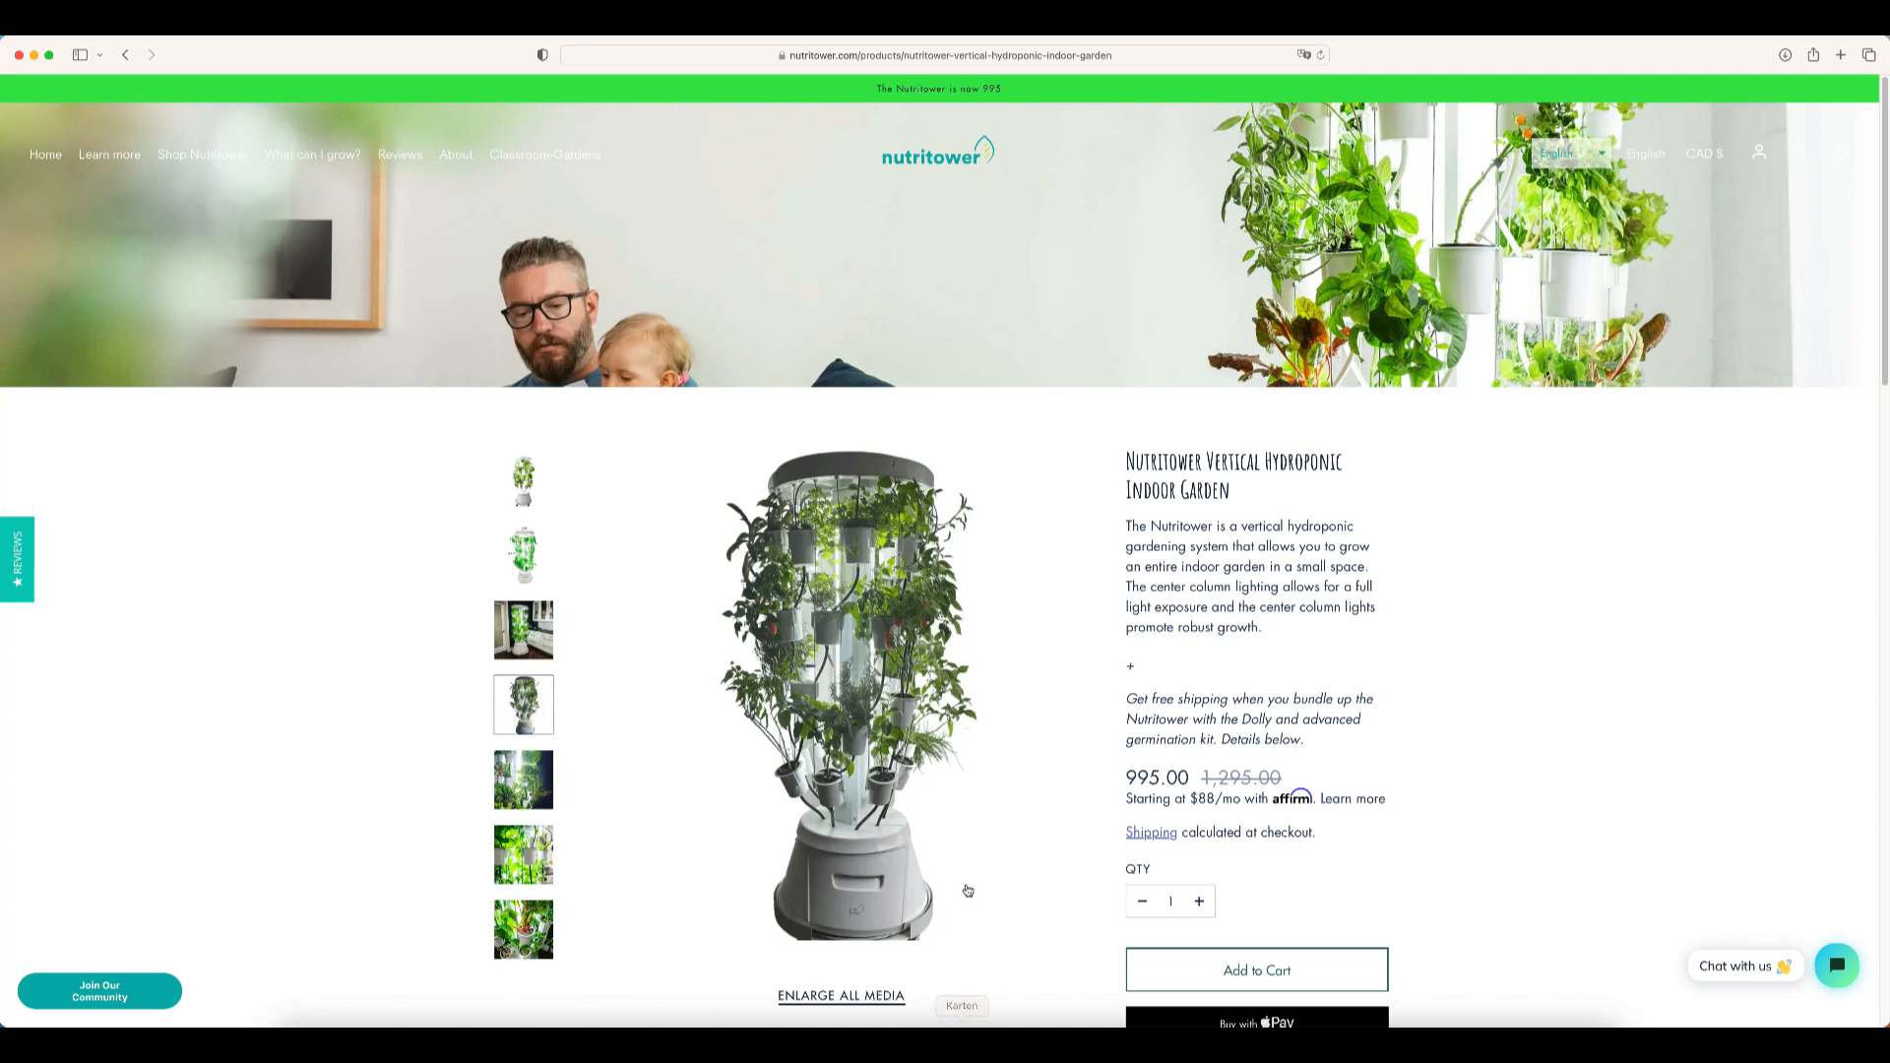
{"action": "mouse_move", "coordinate": [990, 887]}
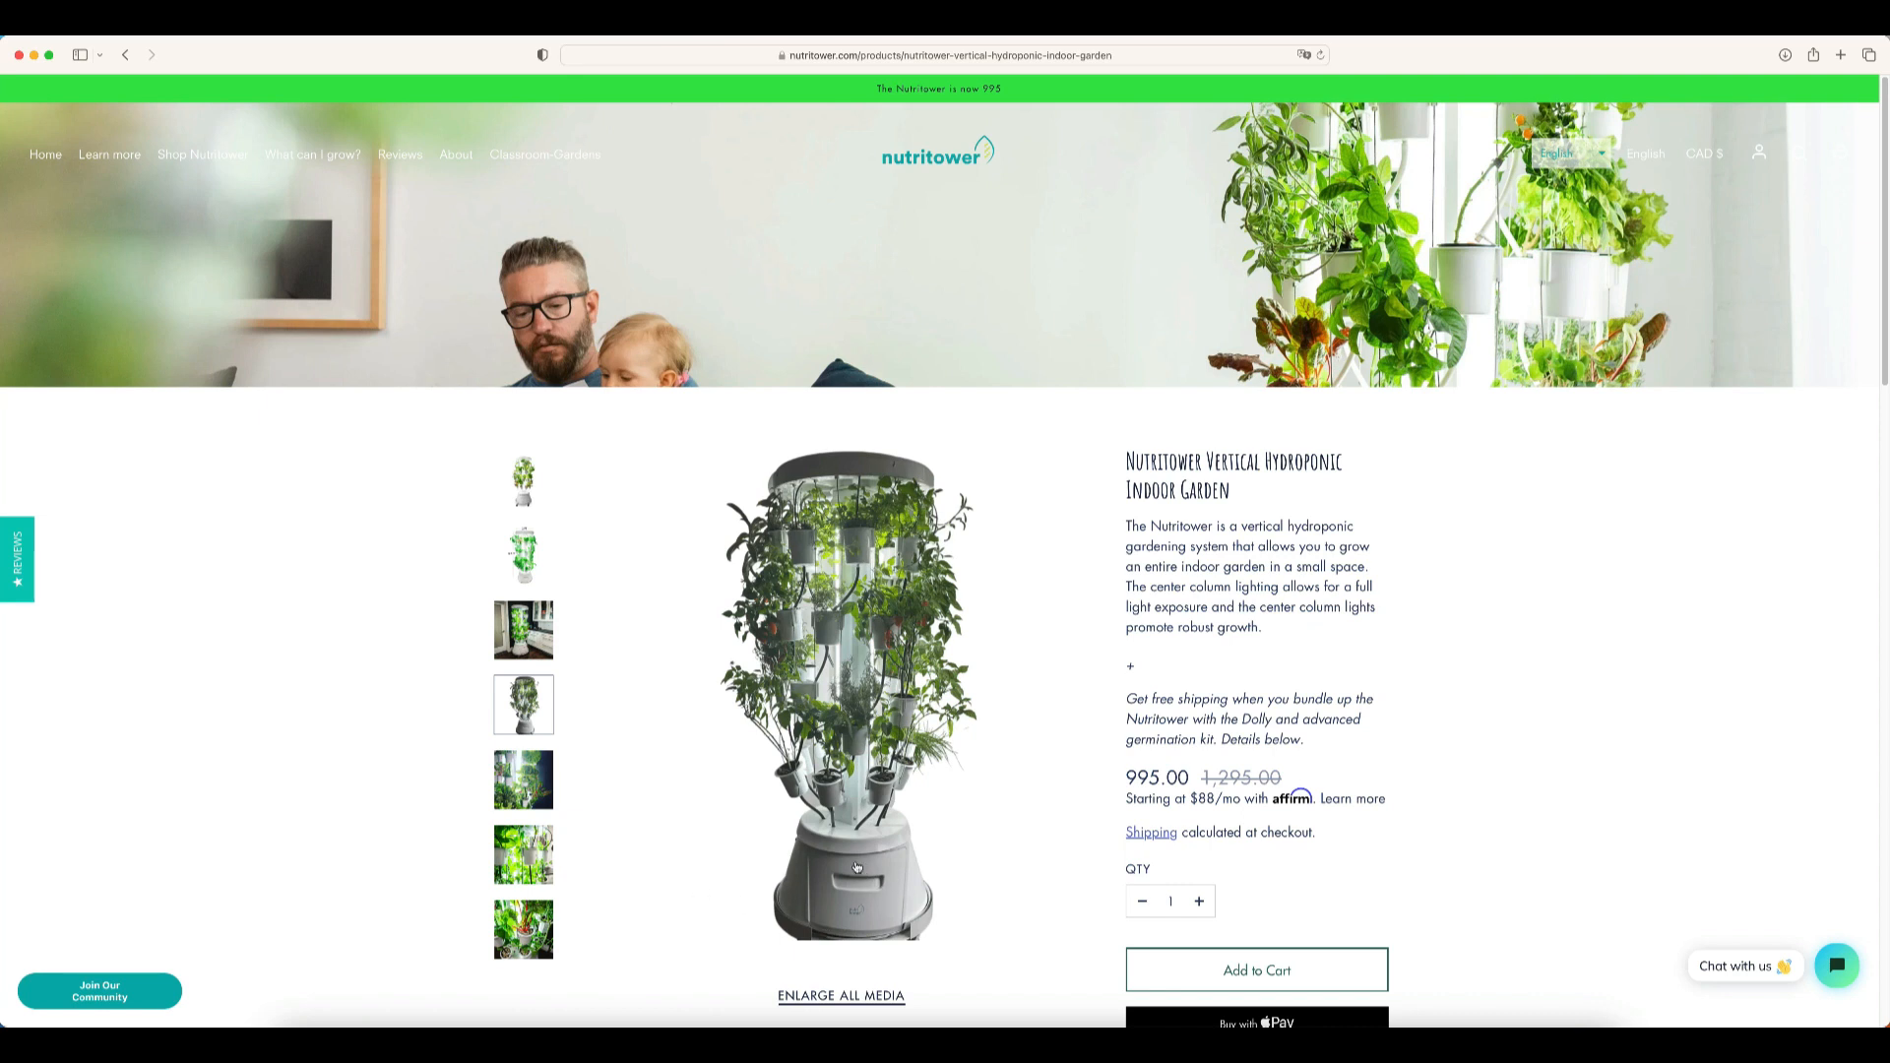
{"action": "scroll", "scroll_direction": "down", "scroll_amount": 3}
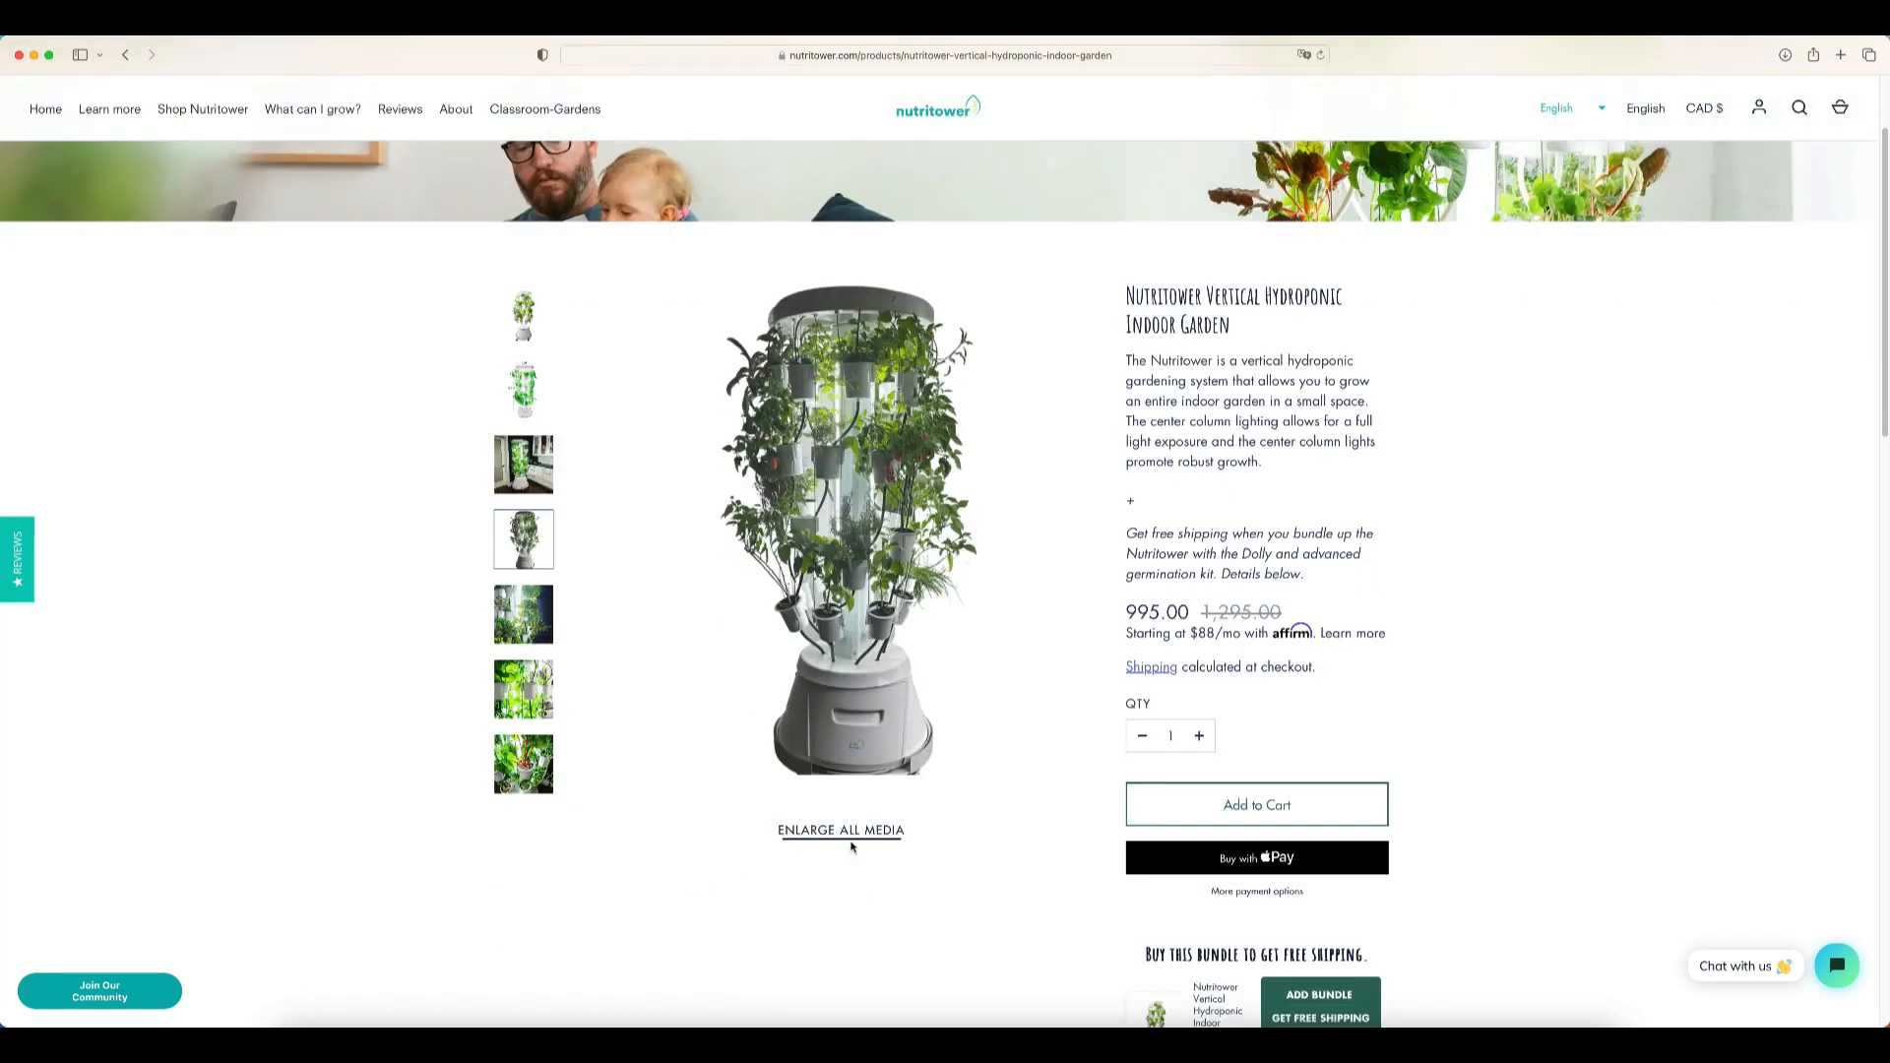
{"action": "mouse_move", "coordinate": [766, 784]}
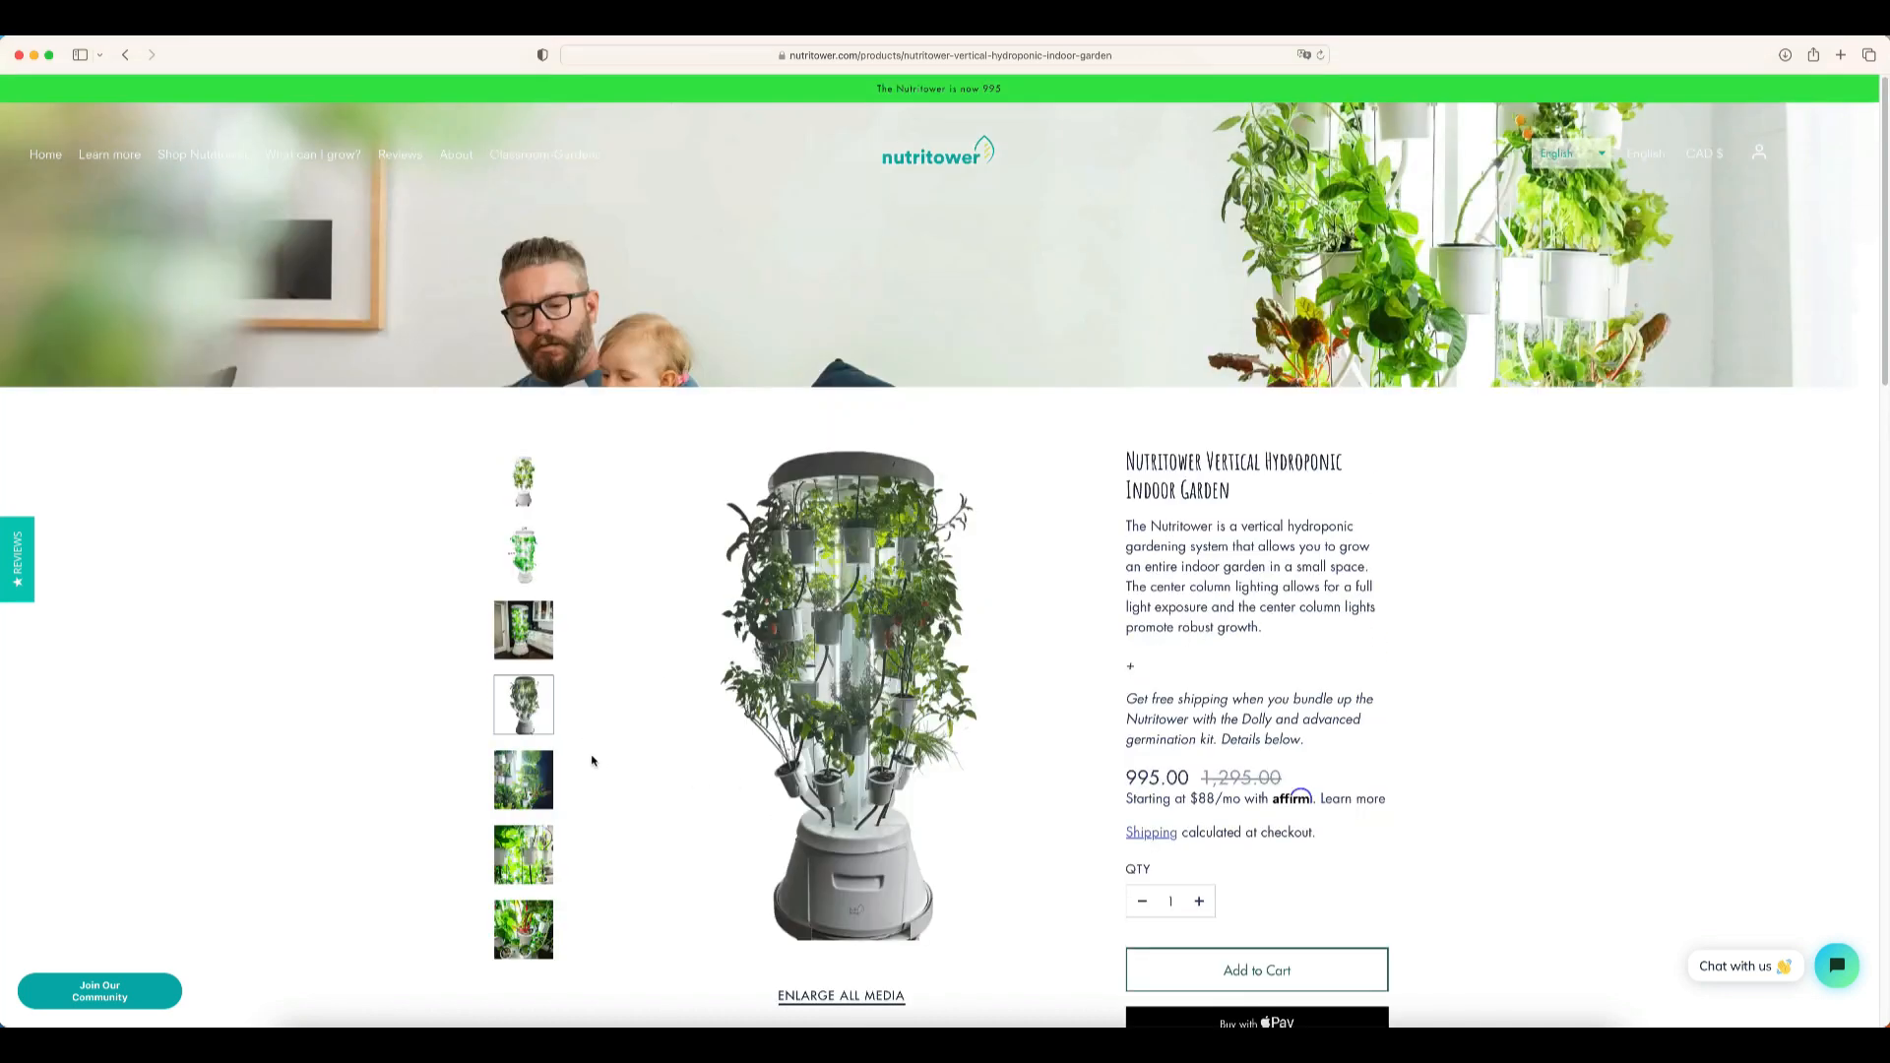
{"action": "scroll", "scroll_direction": "down", "scroll_amount": 3}
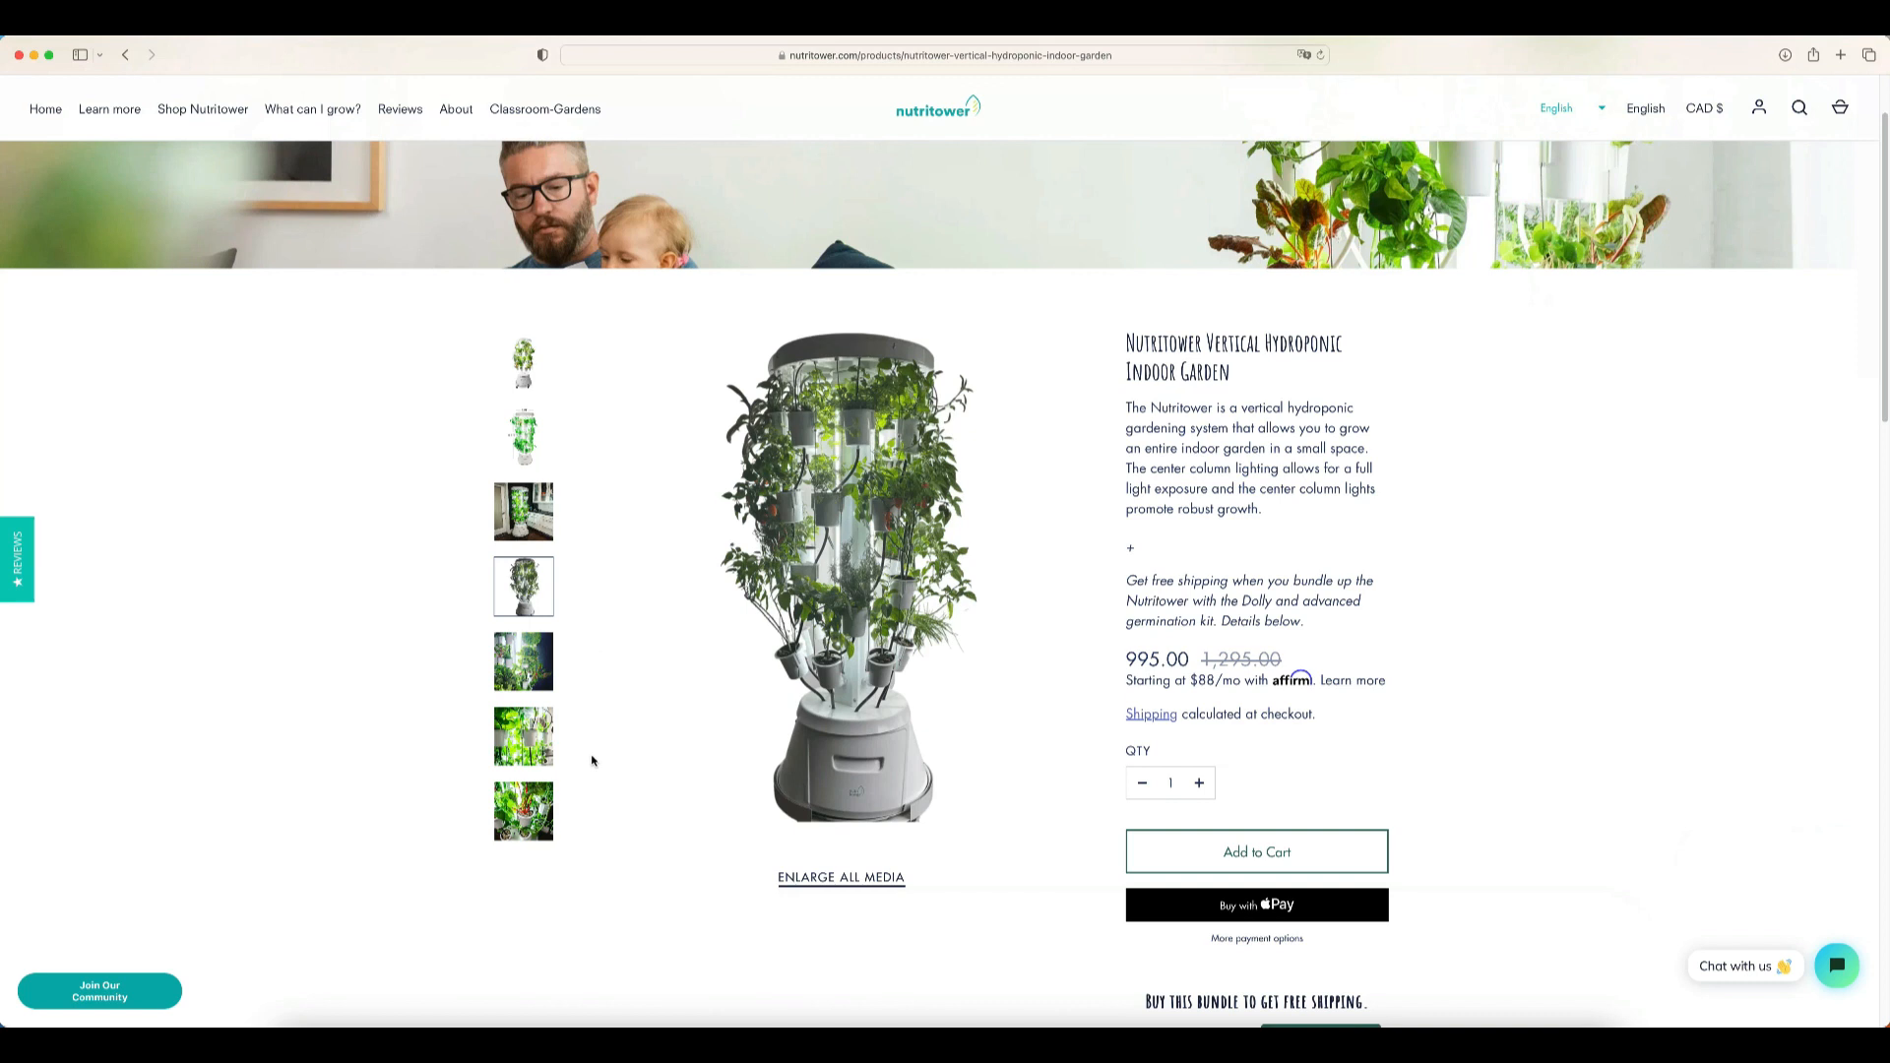
{"action": "scroll", "scroll_direction": "down", "scroll_amount": 3}
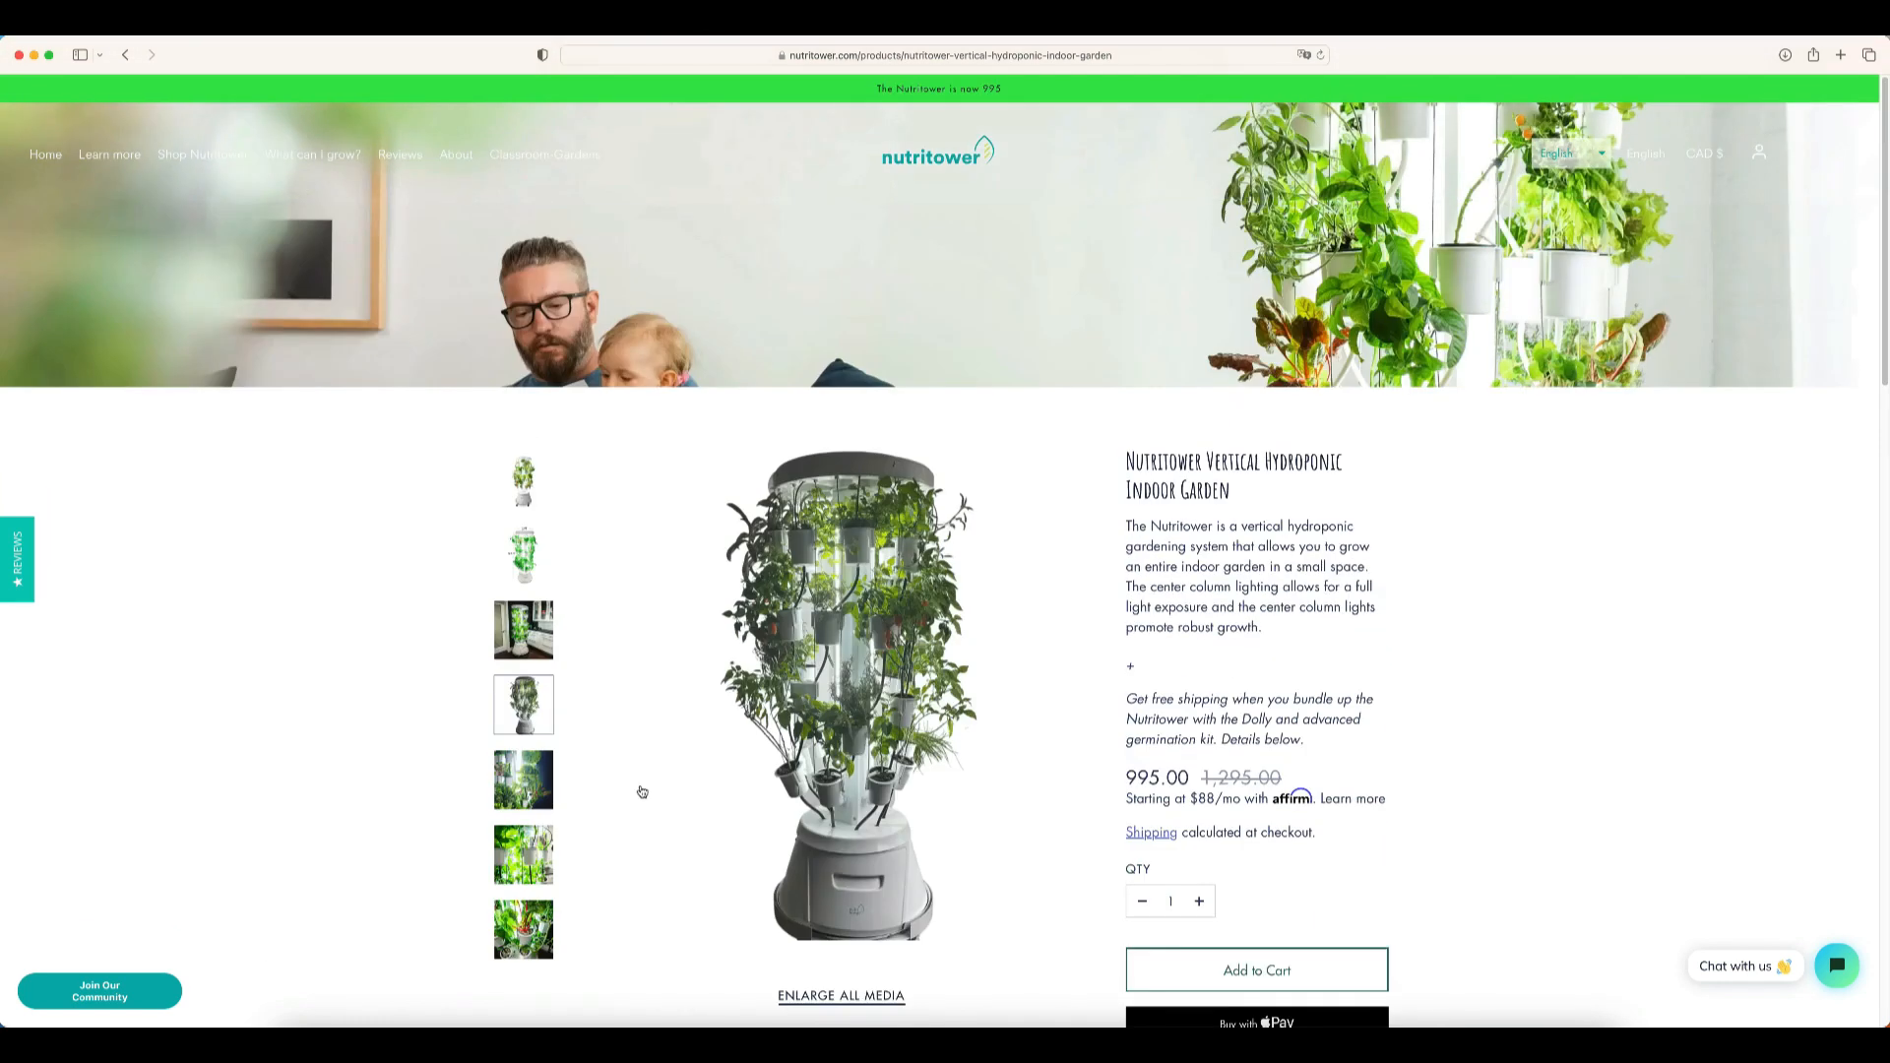
{"action": "mouse_move", "coordinate": [636, 285]}
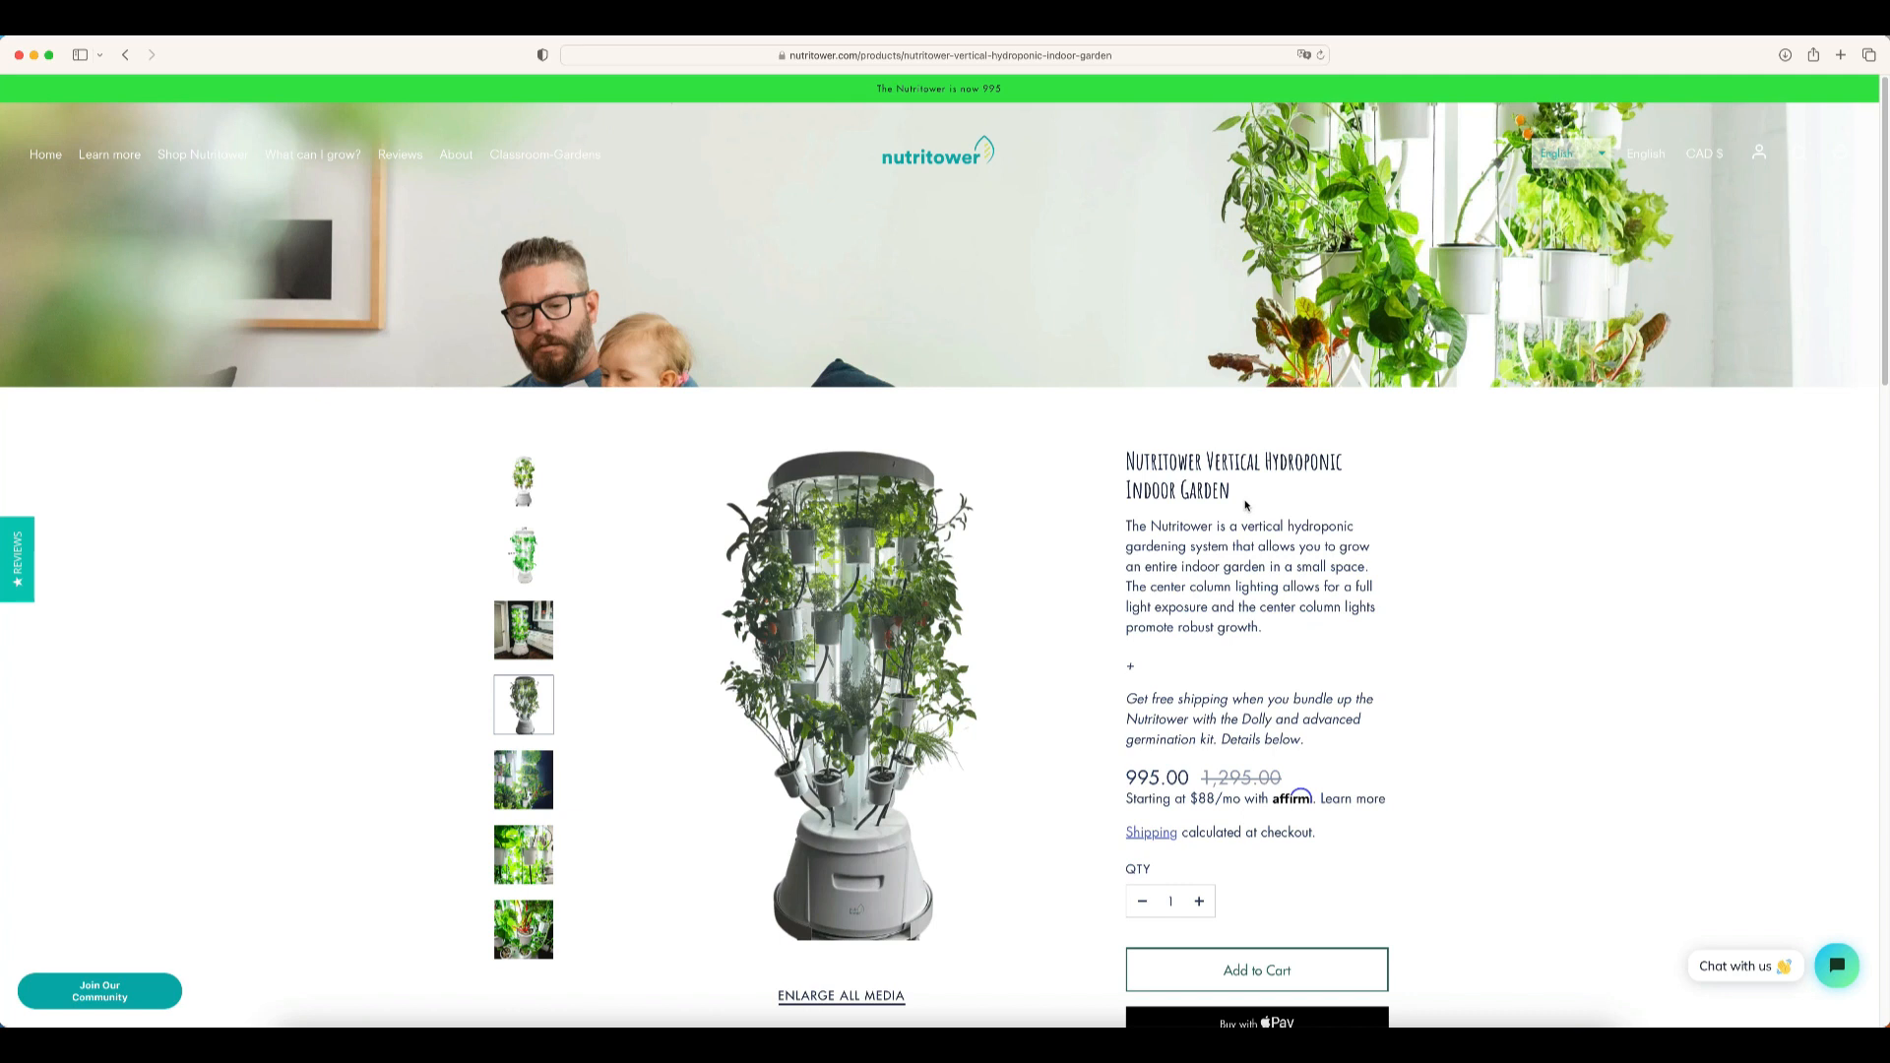
{"action": "mouse_move", "coordinate": [1196, 529]}
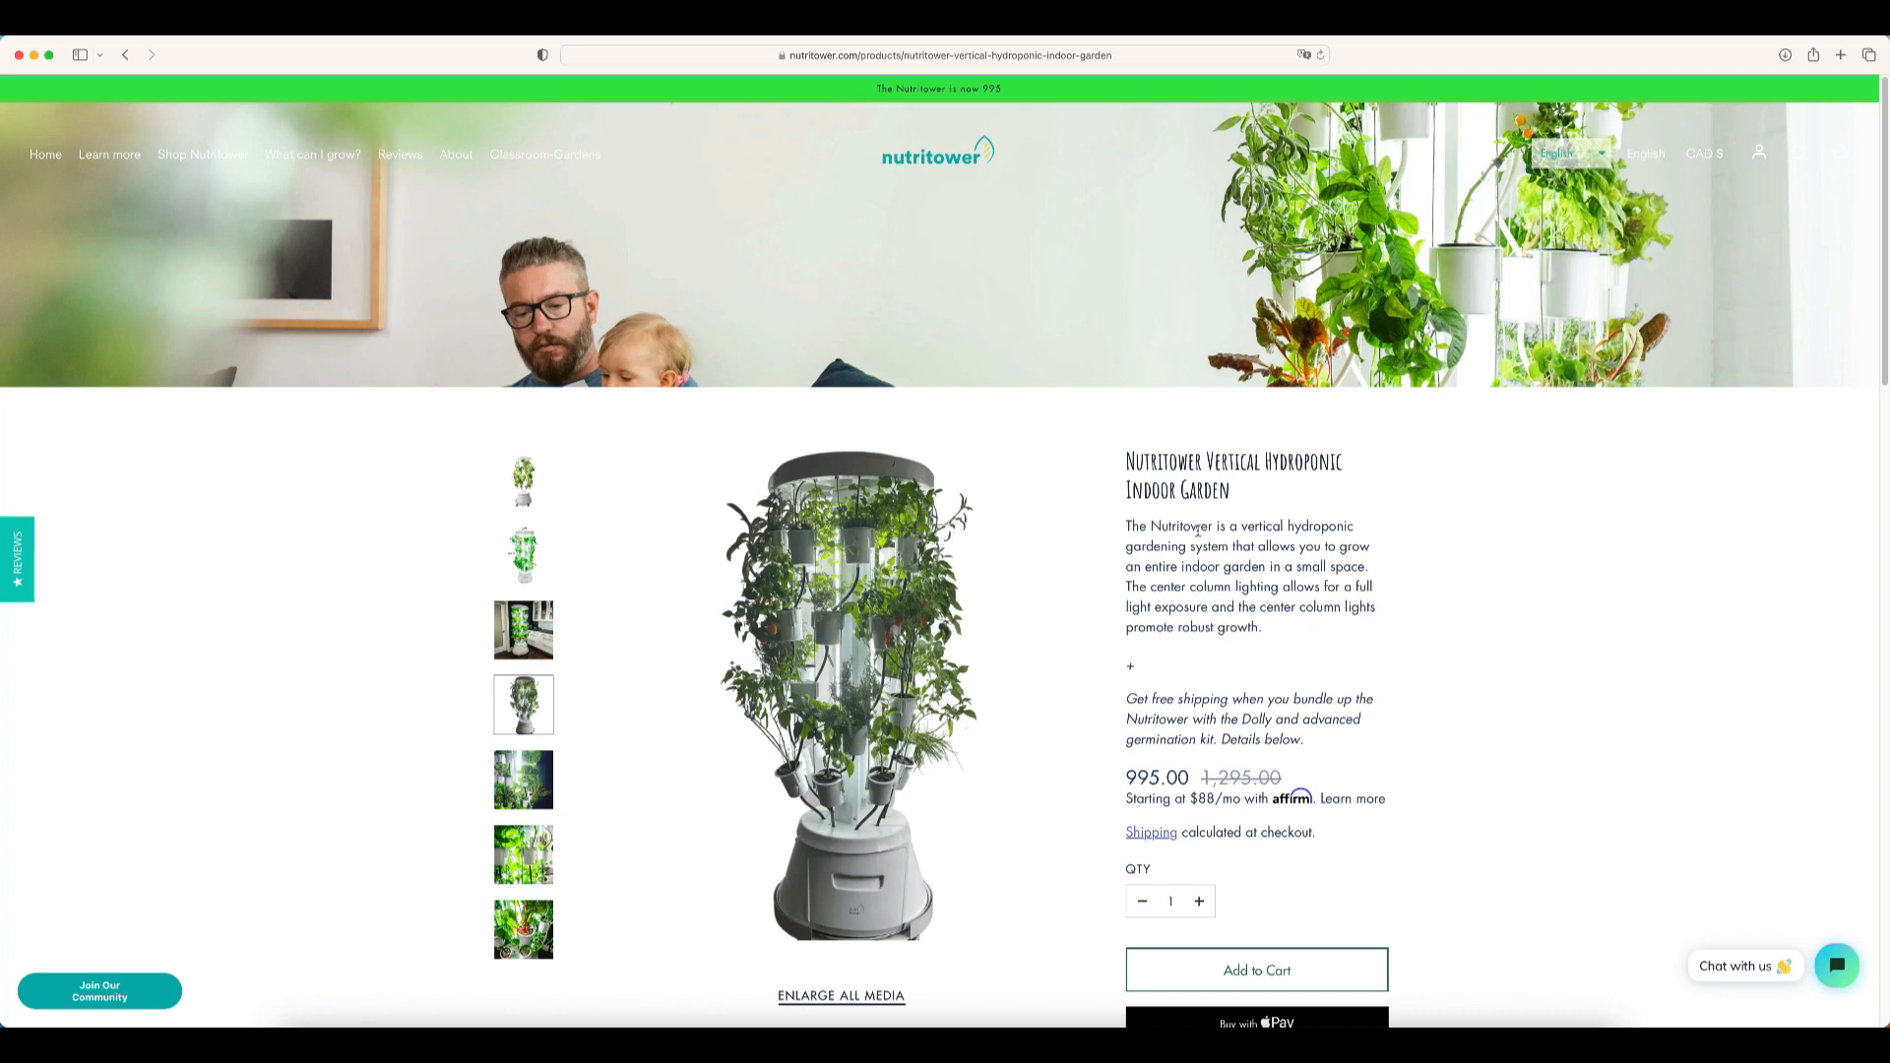
{"action": "scroll", "scroll_direction": "down", "scroll_amount": 3}
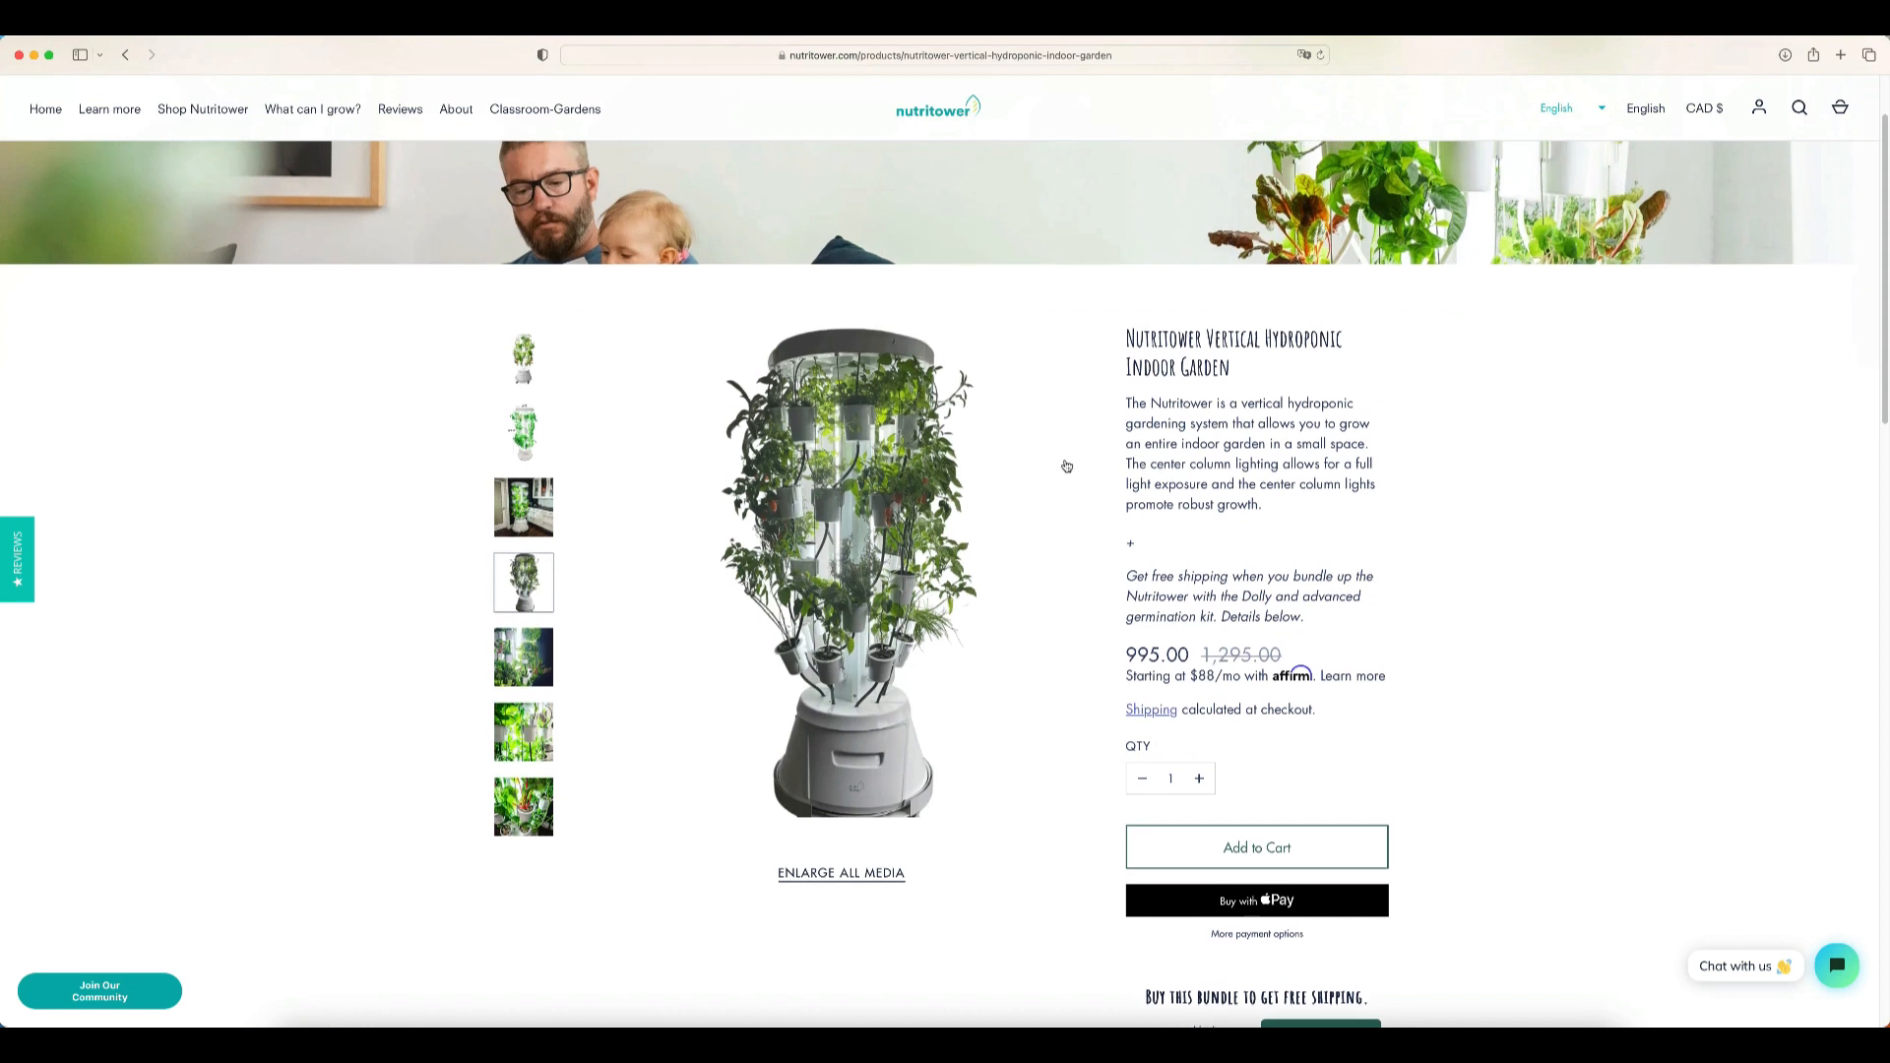
{"action": "scroll", "scroll_direction": "down", "scroll_amount": 3}
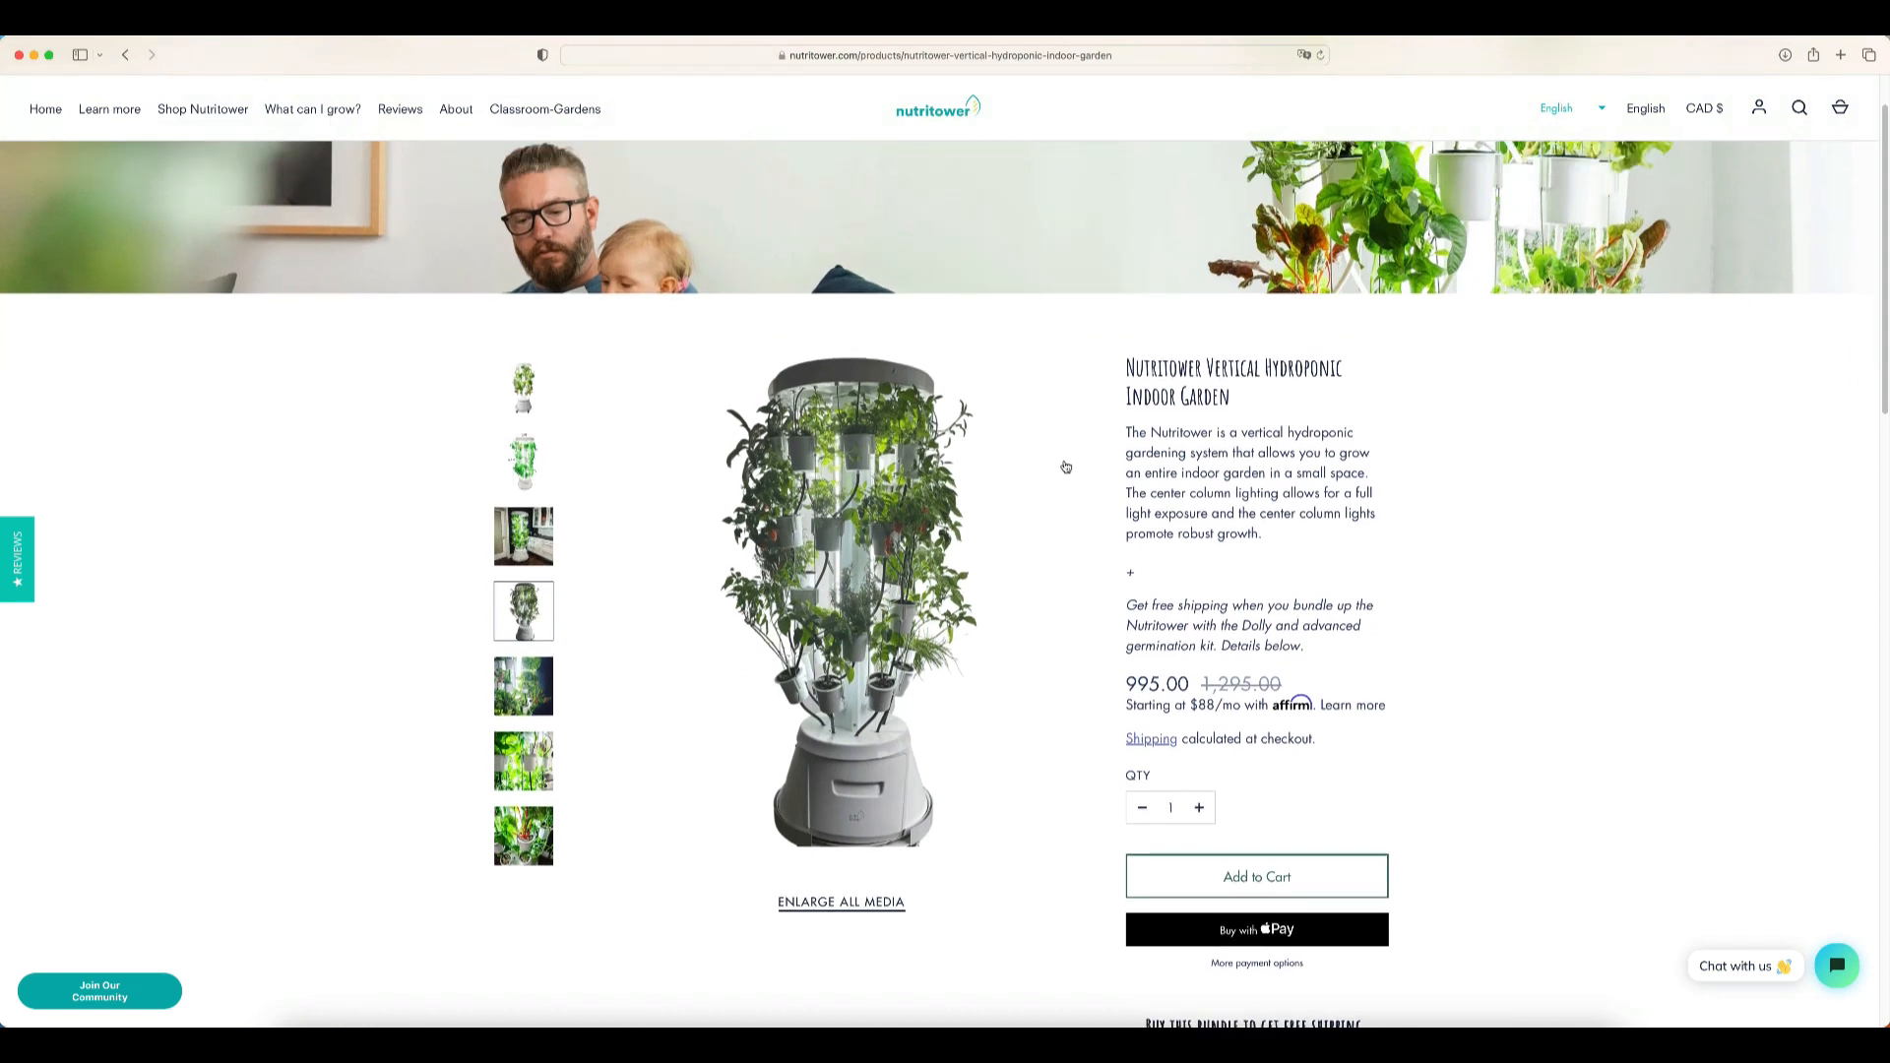
{"action": "mouse_move", "coordinate": [1012, 364]}
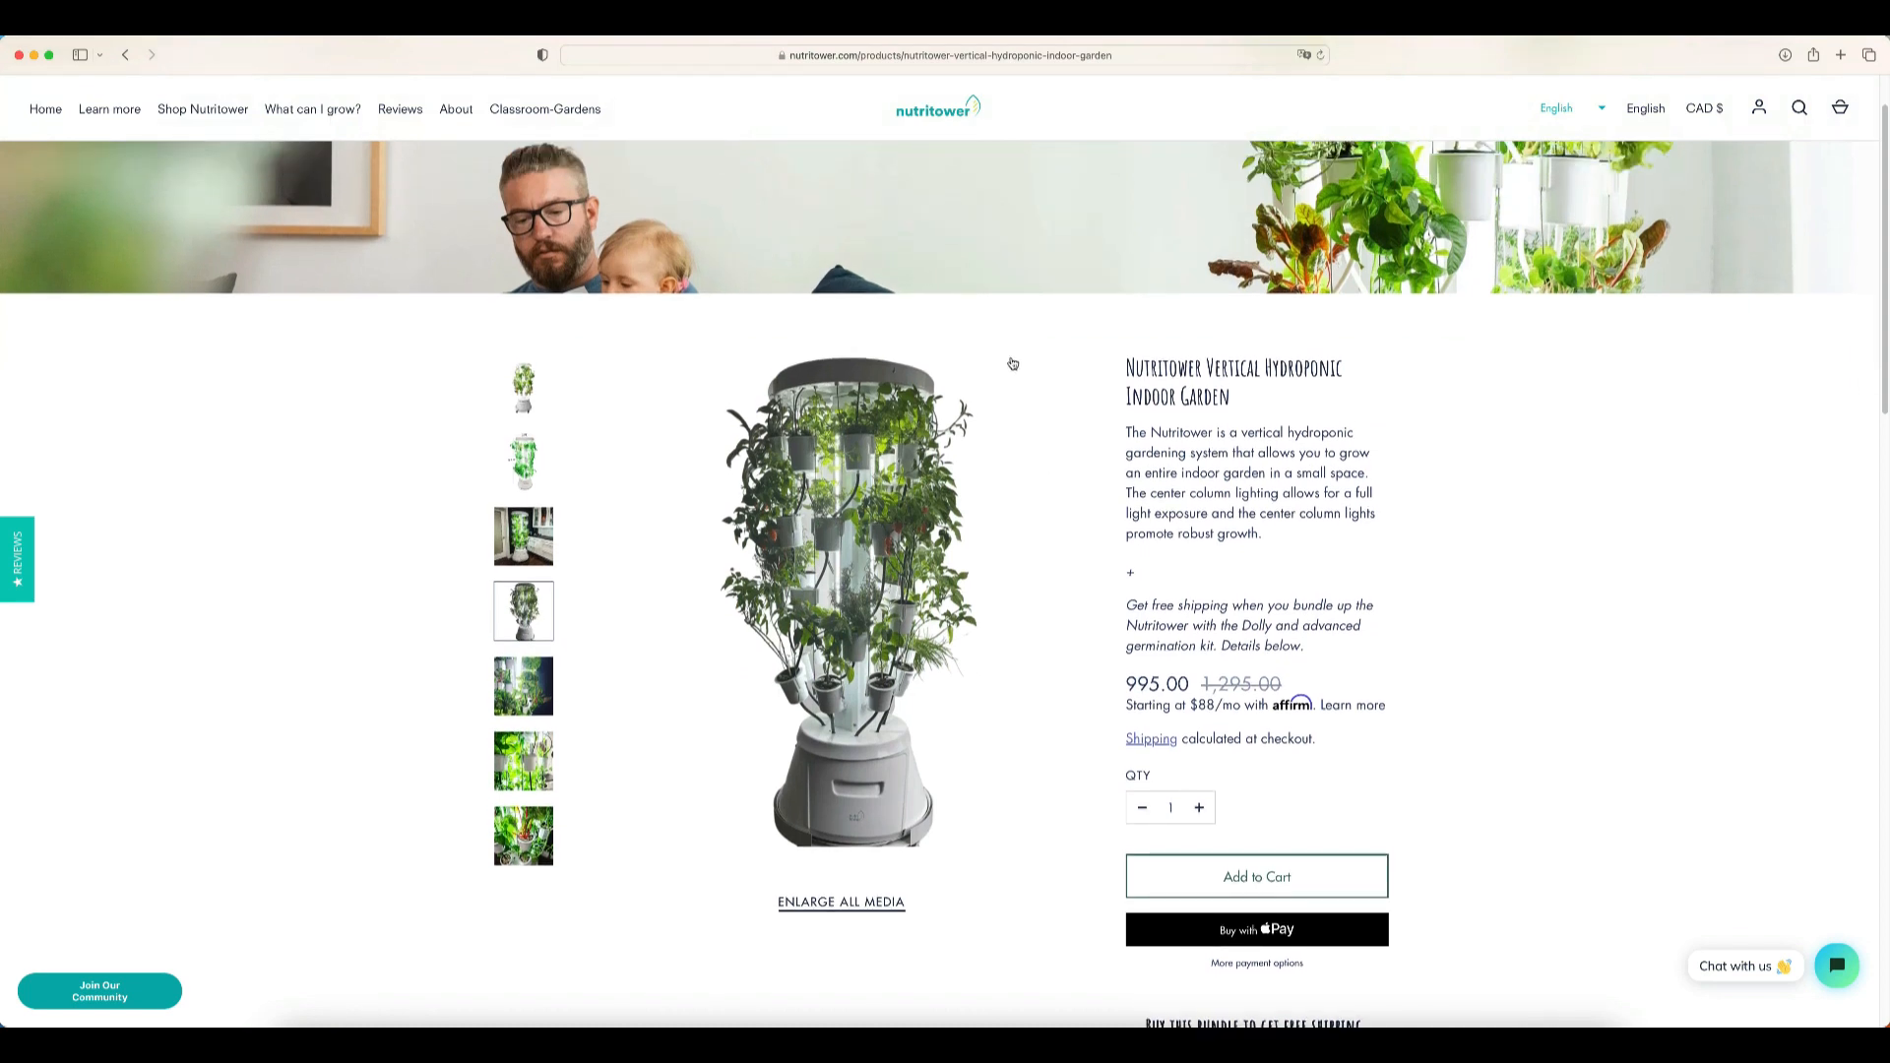
{"action": "mouse_move", "coordinate": [1093, 358]}
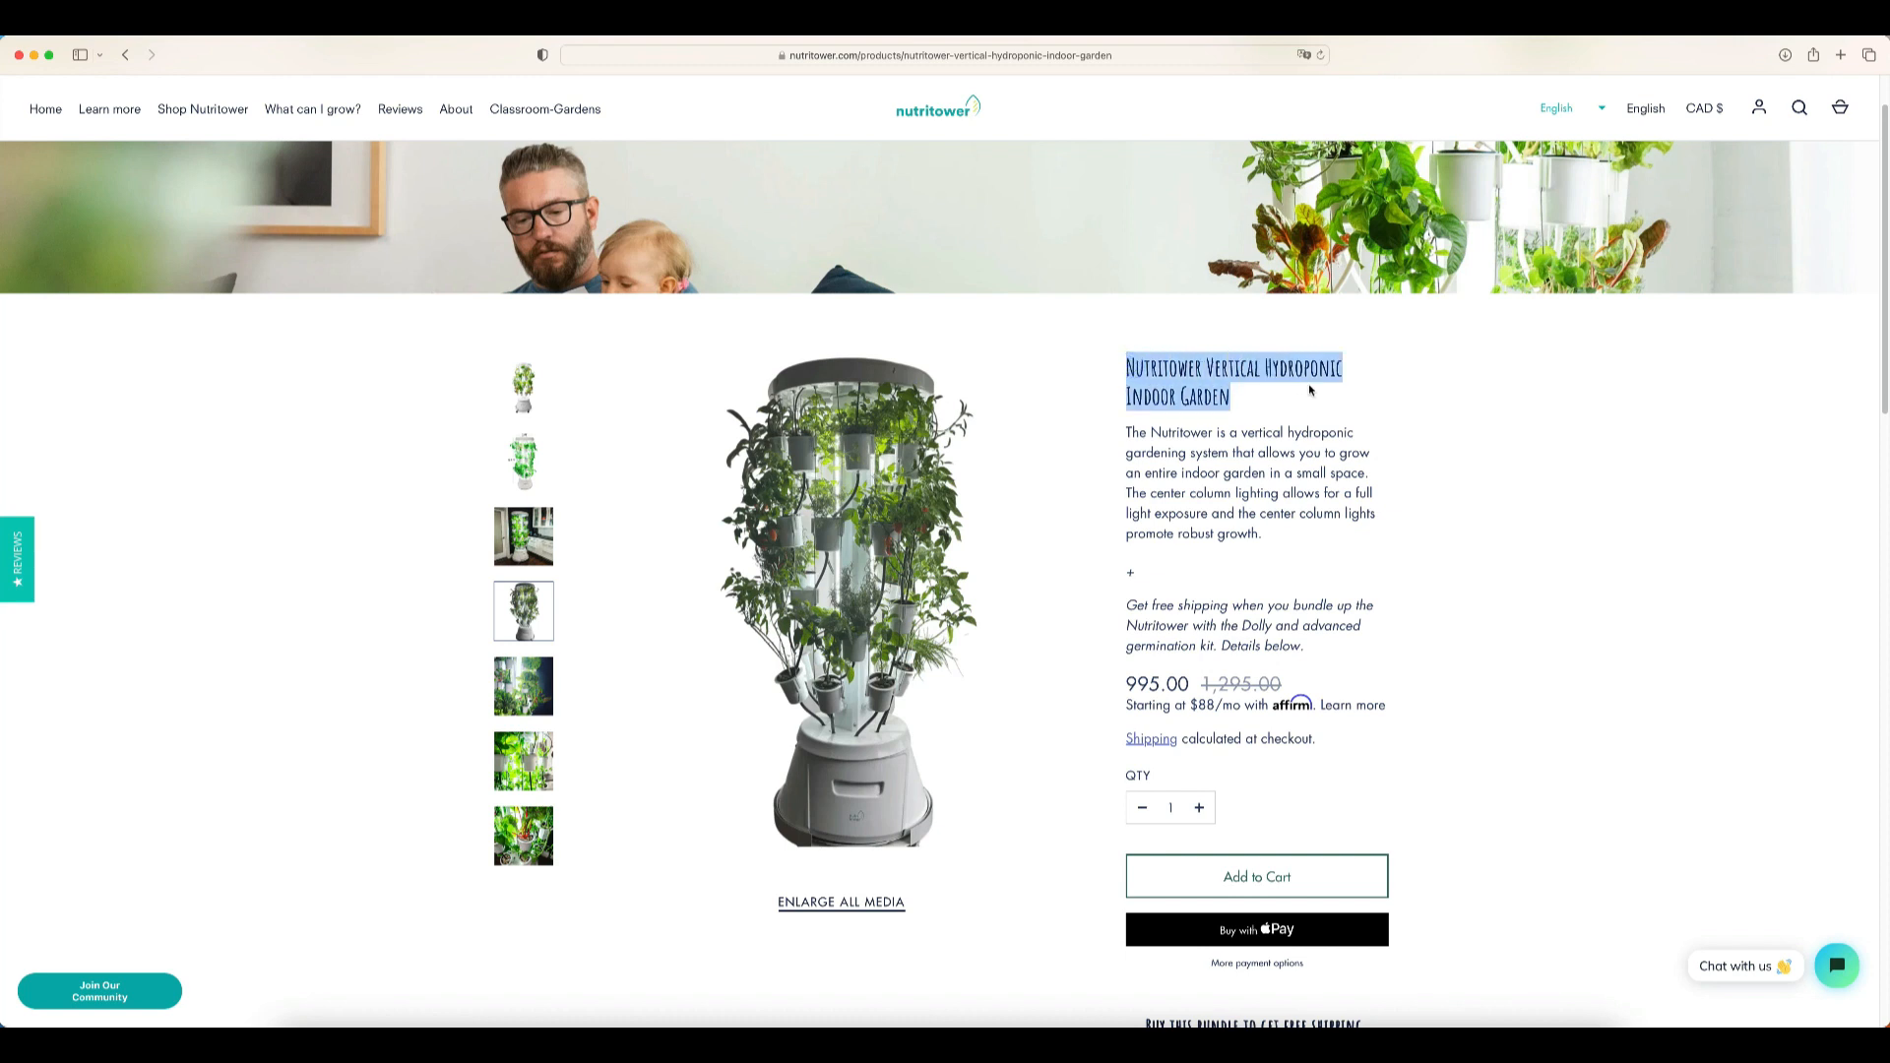
{"action": "left_click", "coordinate": [1291, 402]}
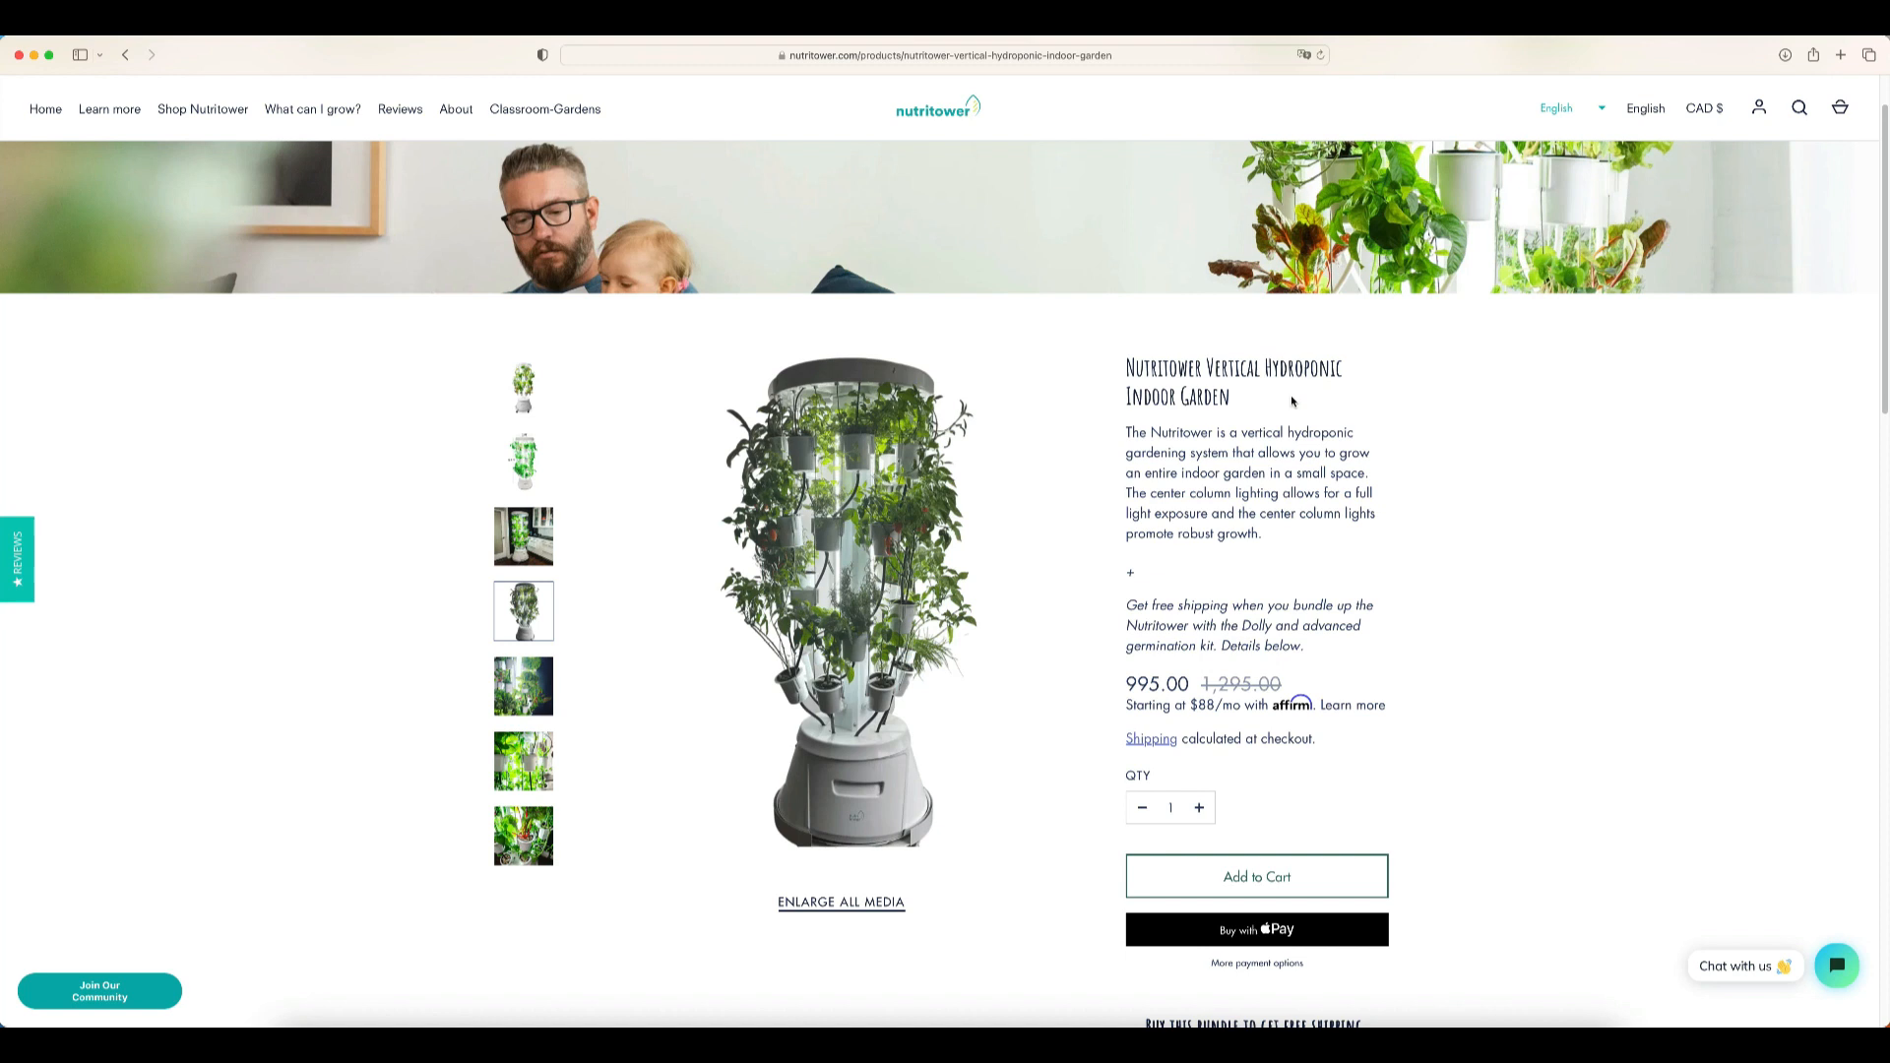
{"action": "mouse_move", "coordinate": [1141, 423]}
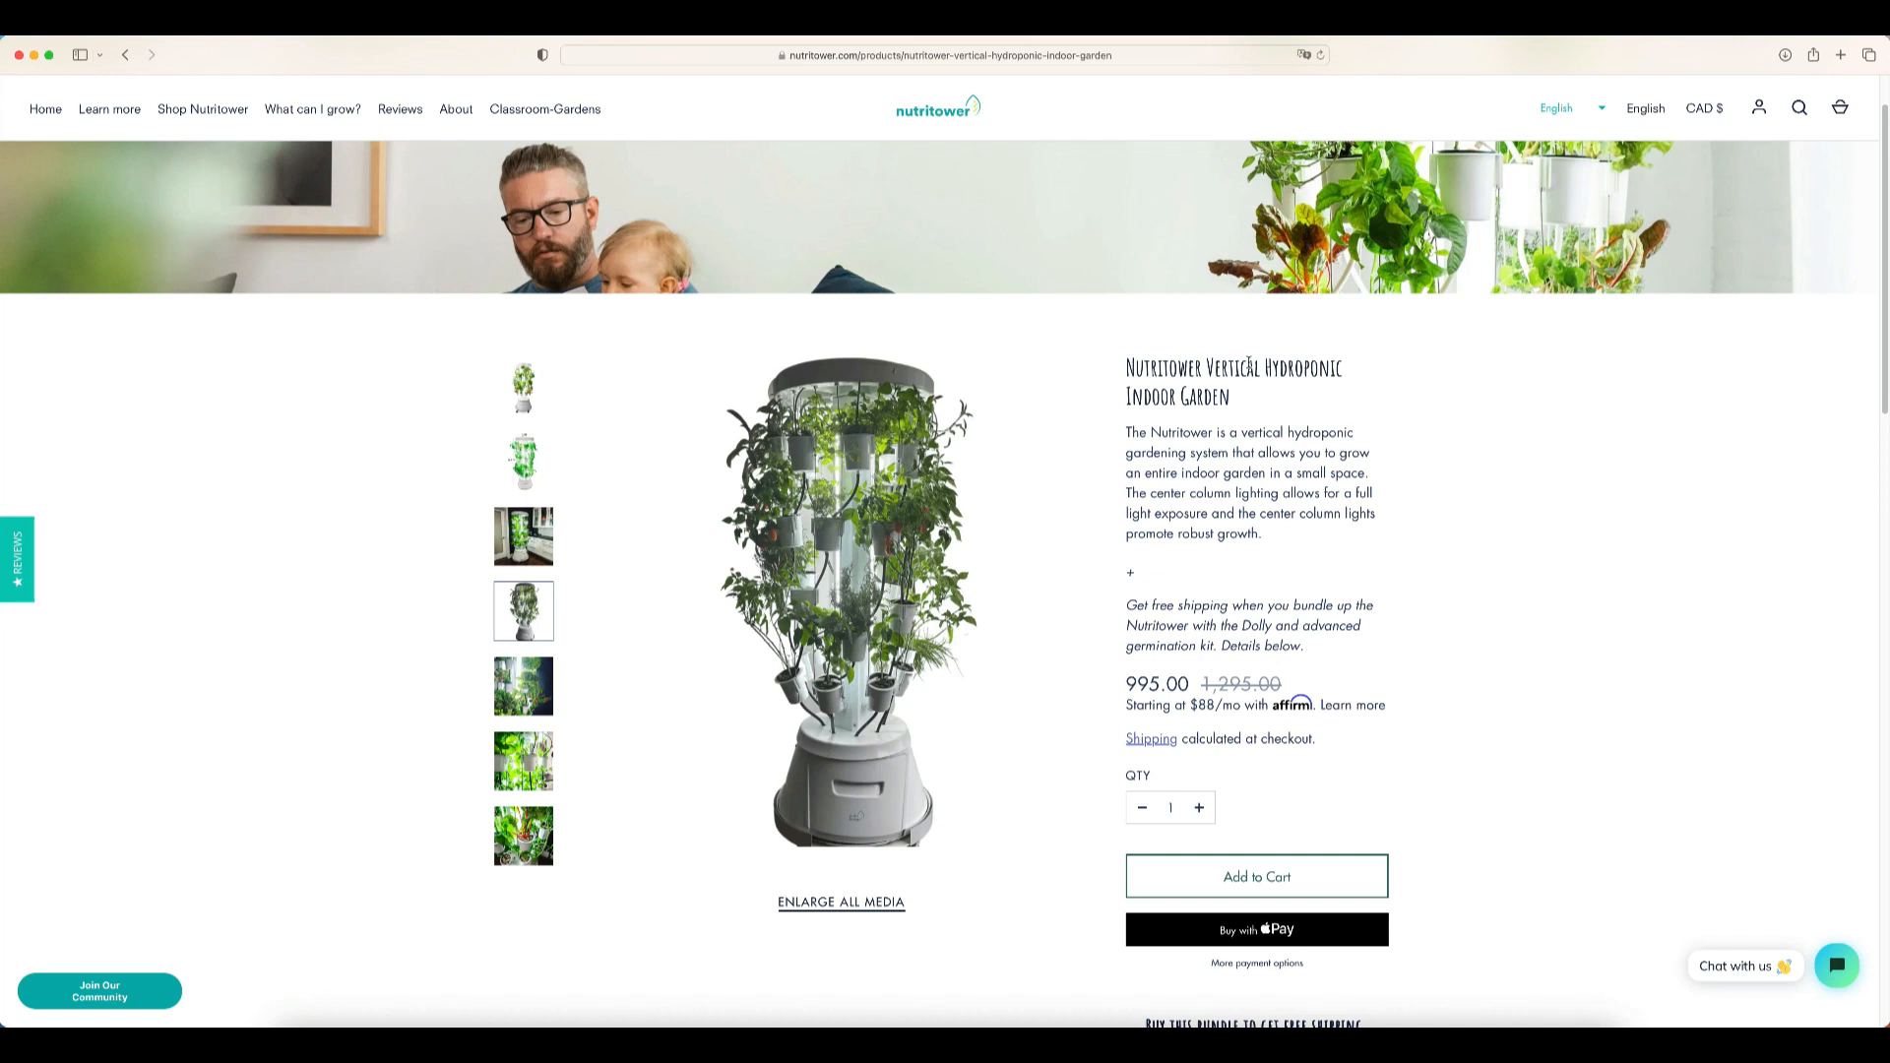
{"action": "mouse_move", "coordinate": [1248, 388]}
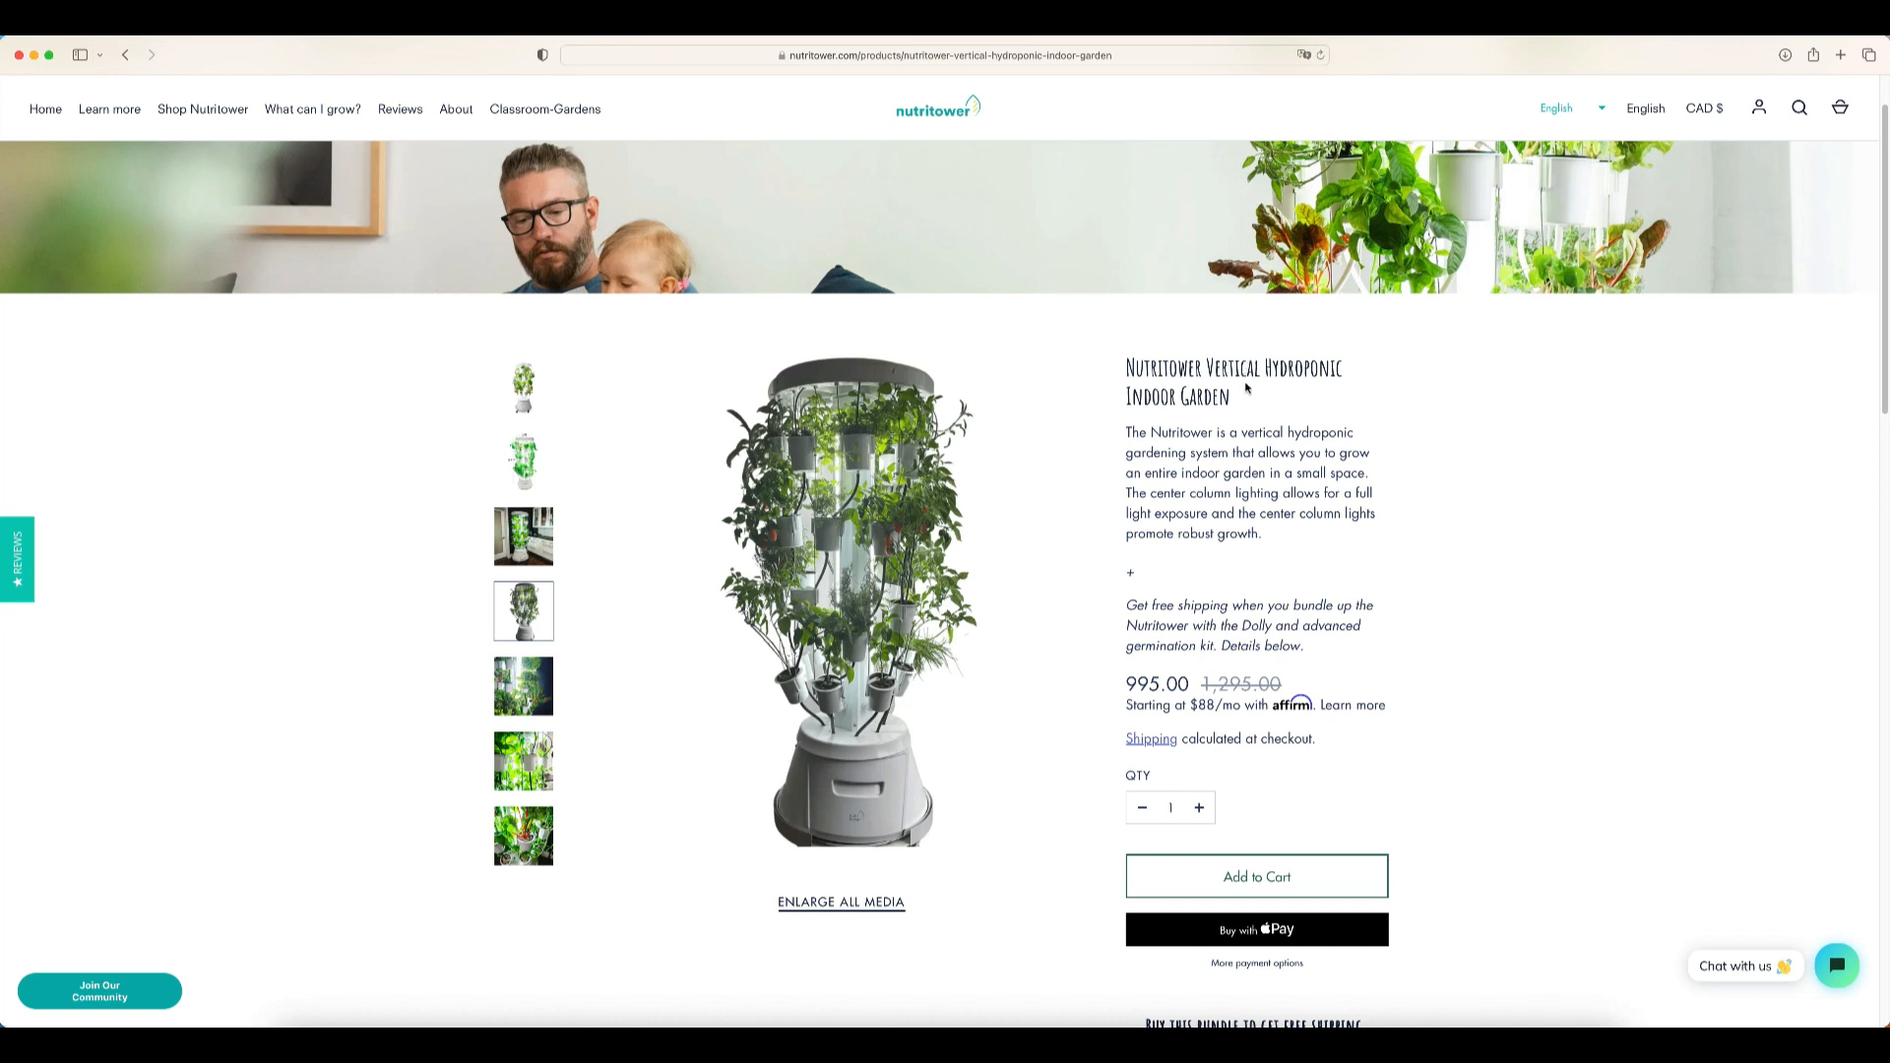
{"action": "mouse_move", "coordinate": [1399, 372]}
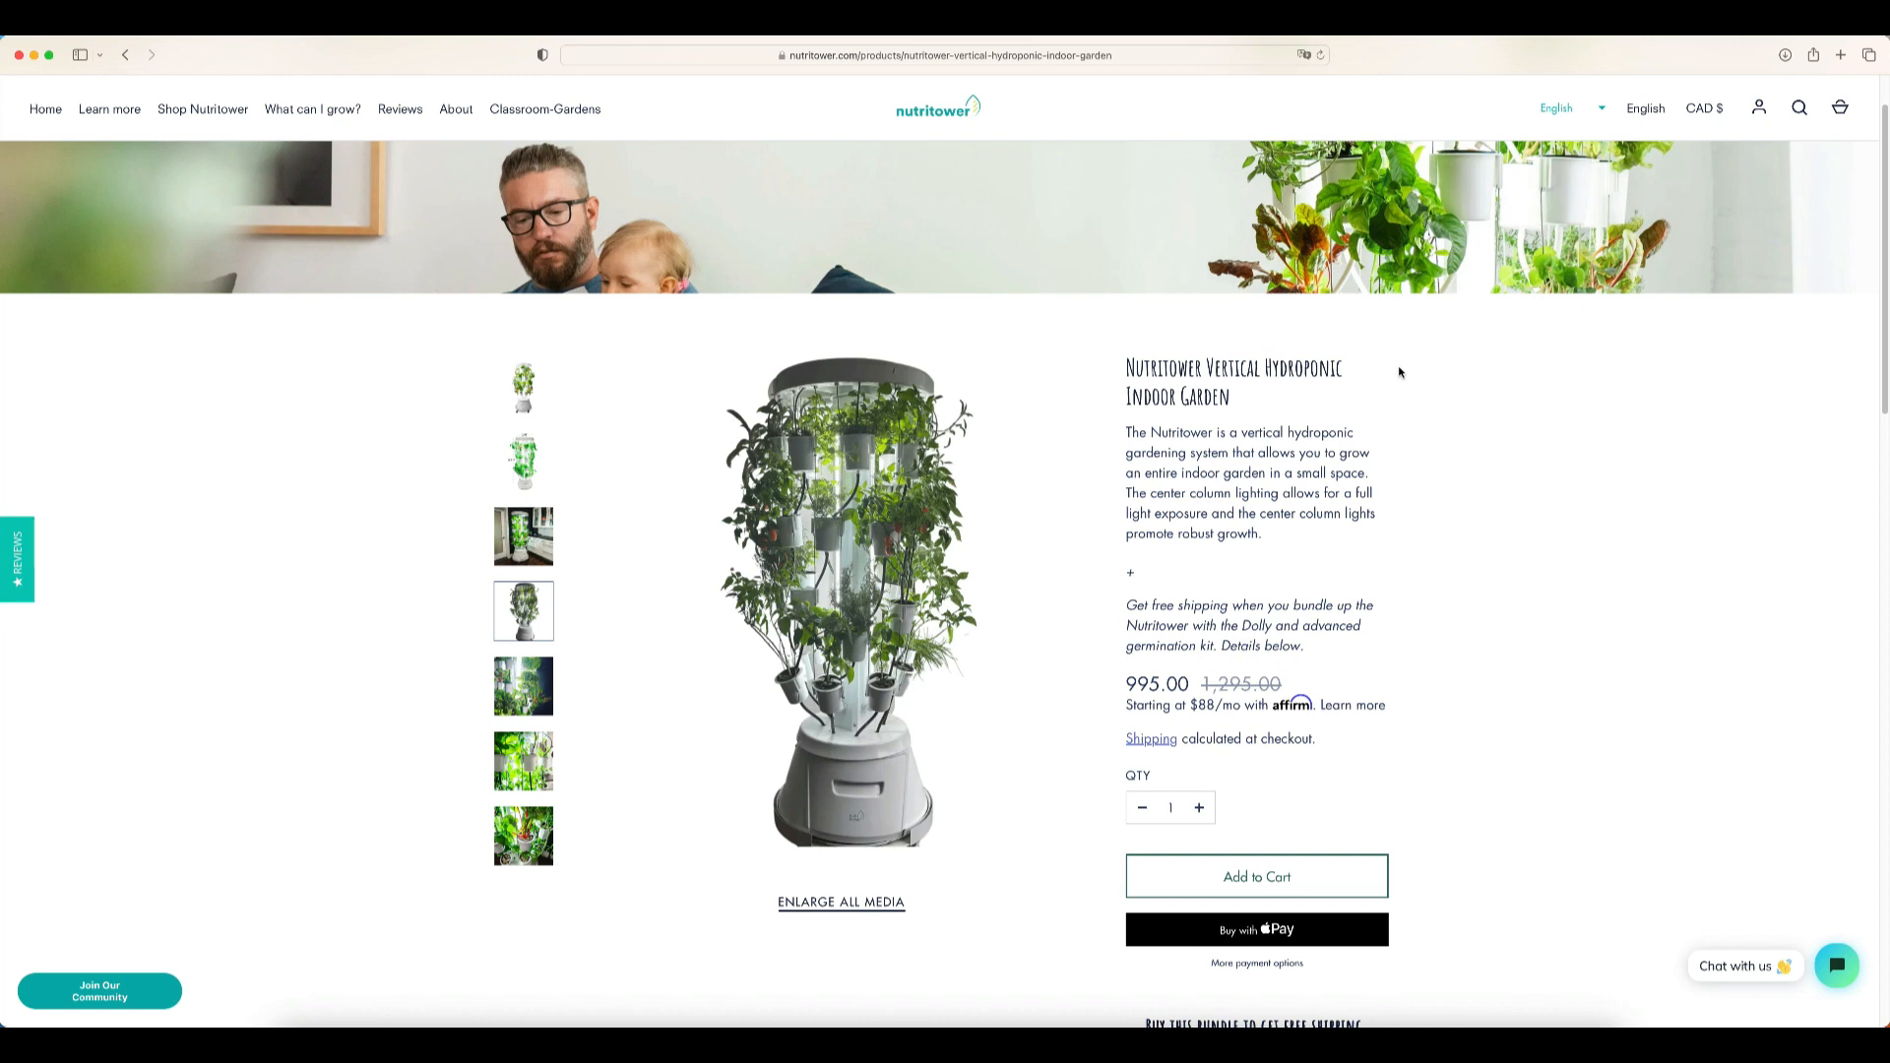
{"action": "mouse_move", "coordinate": [1295, 429]}
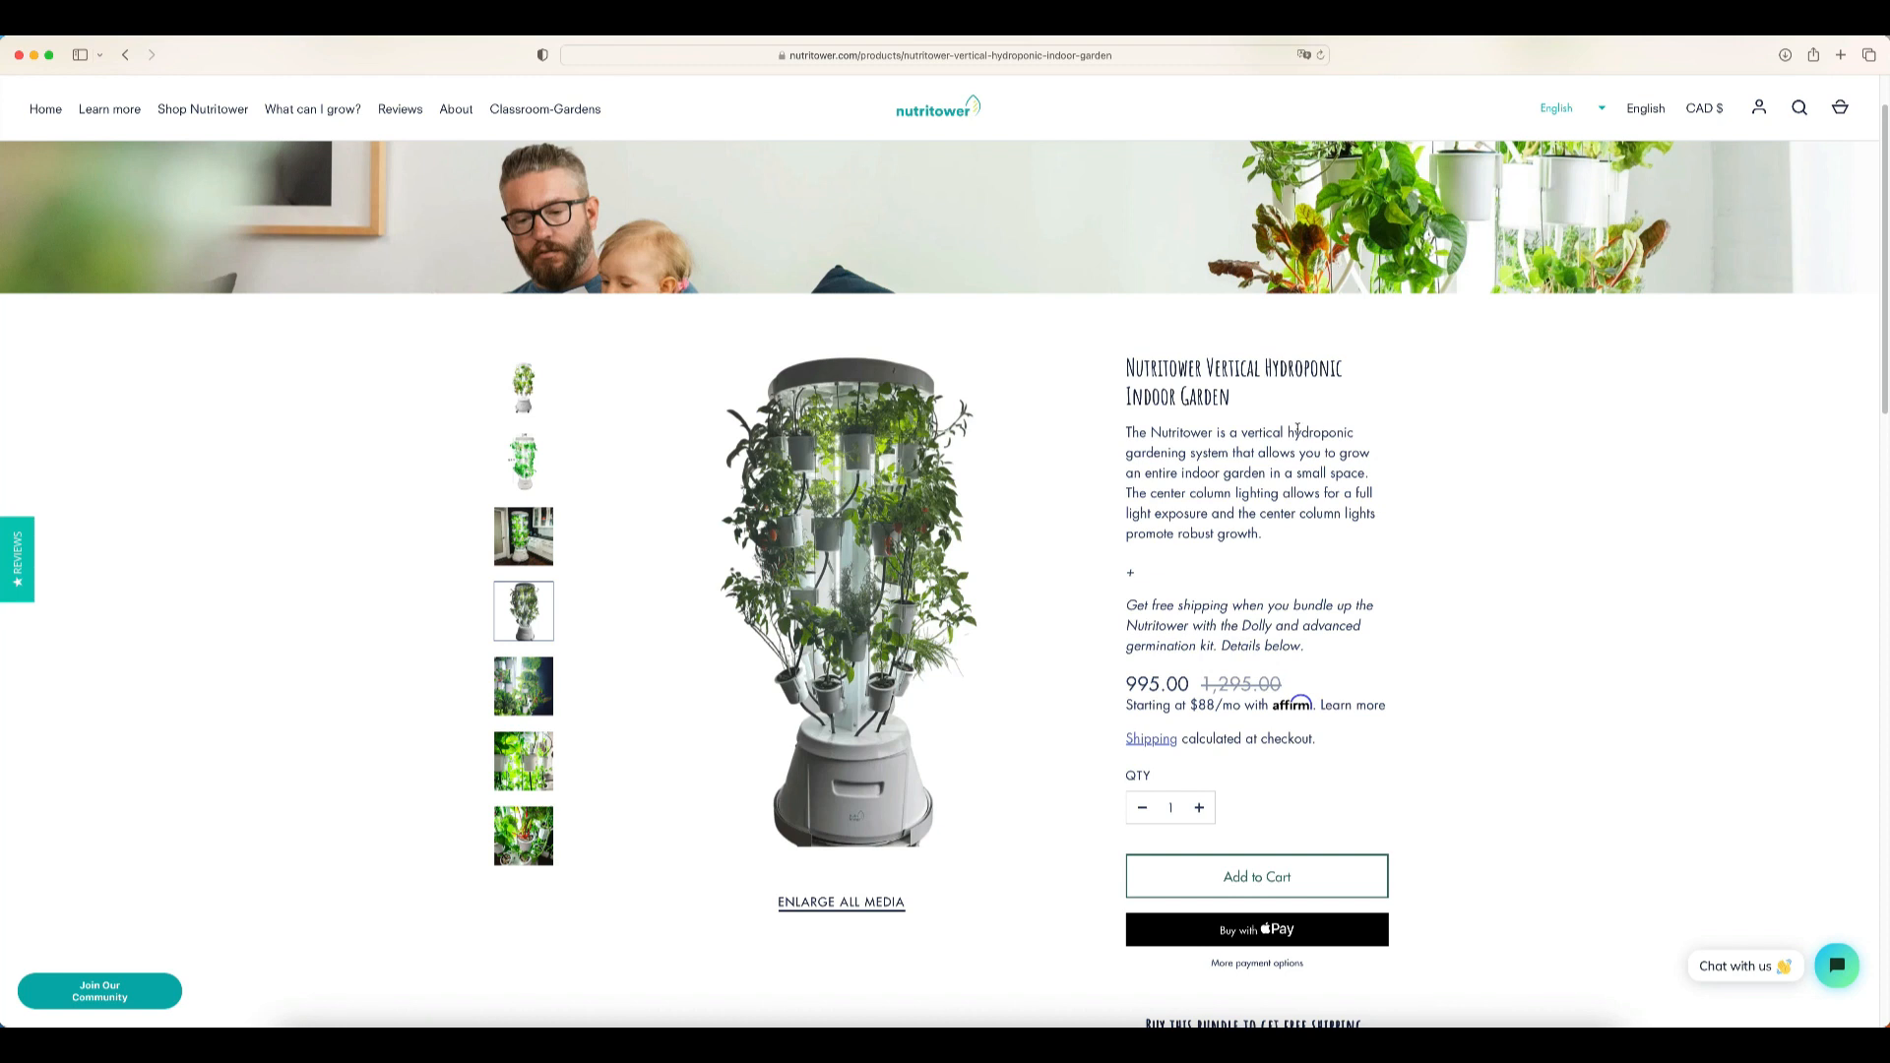
{"action": "mouse_move", "coordinate": [1297, 527]}
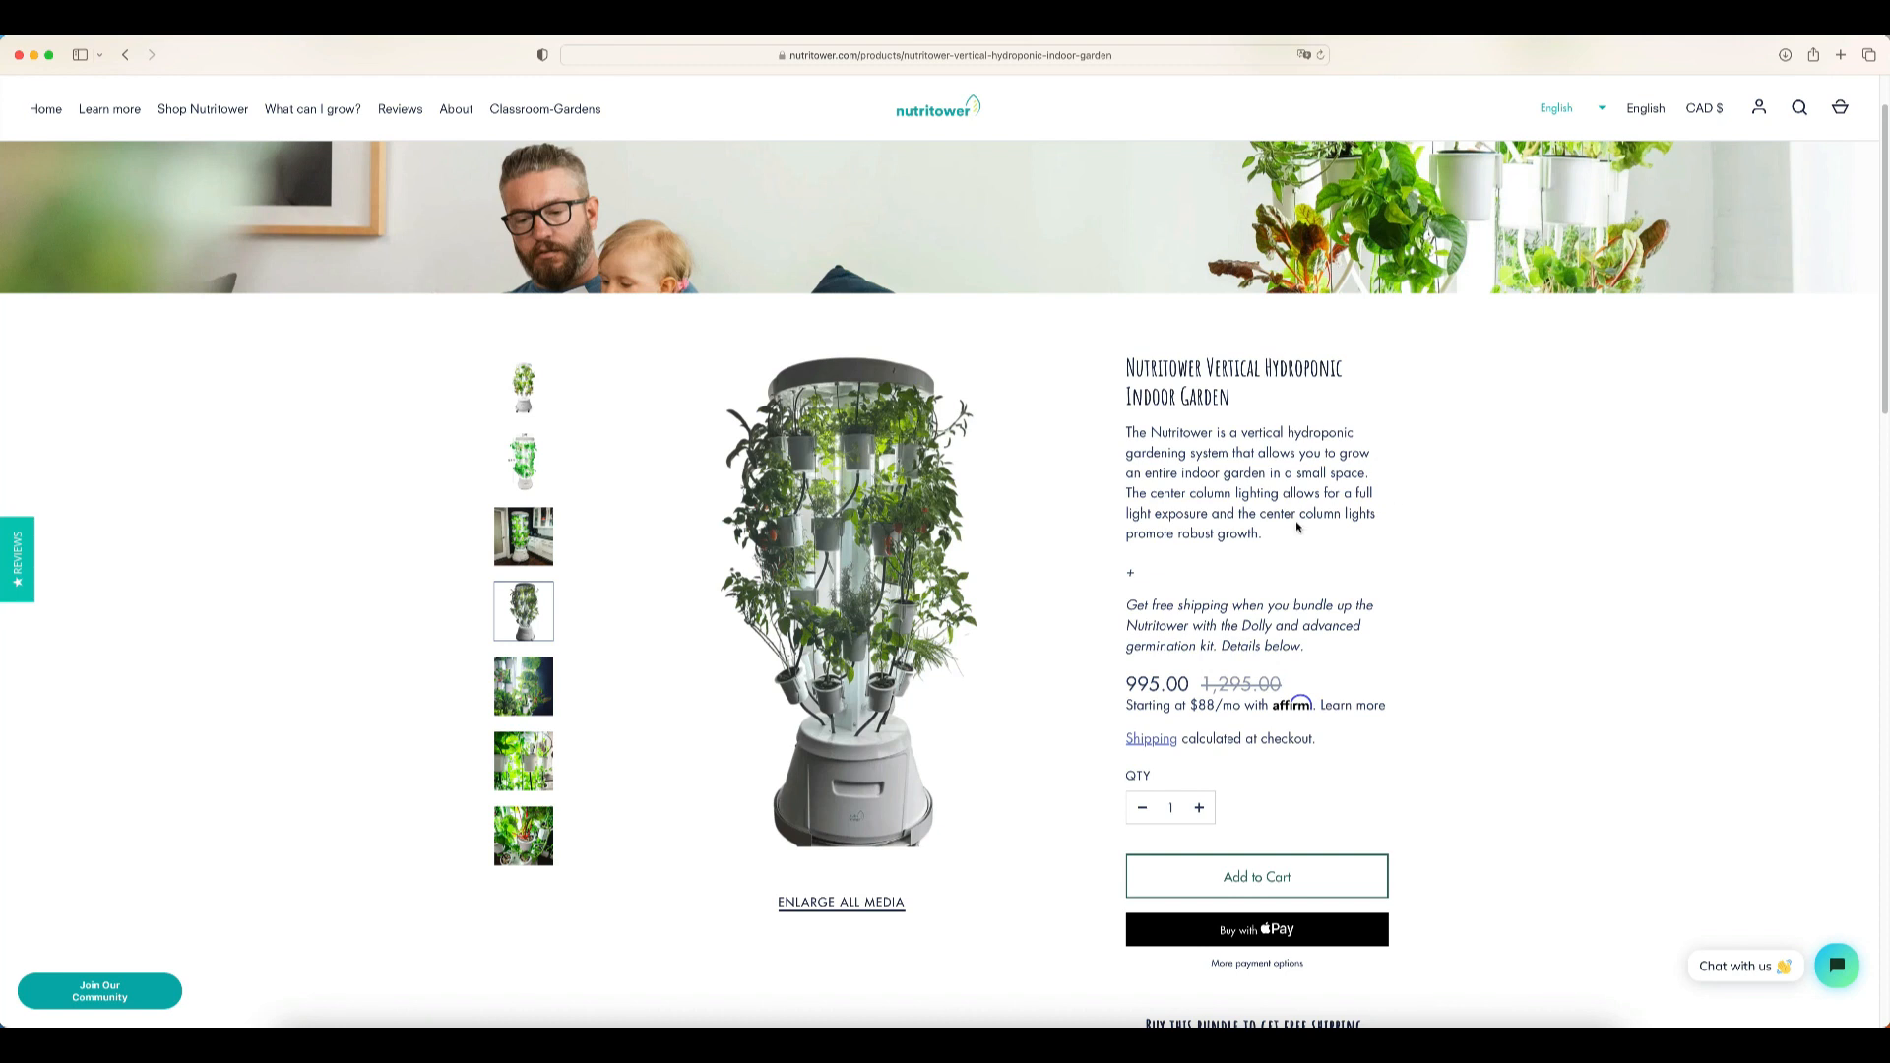
{"action": "mouse_move", "coordinate": [1298, 535]}
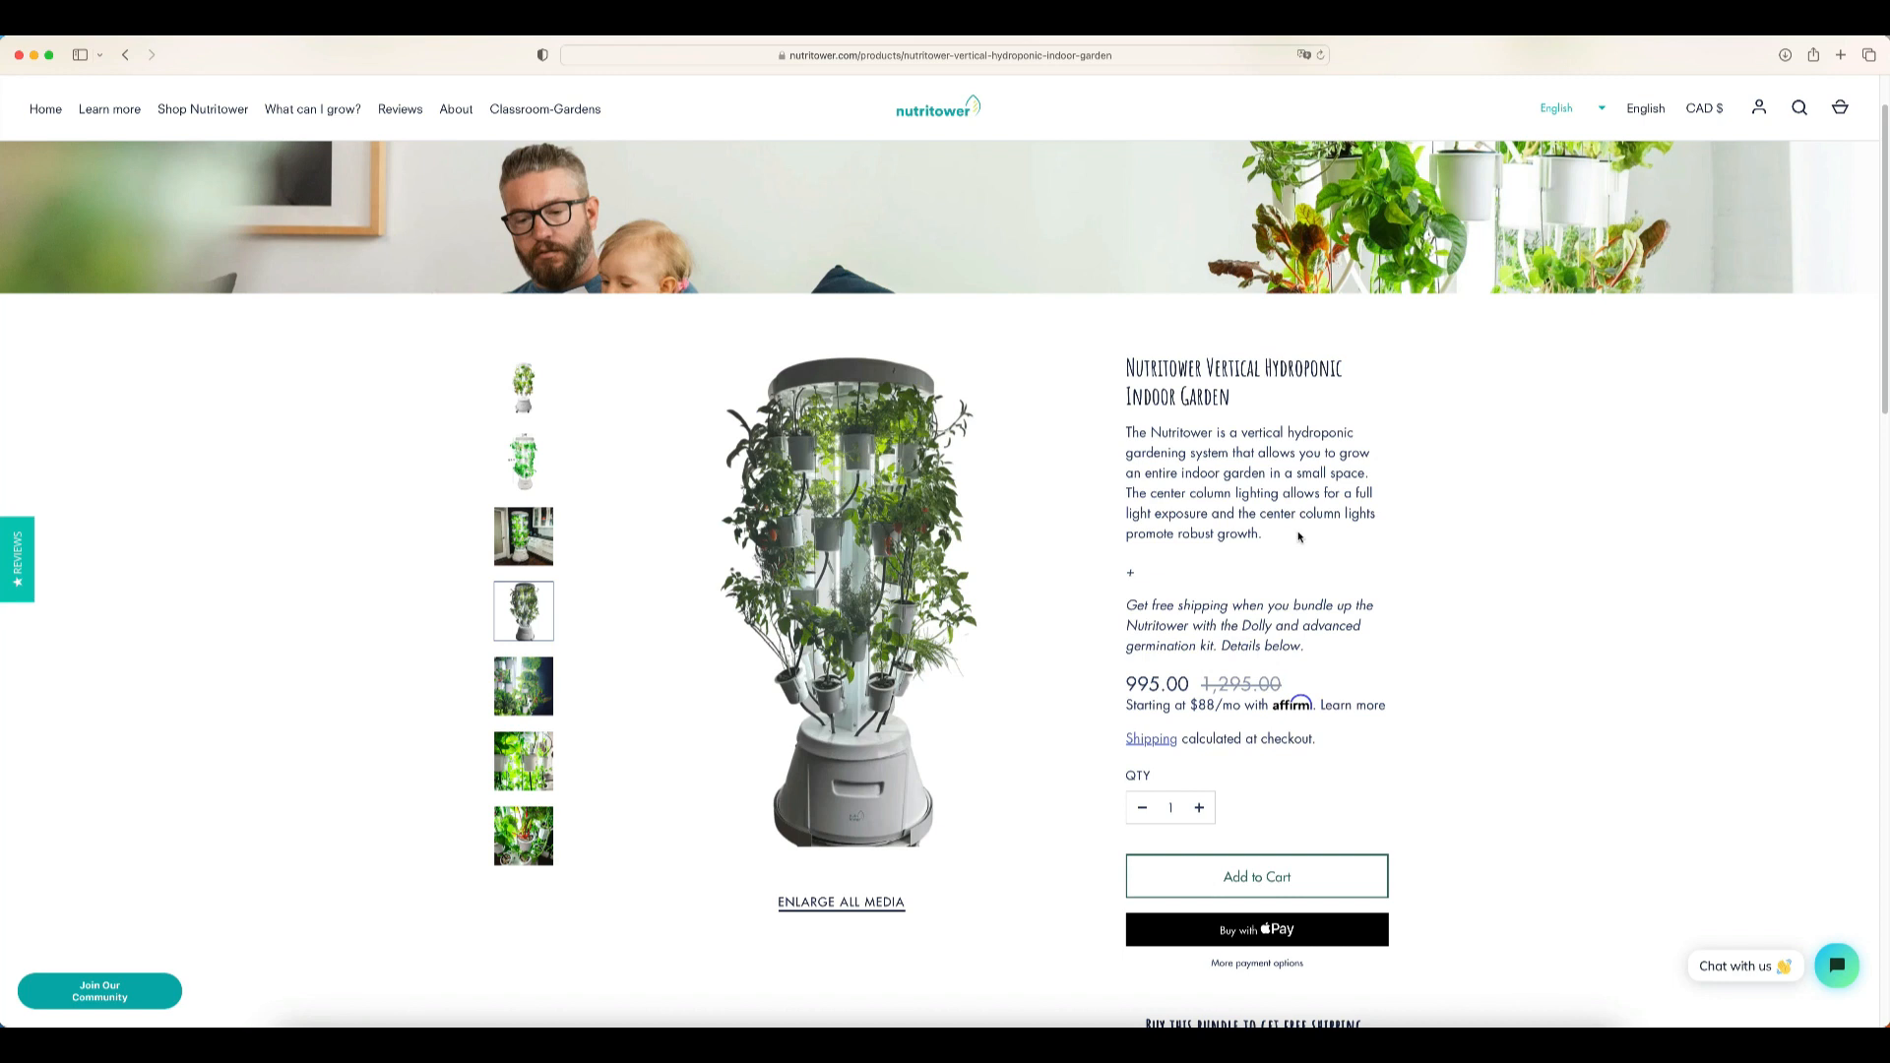
{"action": "mouse_move", "coordinate": [1827, 53]}
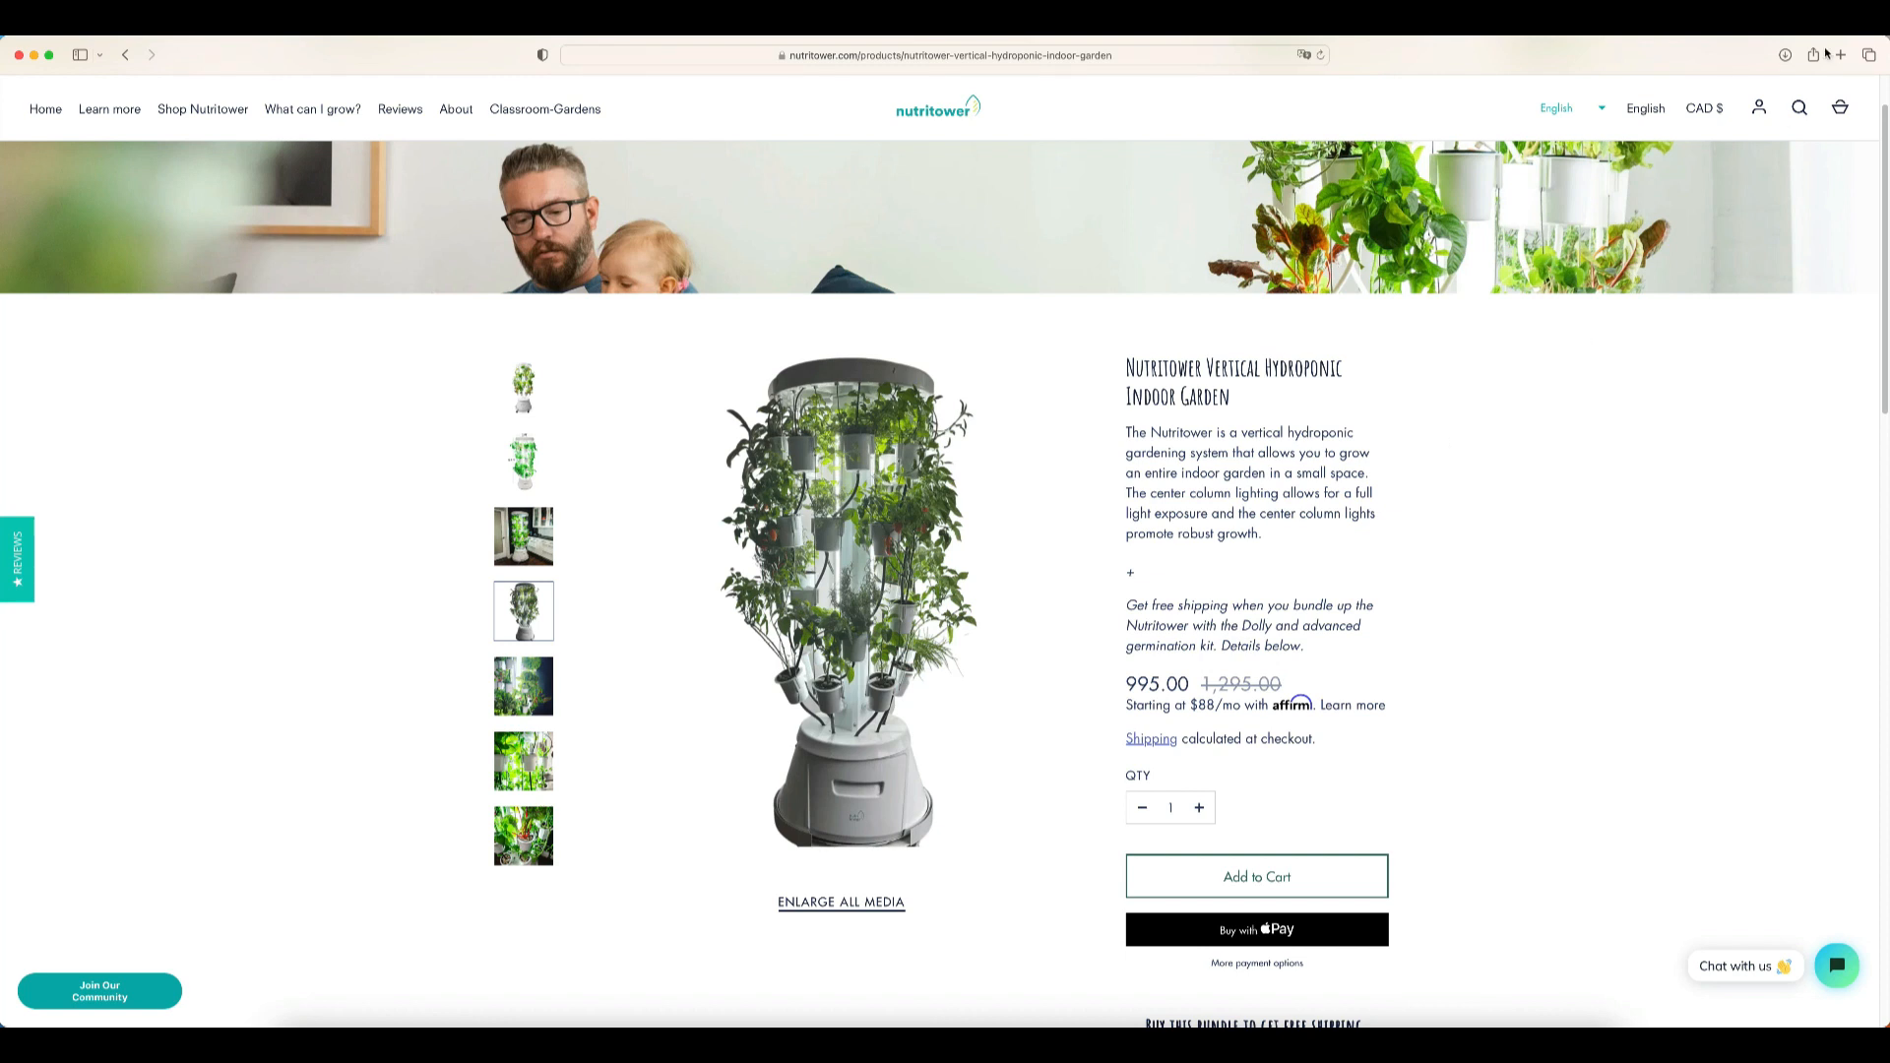